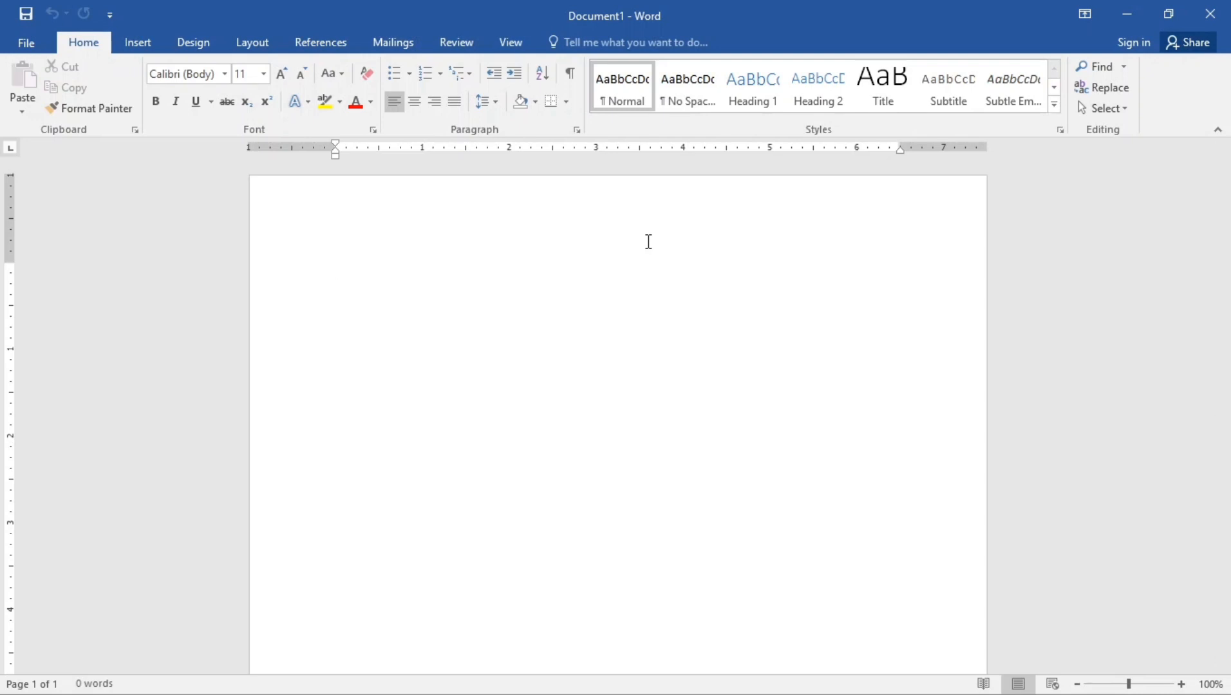
Enter the word 'Youtube' on the first line and select it.
left_click(336, 270)
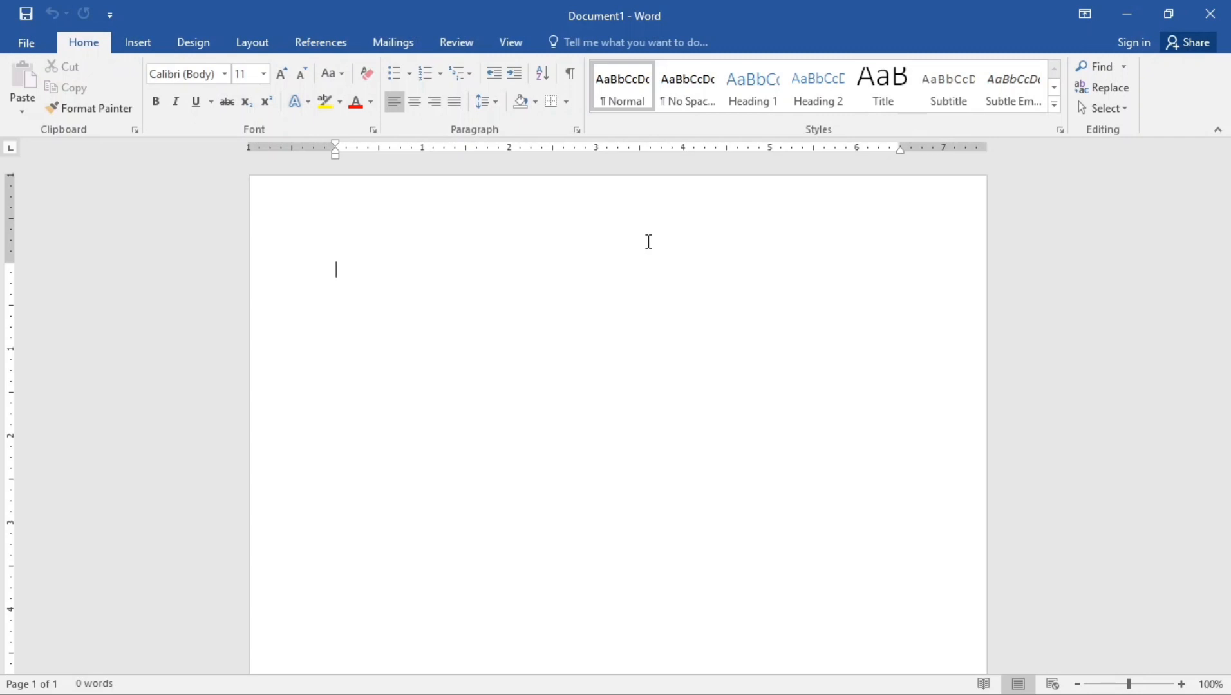
mouse_move(208, 120)
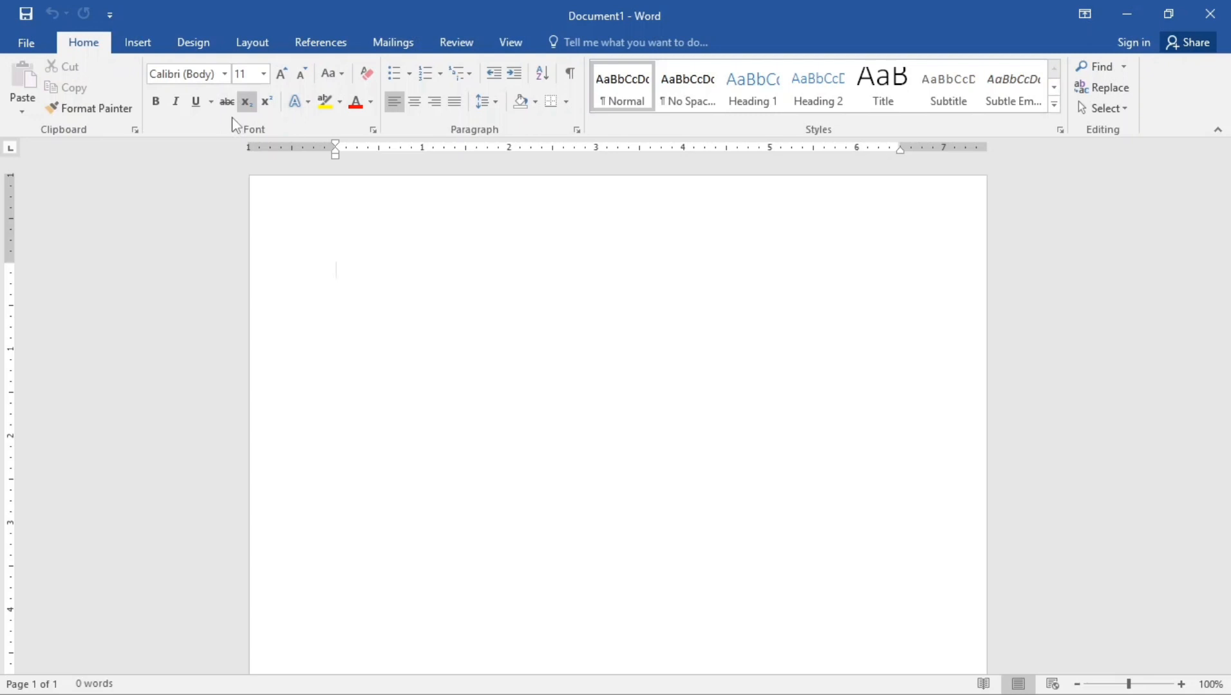
mouse_move(218, 112)
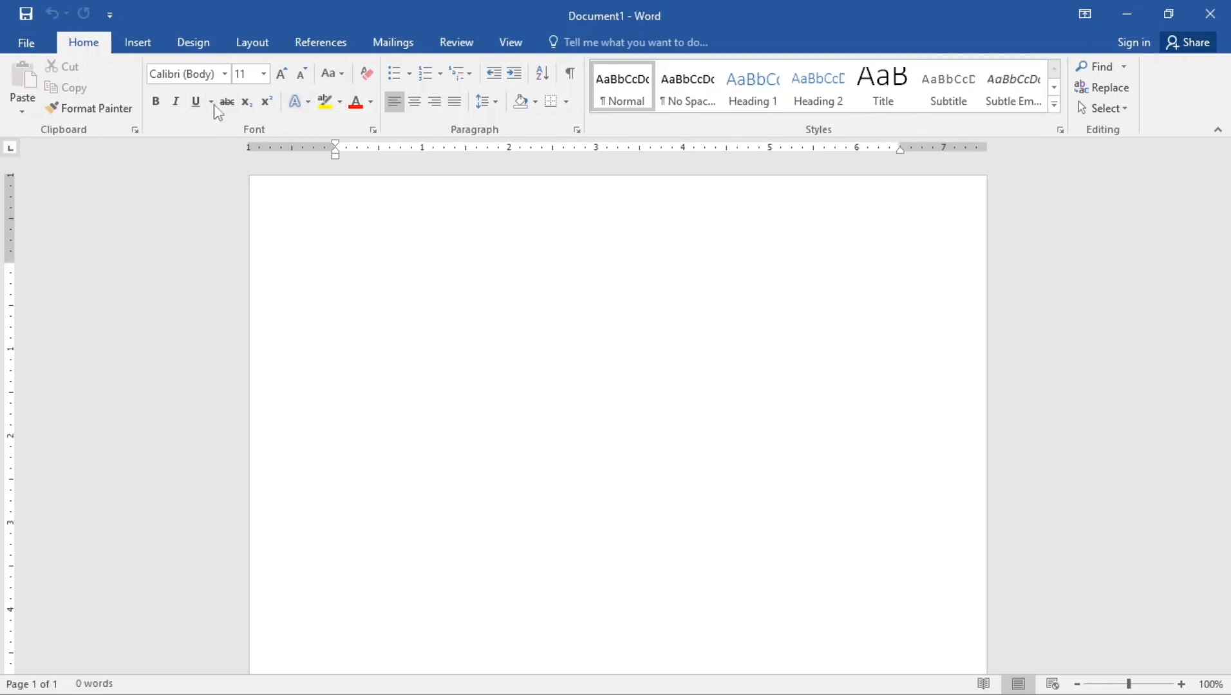
mouse_move(195, 101)
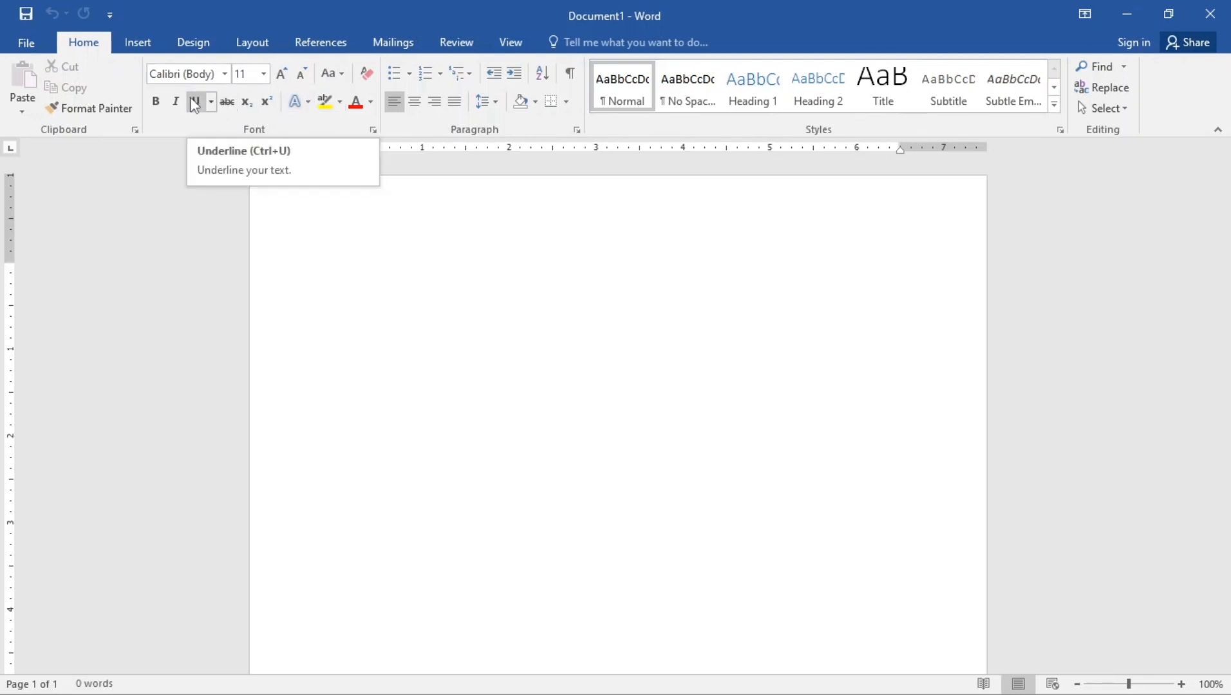
mouse_move(206, 200)
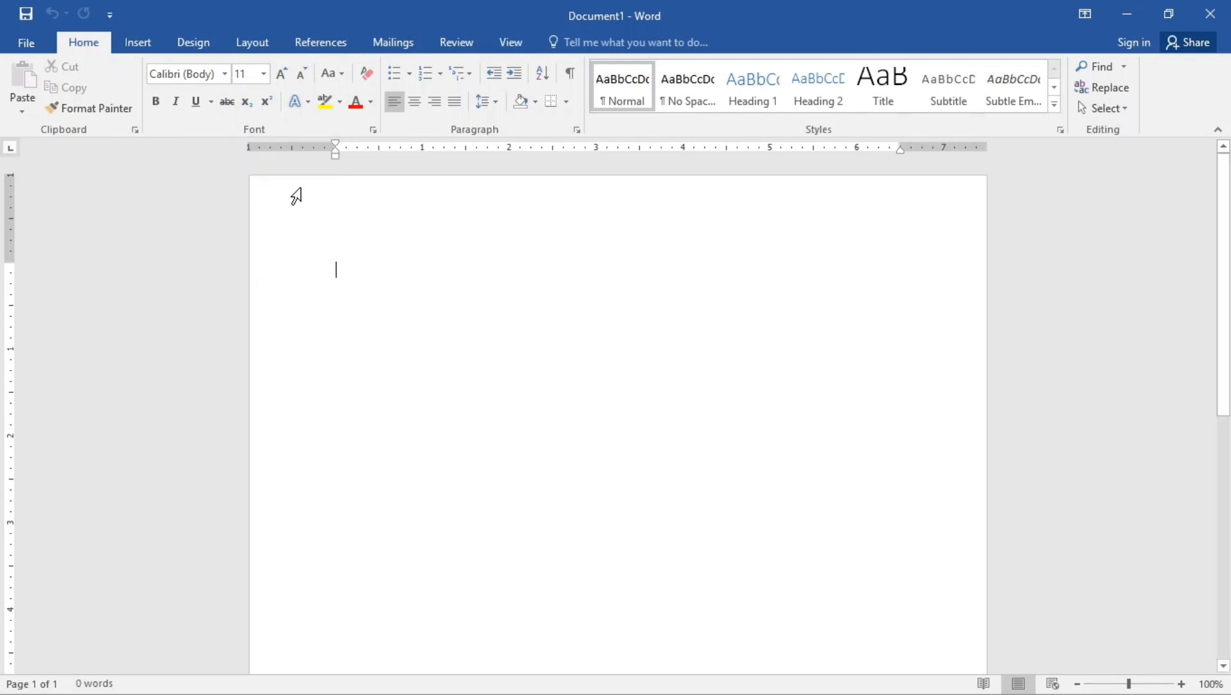
mouse_move(343, 273)
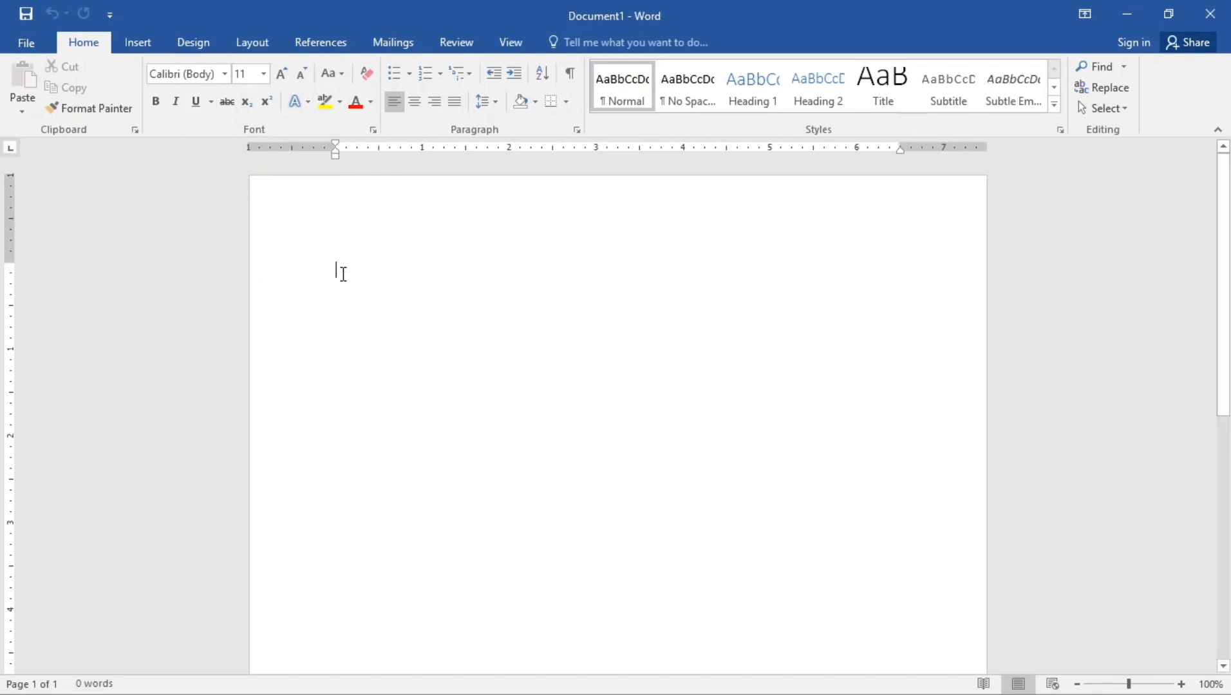
mouse_move(338, 270)
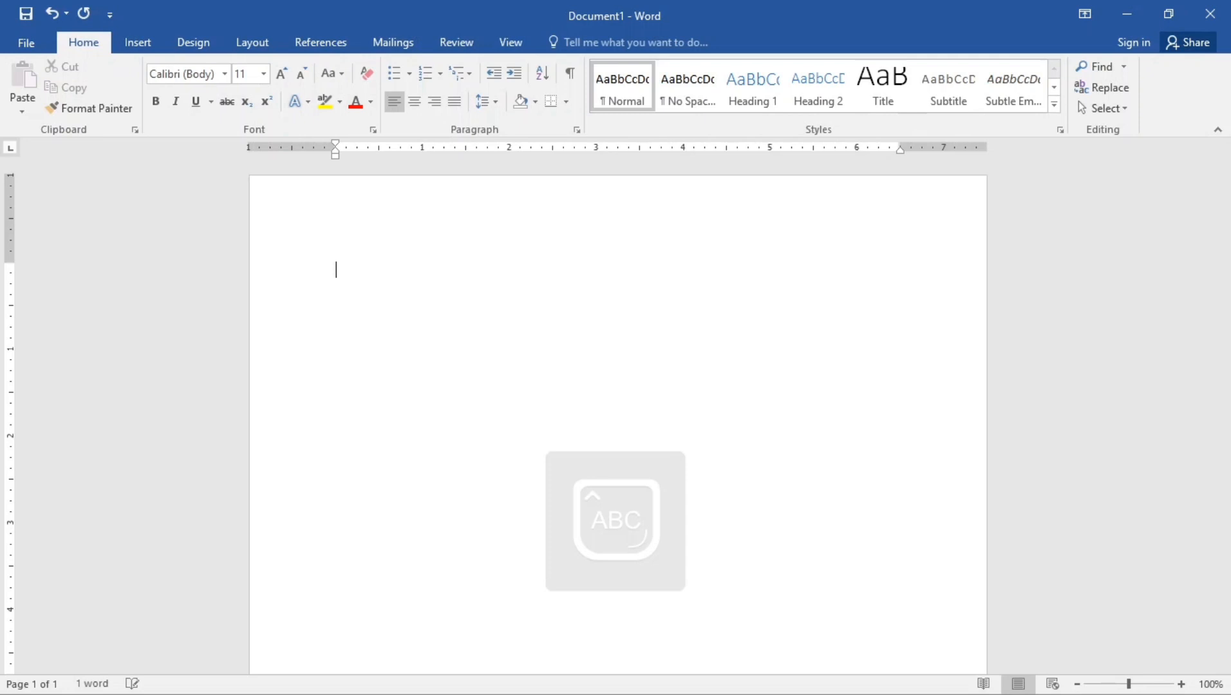
type("You")
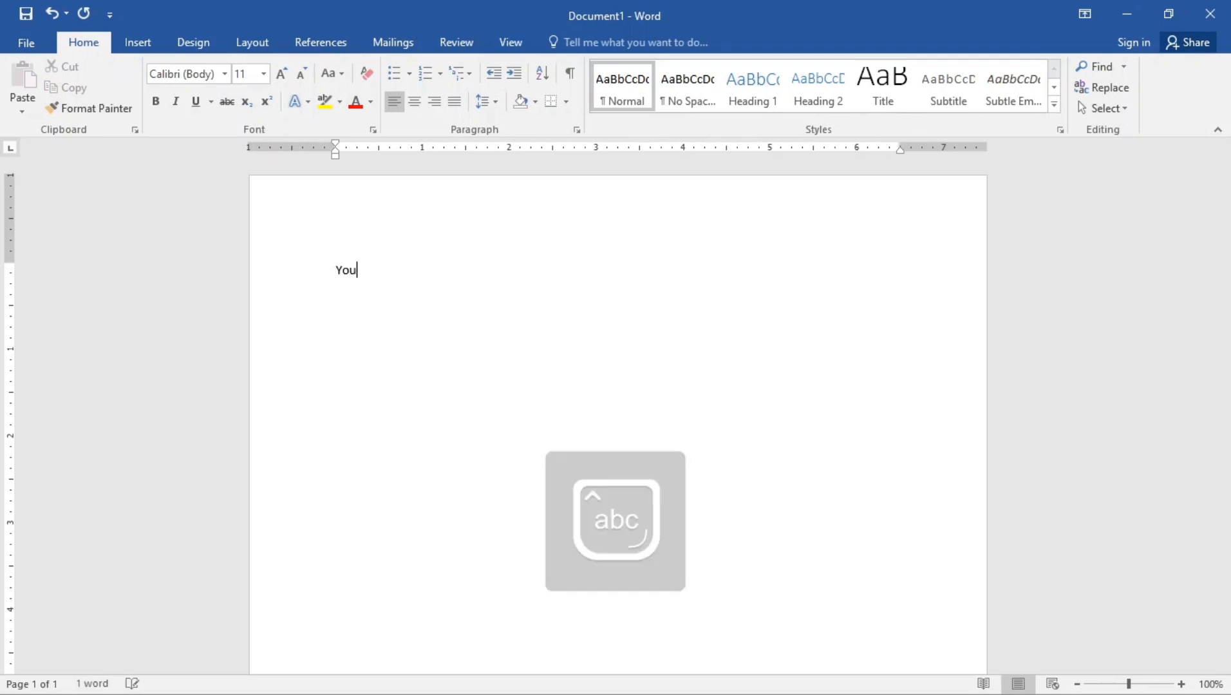
type("t")
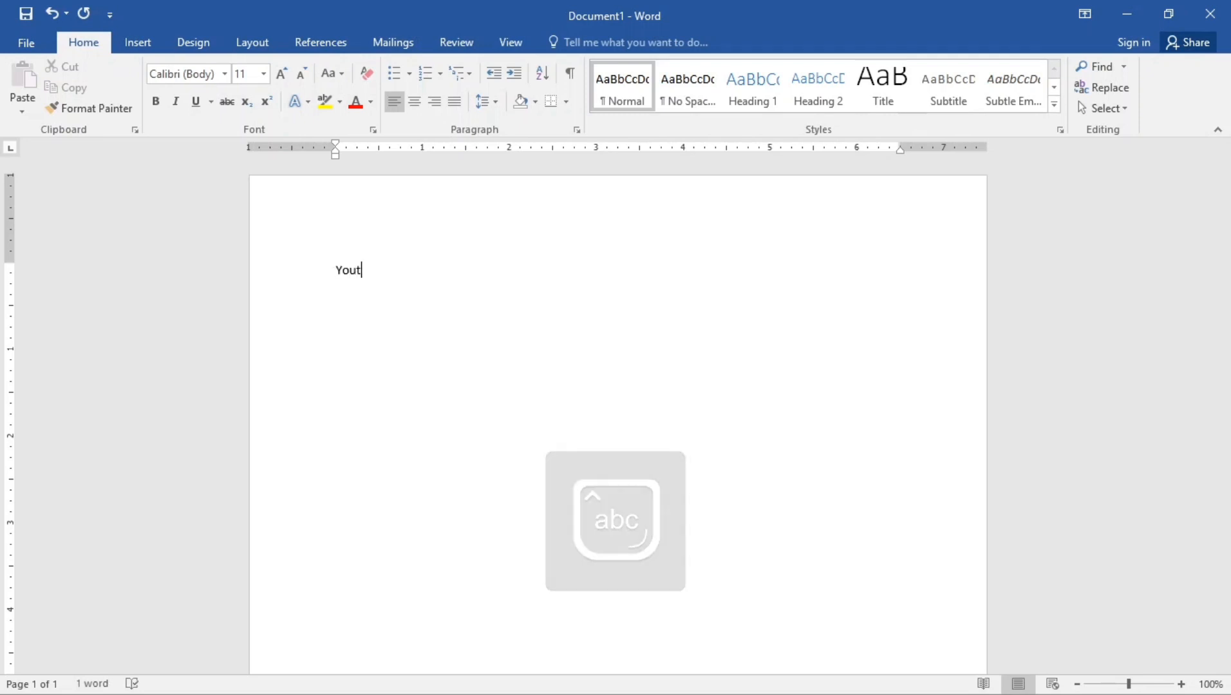
type("ube")
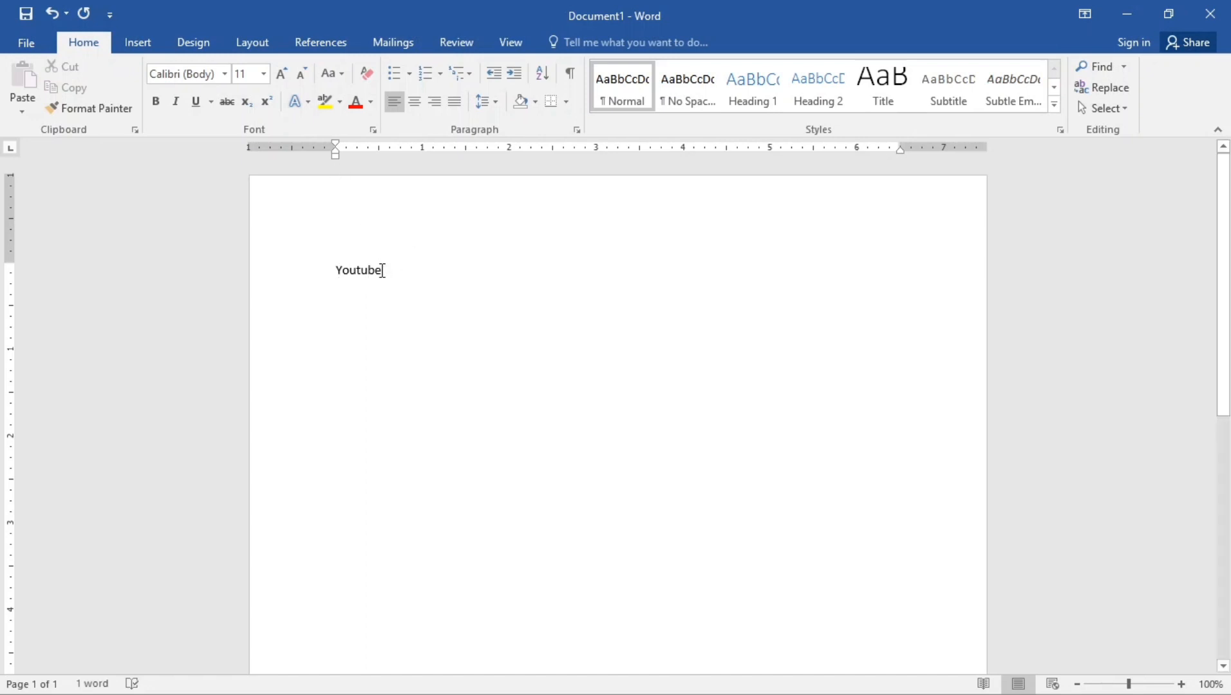
double_click(358, 270)
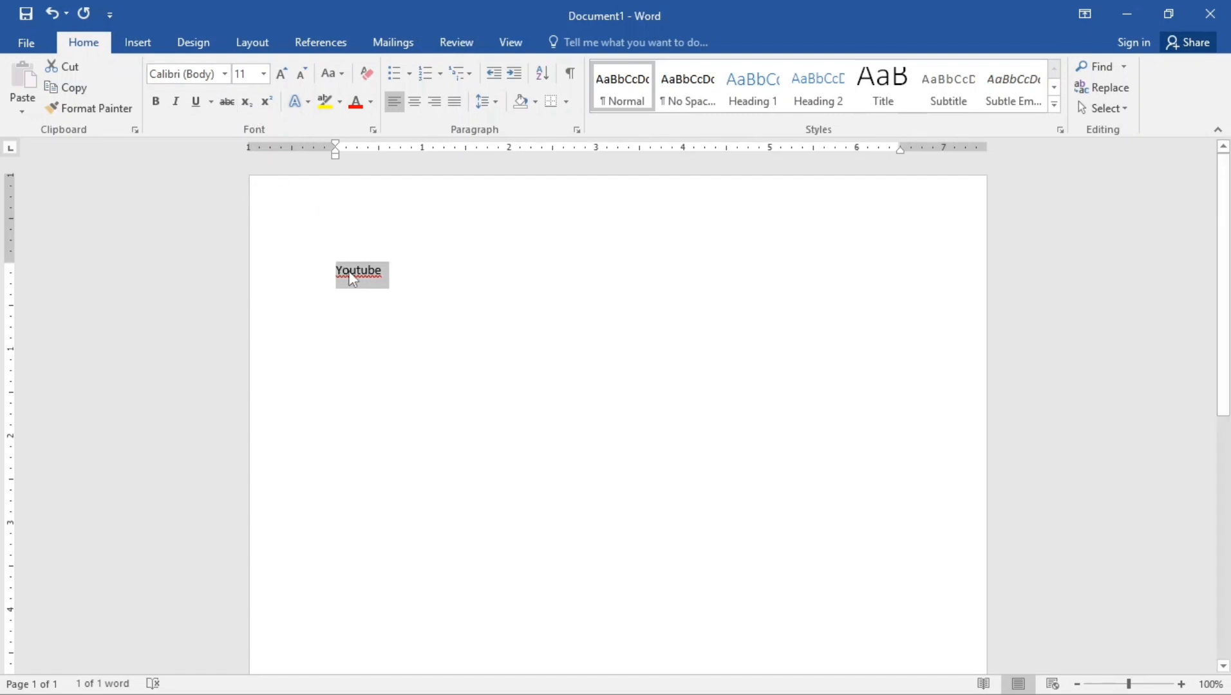
mouse_move(367, 281)
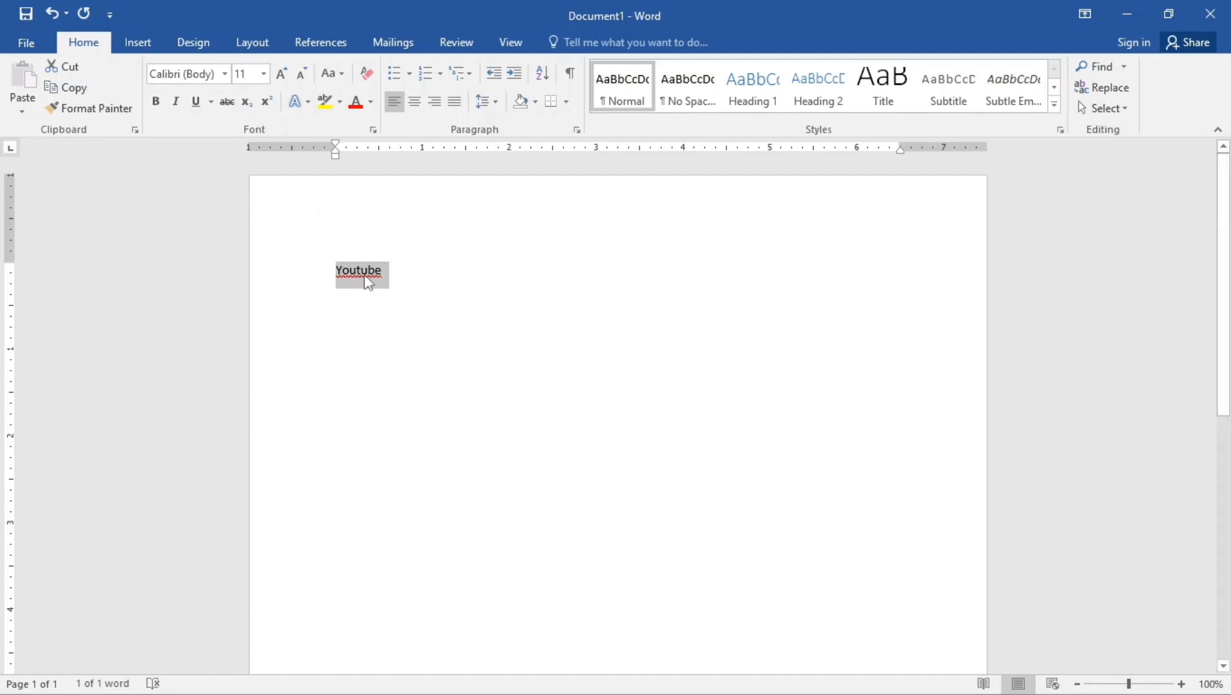
Change 'Youtube' from Calibri to Times New Roman via the mini toolbar font list.
left_click(349, 277)
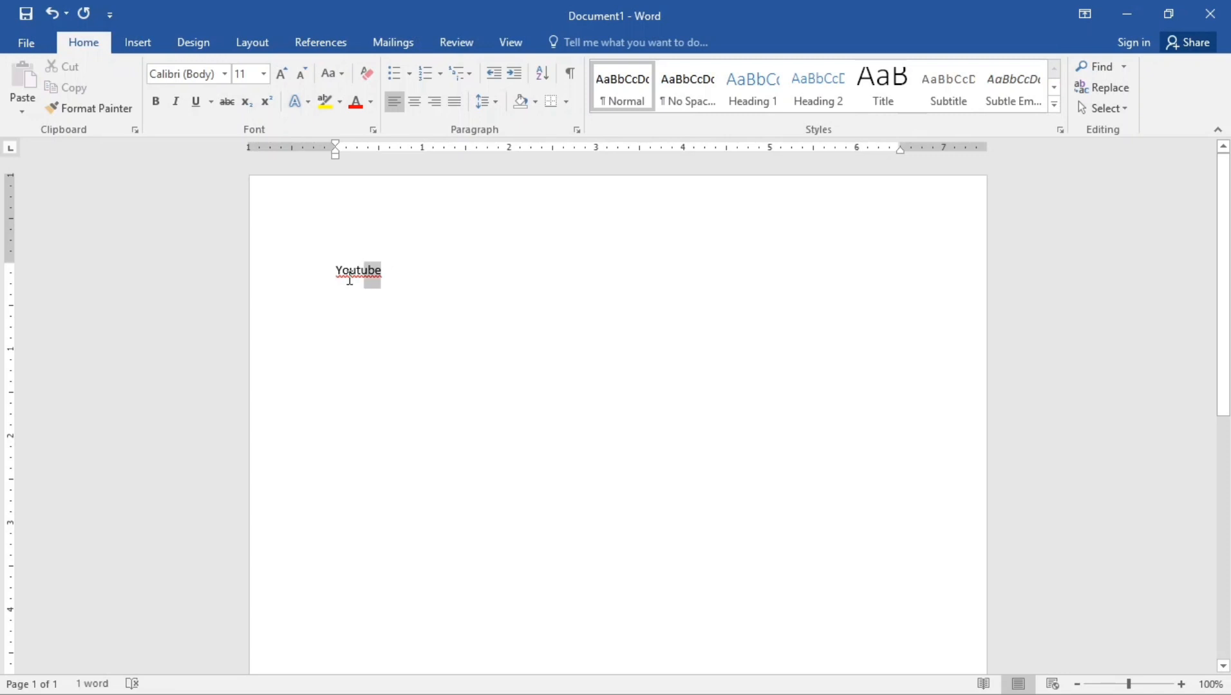
double_click(357, 270)
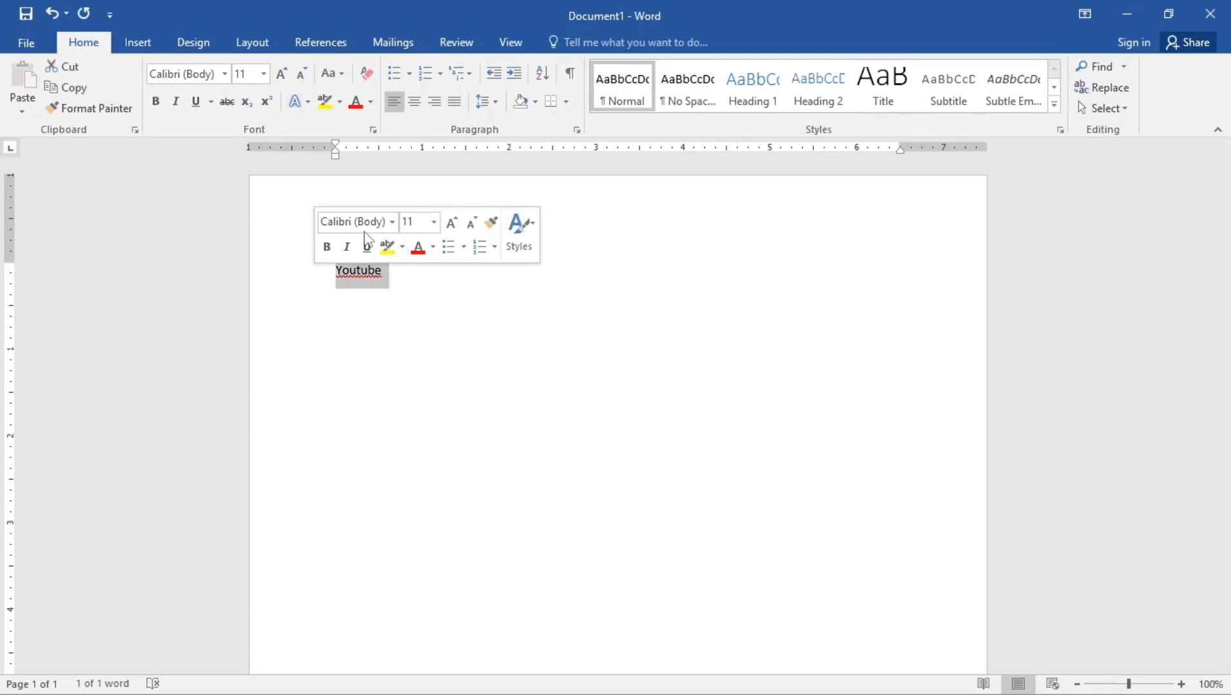
mouse_move(395, 228)
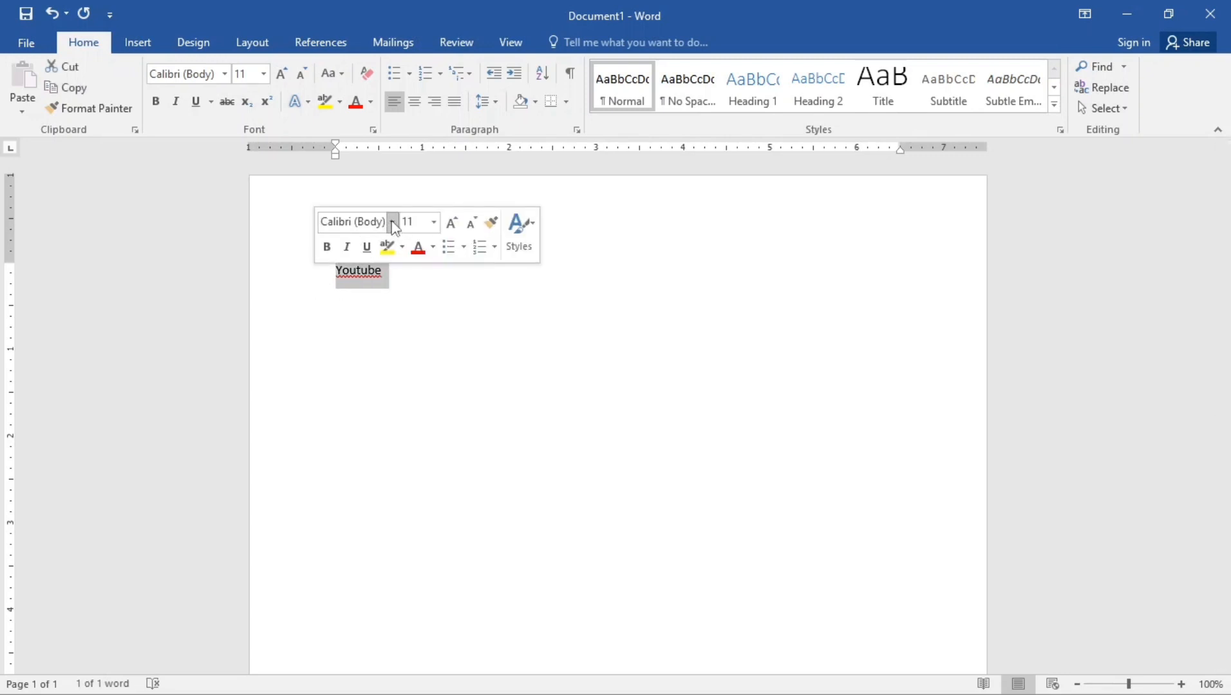
left_click(391, 221)
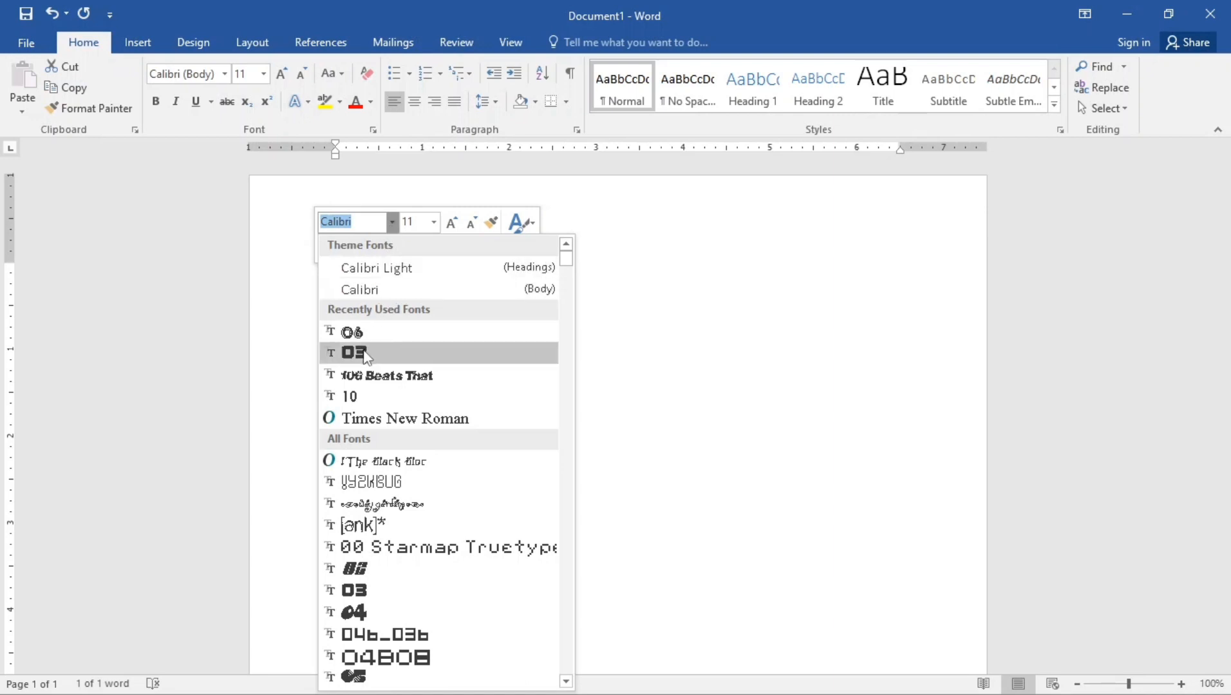
mouse_move(382, 525)
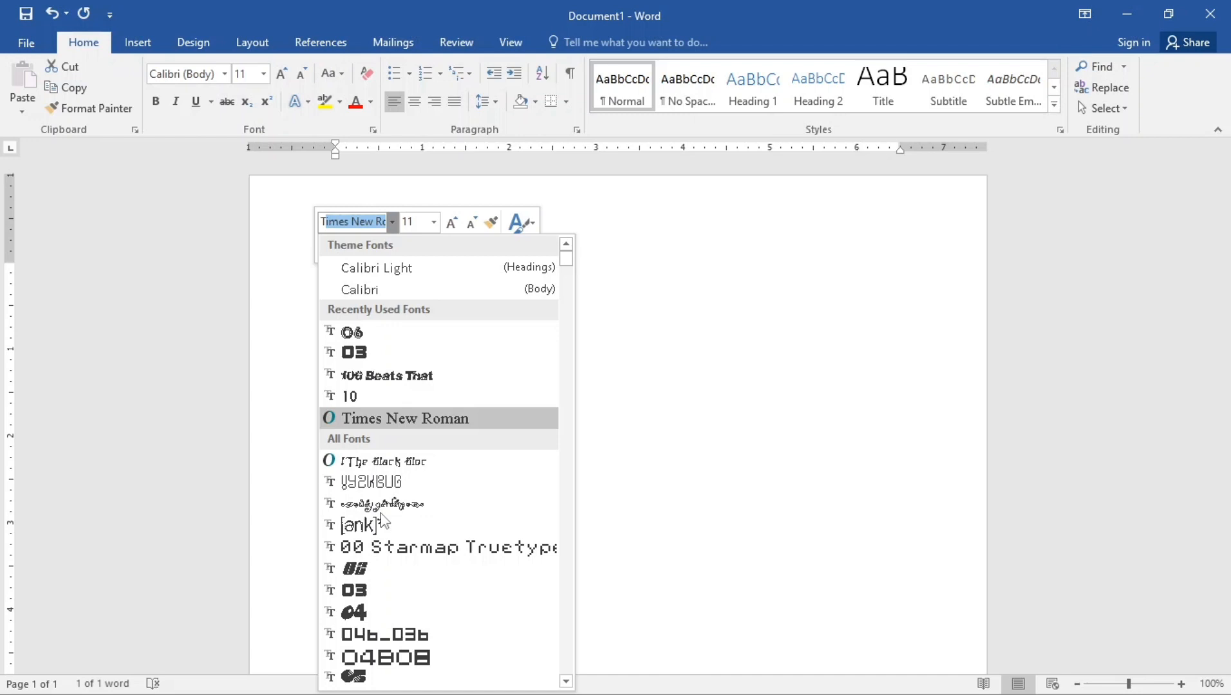
mouse_move(424, 427)
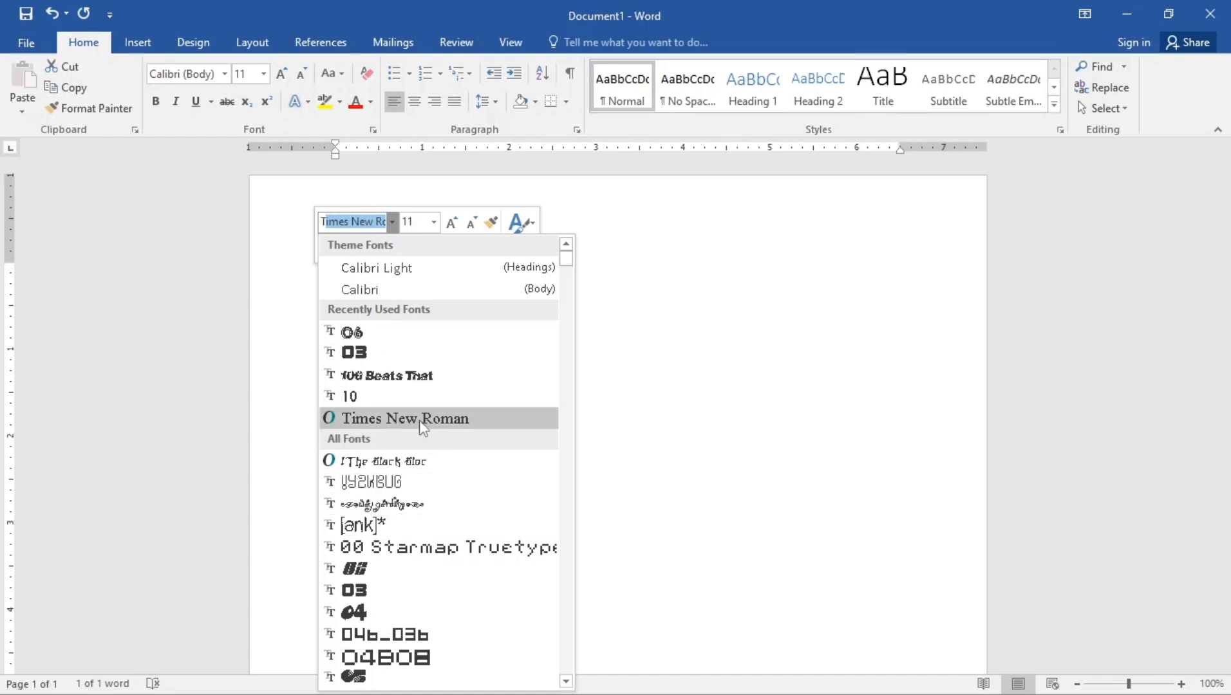
left_click(409, 418)
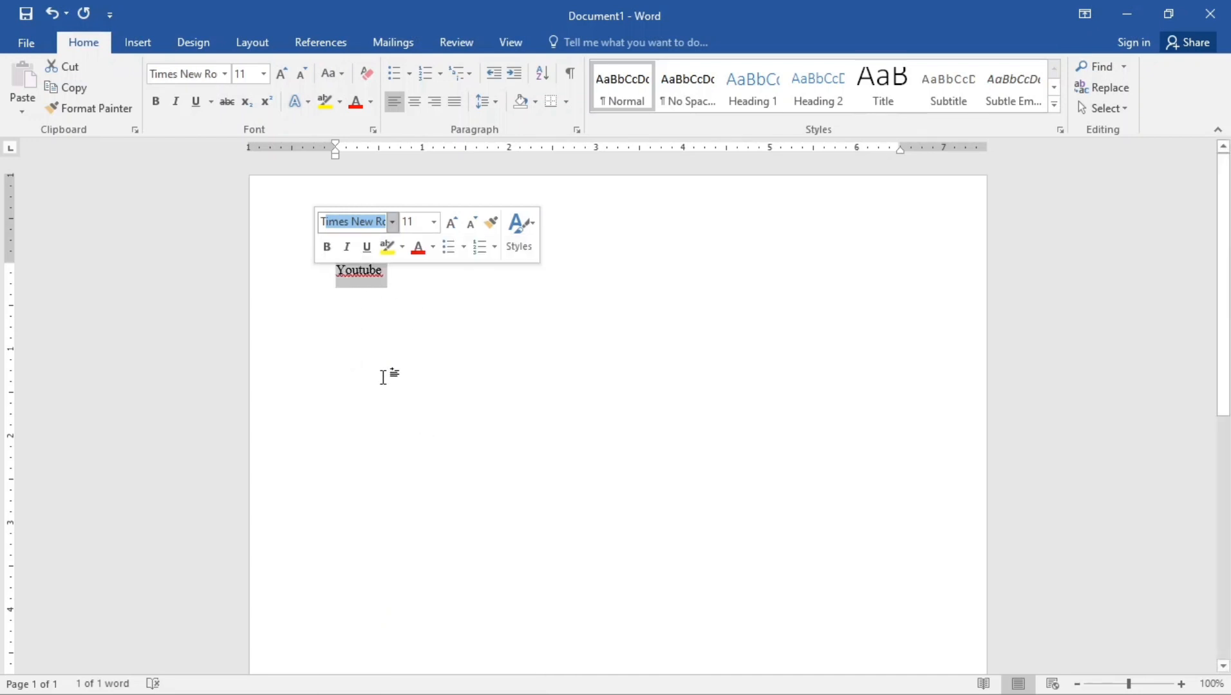
mouse_move(418, 390)
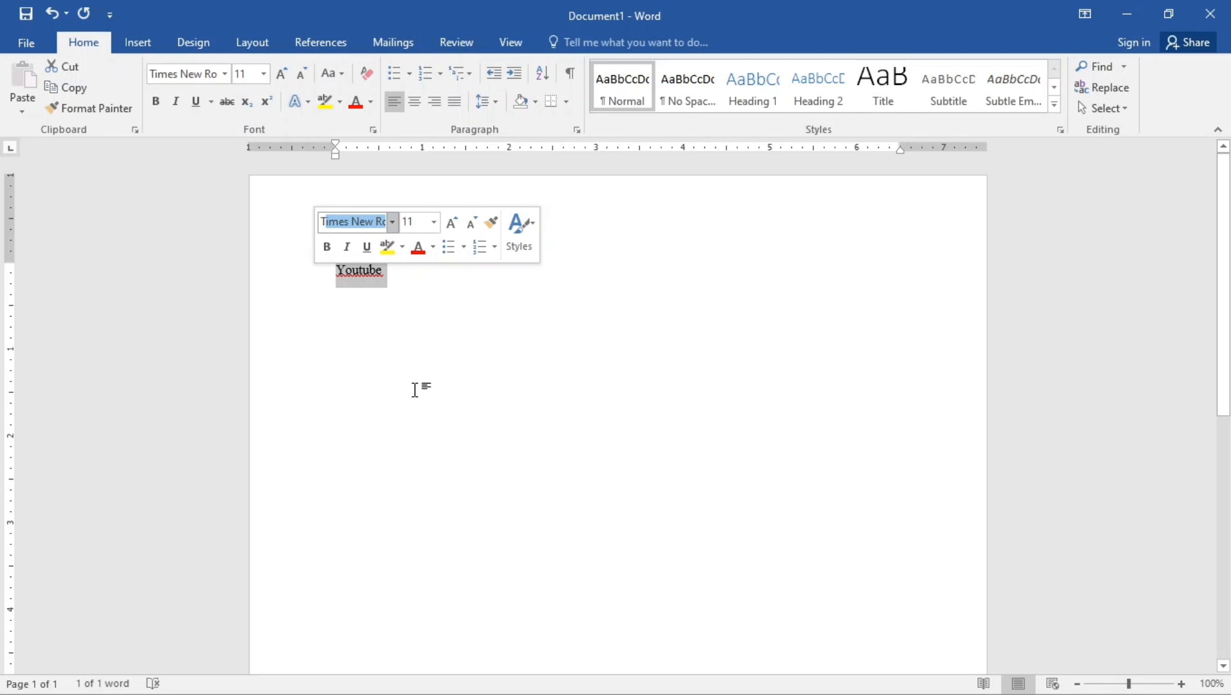
mouse_move(403, 318)
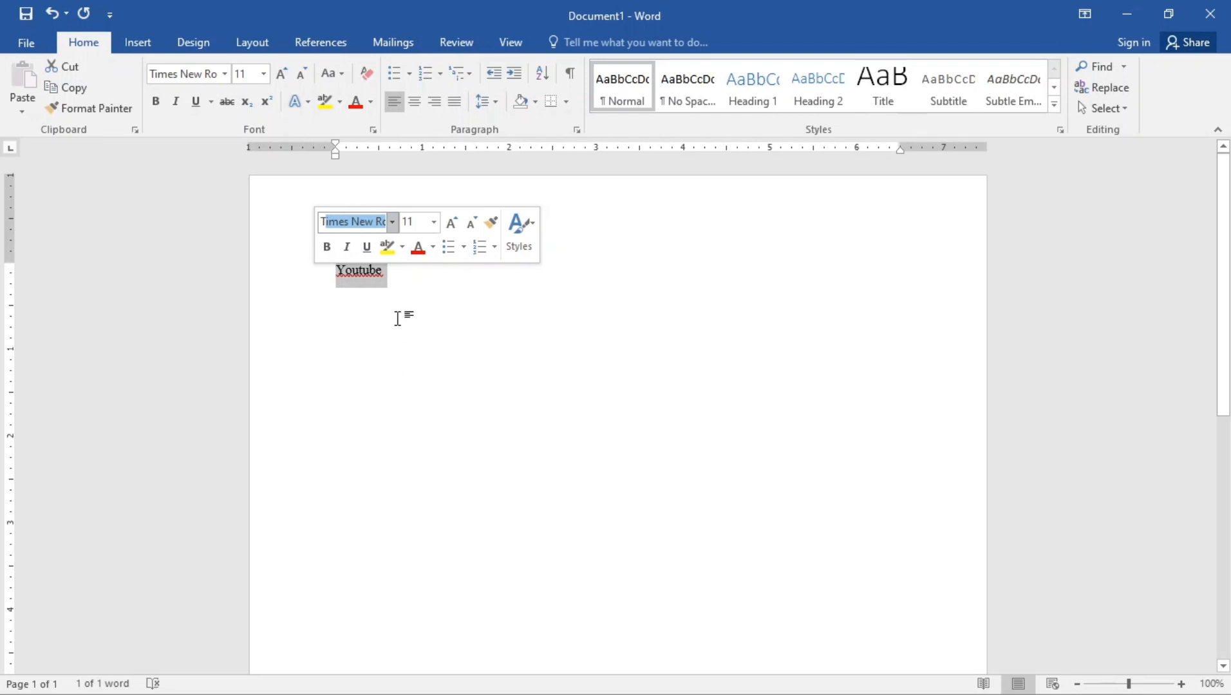
mouse_move(397, 274)
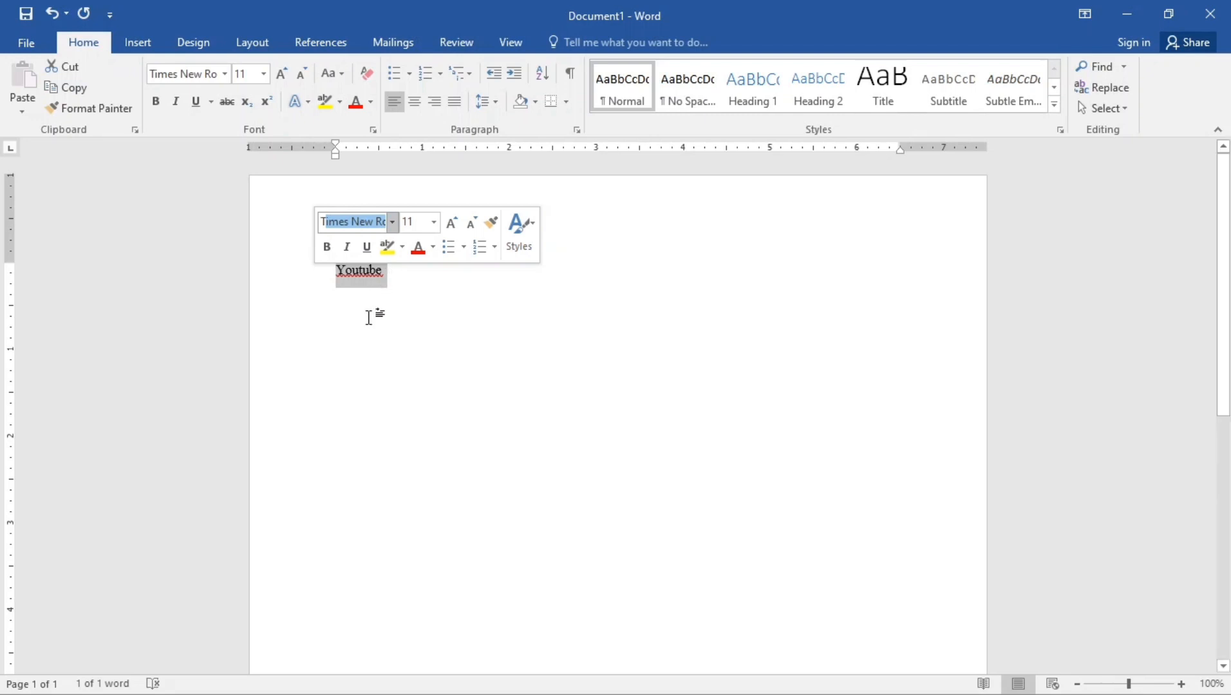
mouse_move(402, 277)
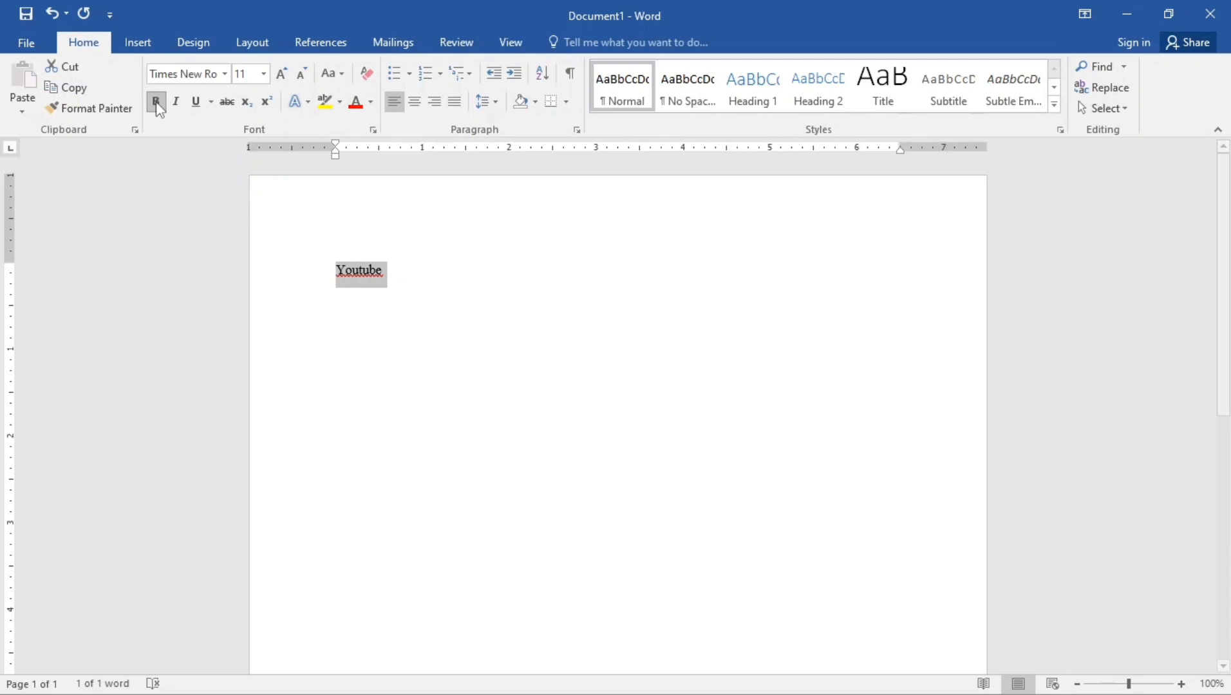
Apply bold to 'Youtube' and reselect the word.
left_click(156, 101)
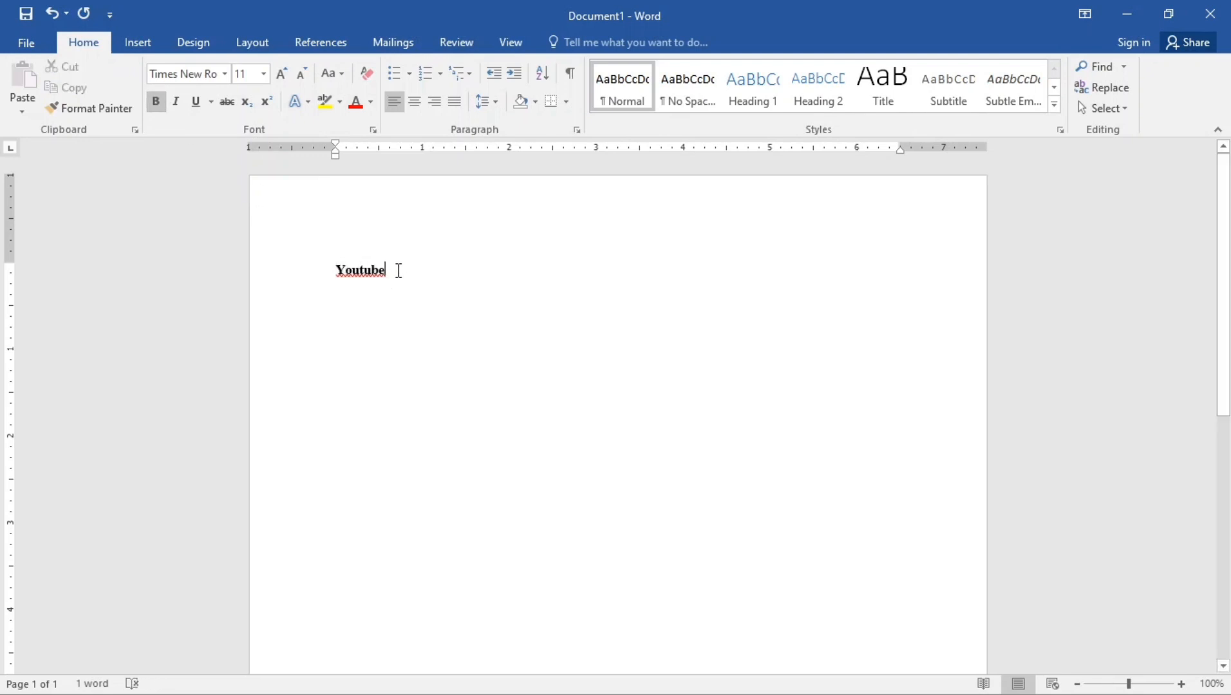
double_click(361, 270)
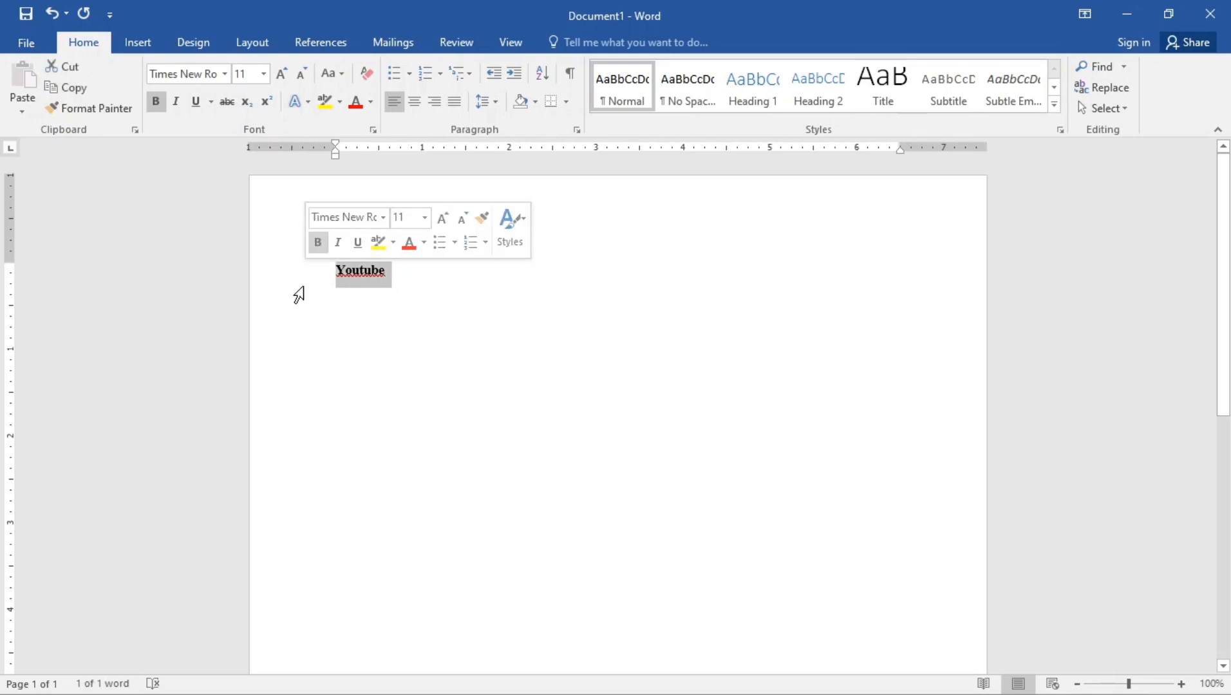
mouse_move(309, 292)
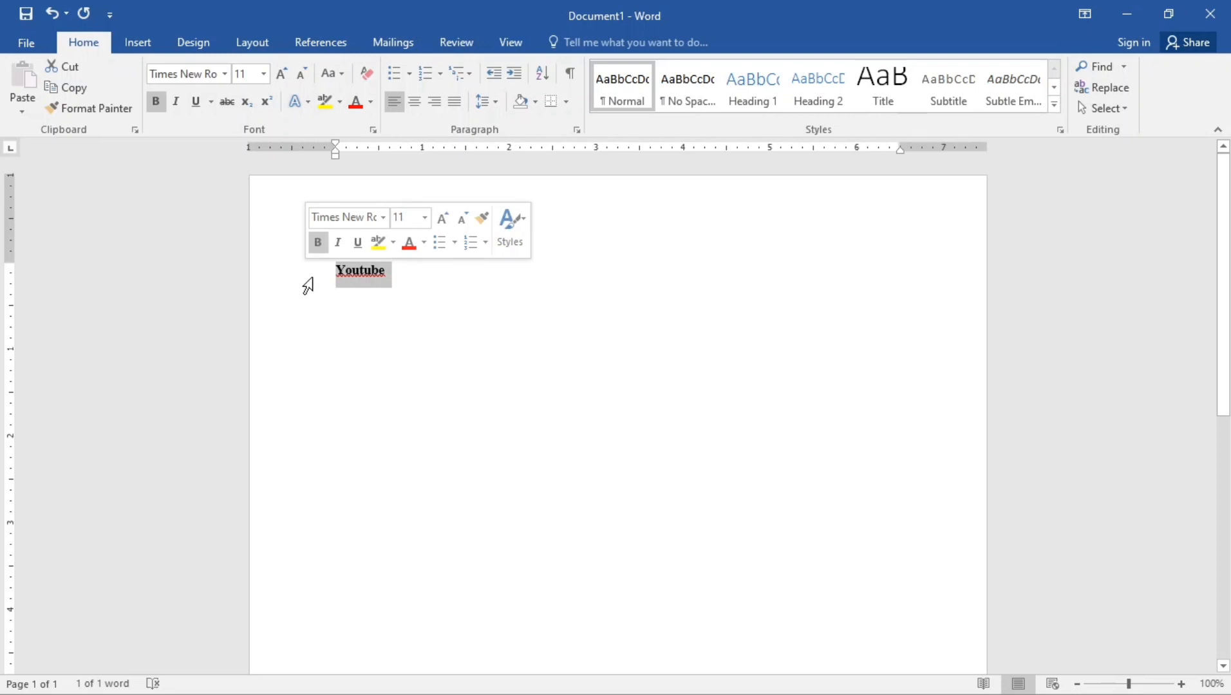
mouse_move(250, 74)
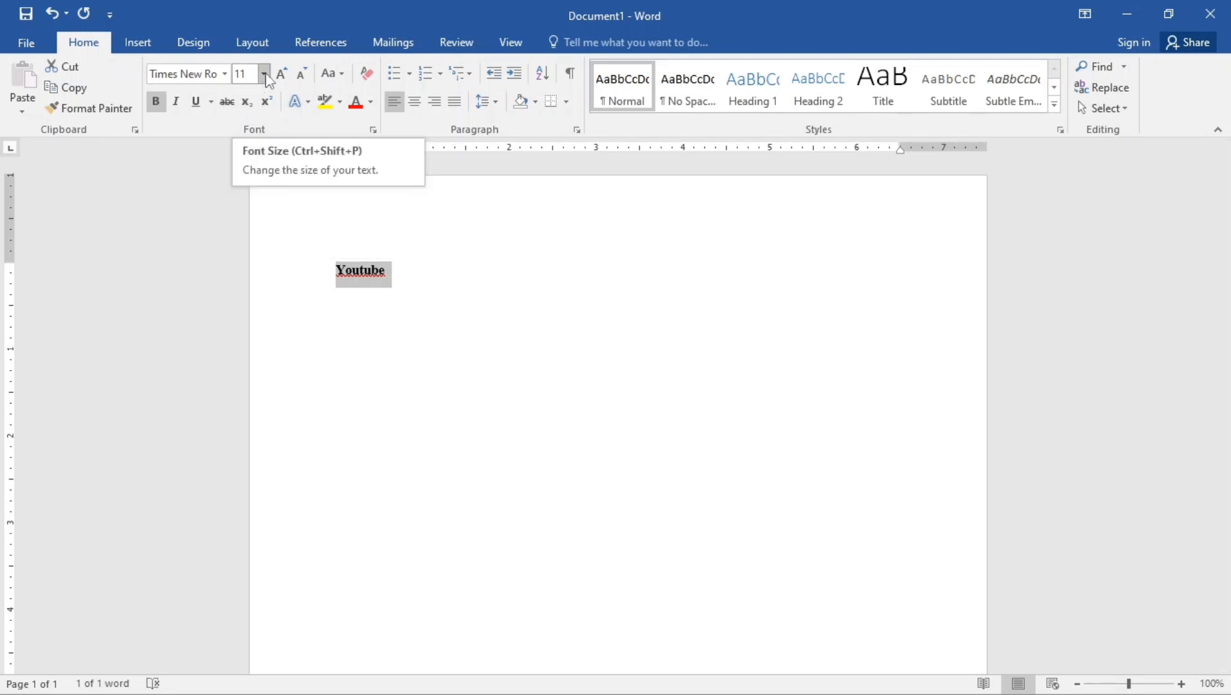
Adjust the 'Youtube' heading size with Grow/Shrink Font, settling on 28 point.
left_click(264, 74)
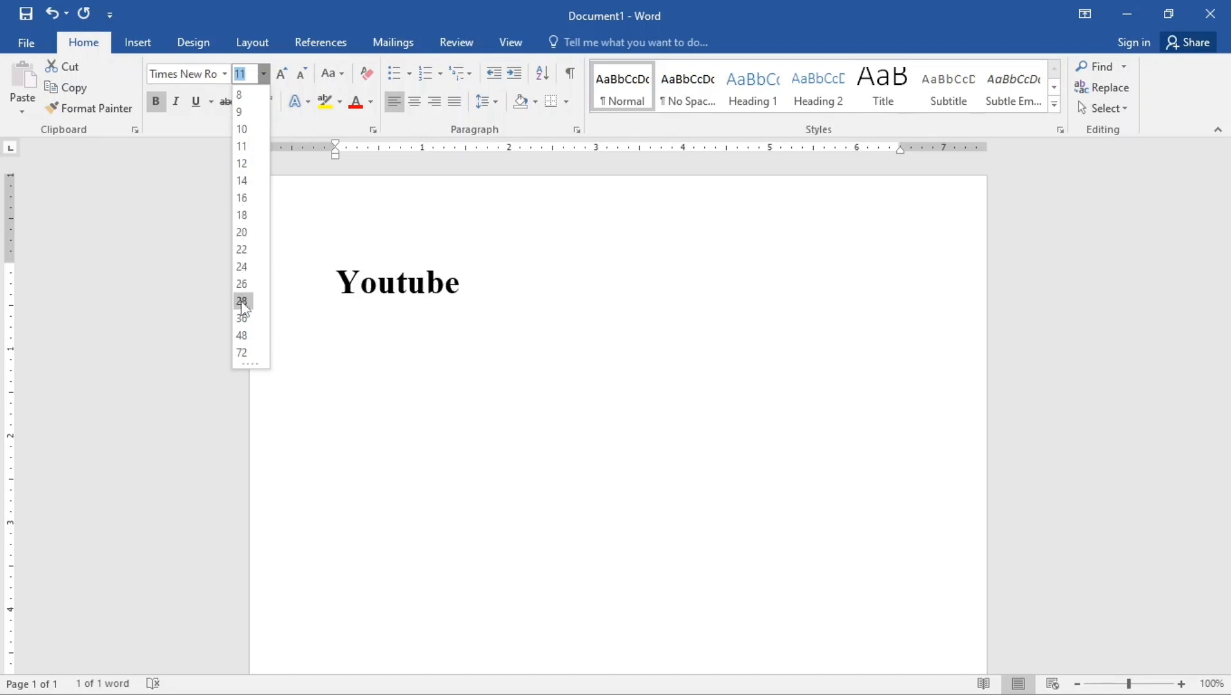
left_click(241, 301)
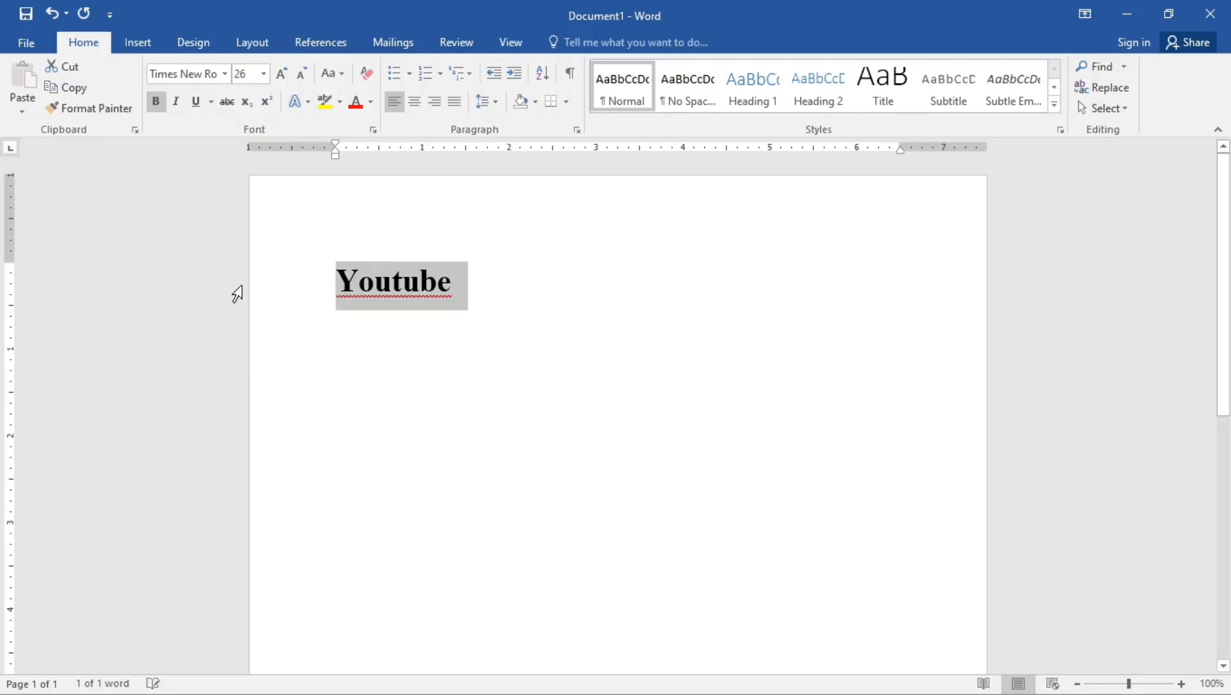
mouse_move(281, 73)
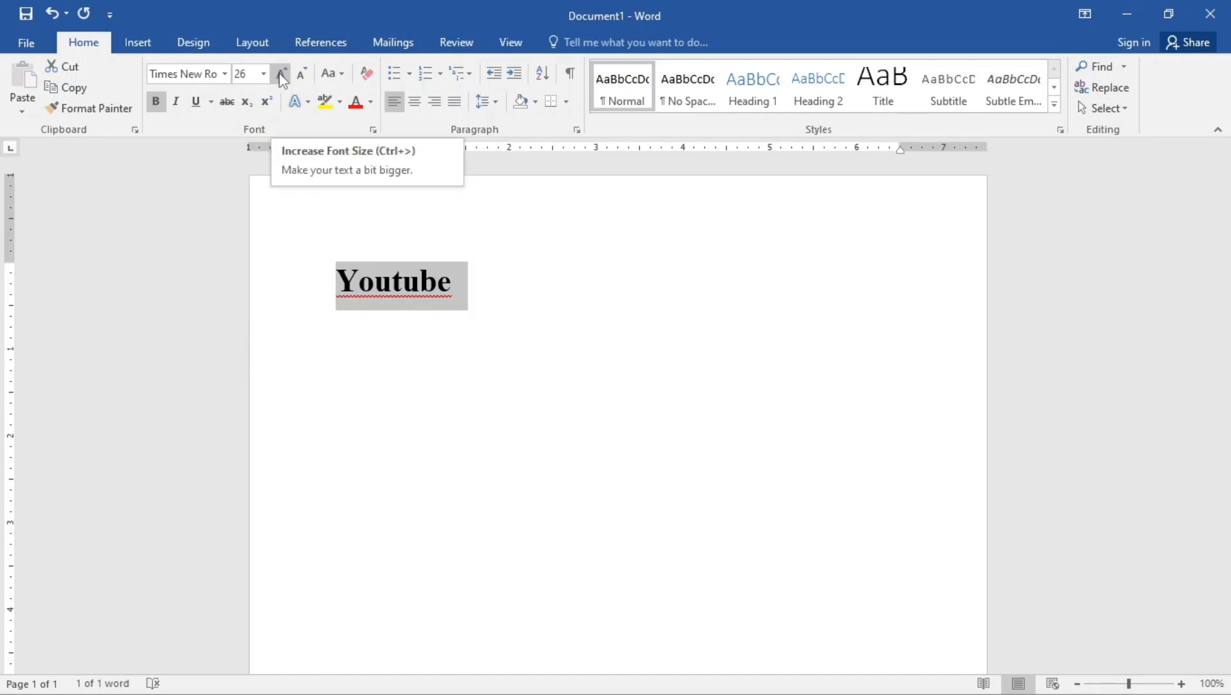
left_click(281, 73)
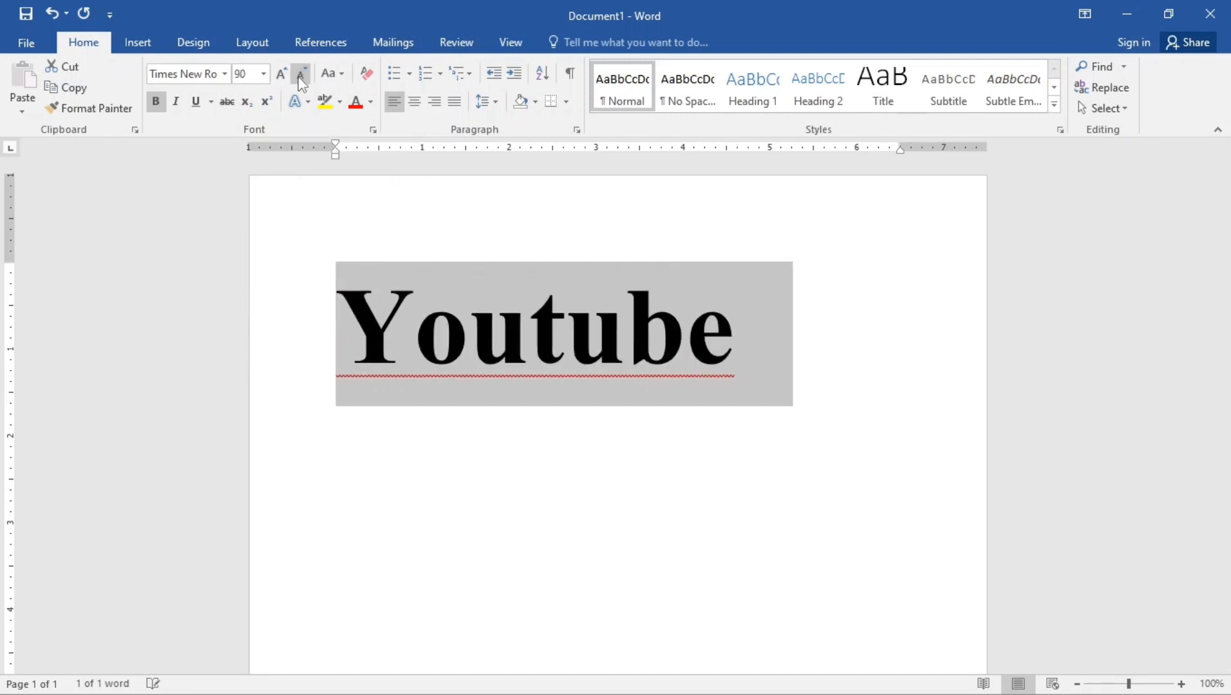
left_click(301, 73)
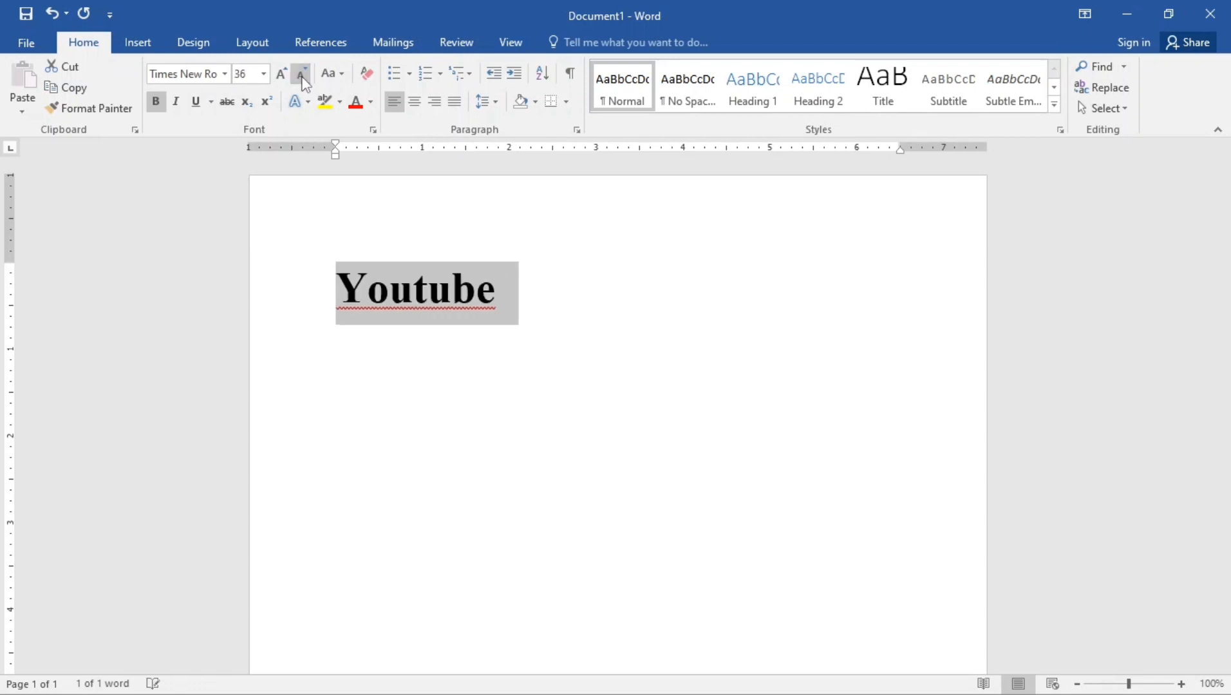
left_click(280, 73)
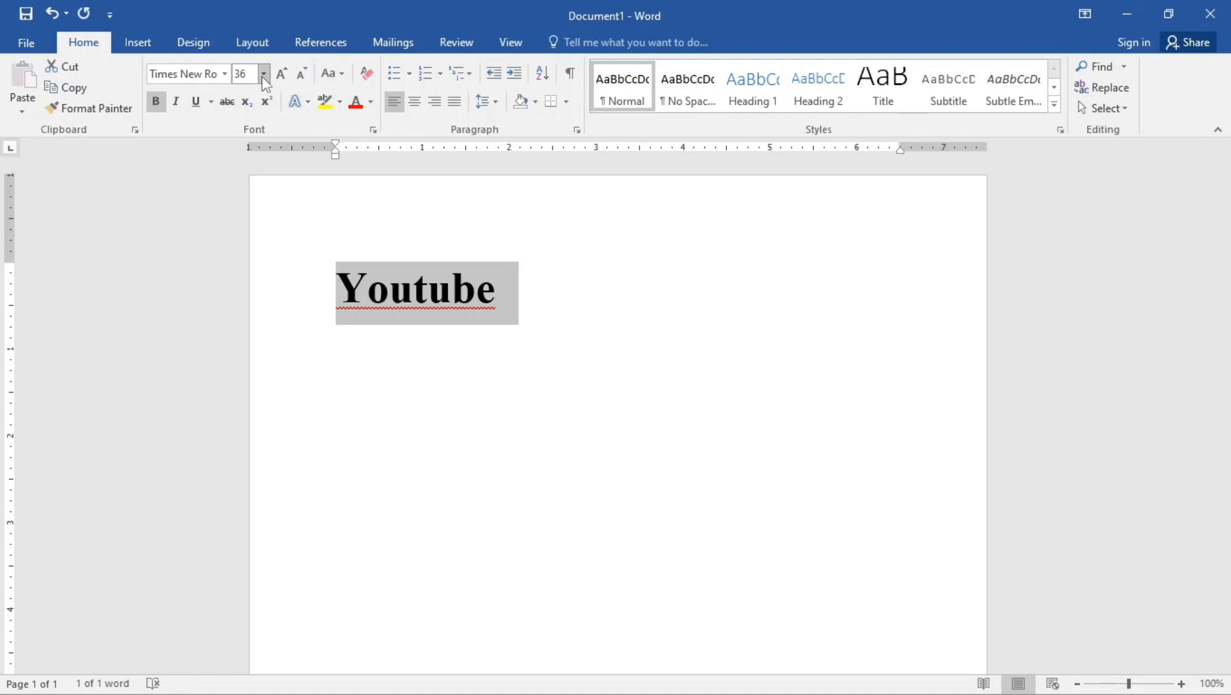
left_click(263, 73)
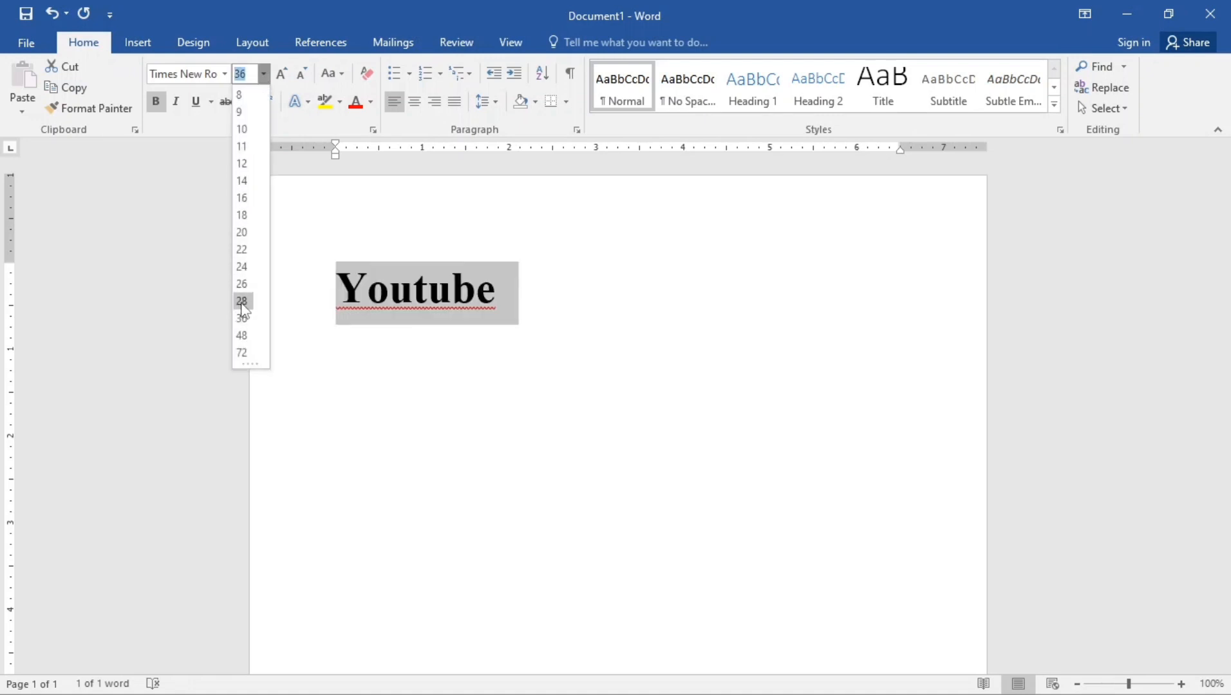
left_click(243, 300)
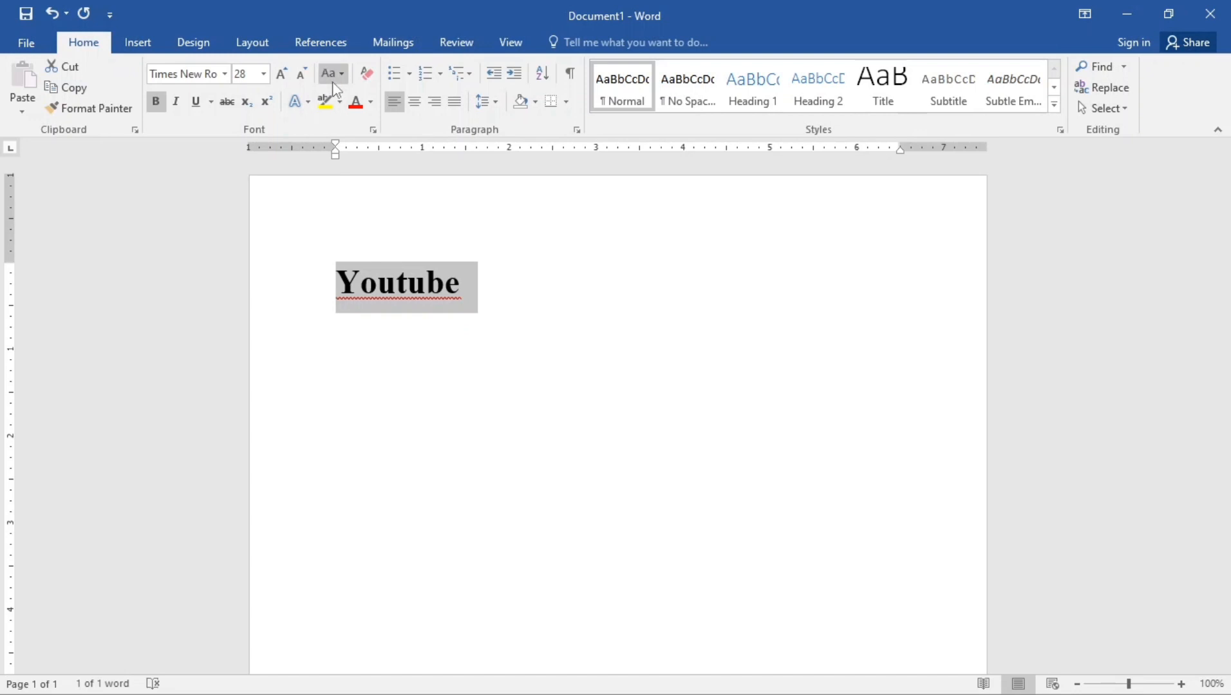
mouse_move(393, 209)
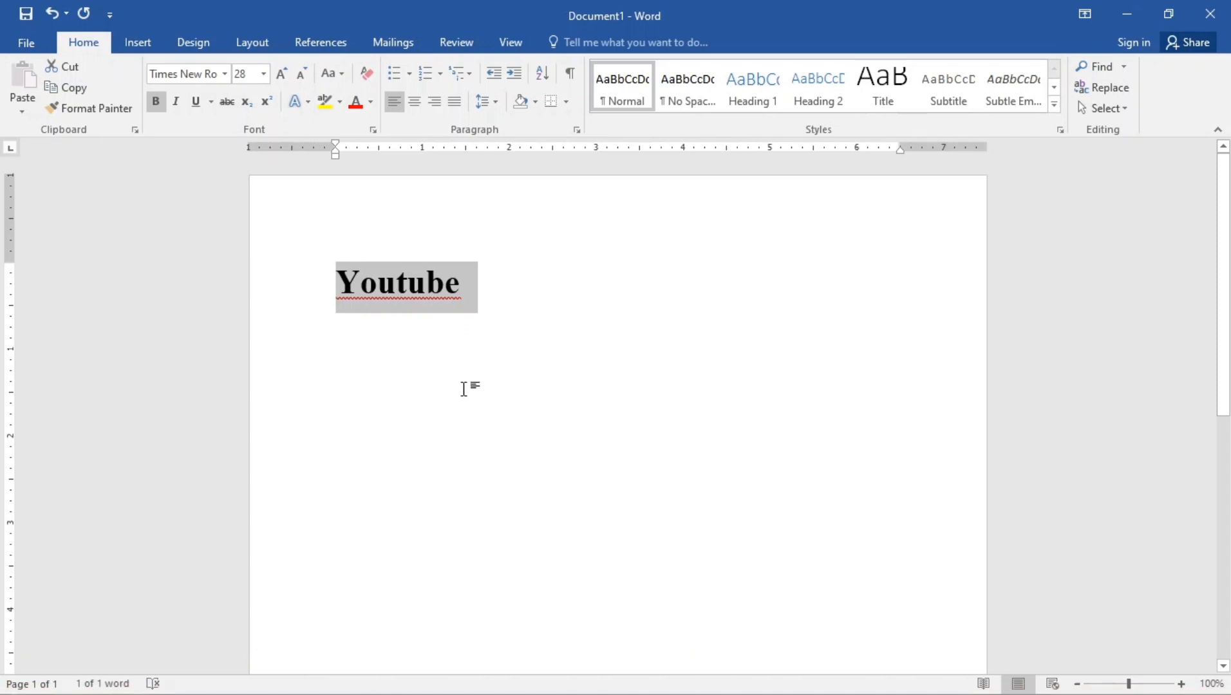
mouse_move(482, 301)
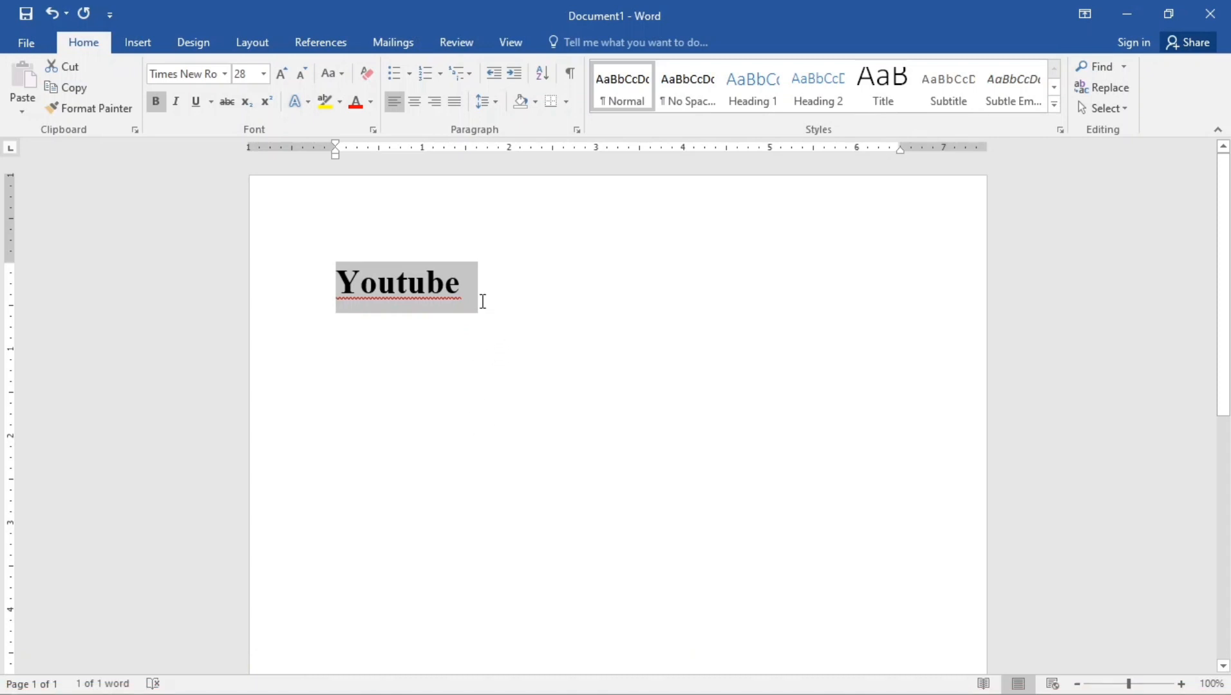
Start a new line after the heading and enter 'Learn Digital Skills'.
left_click(470, 282)
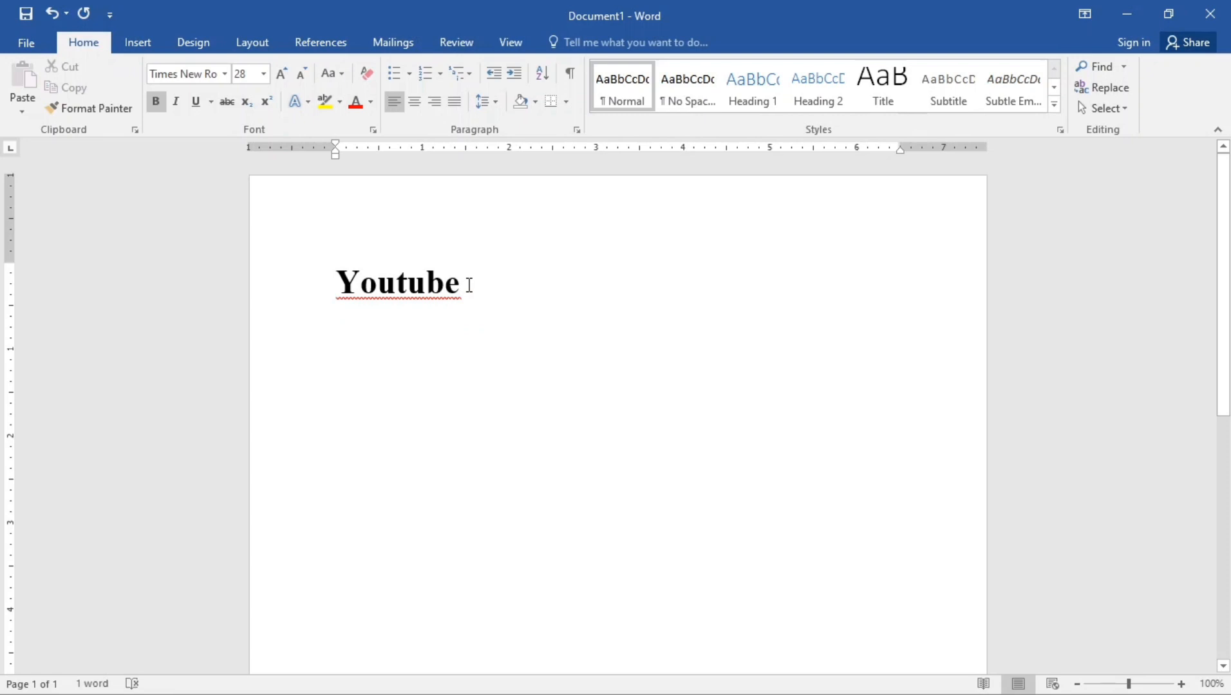
key("enter")
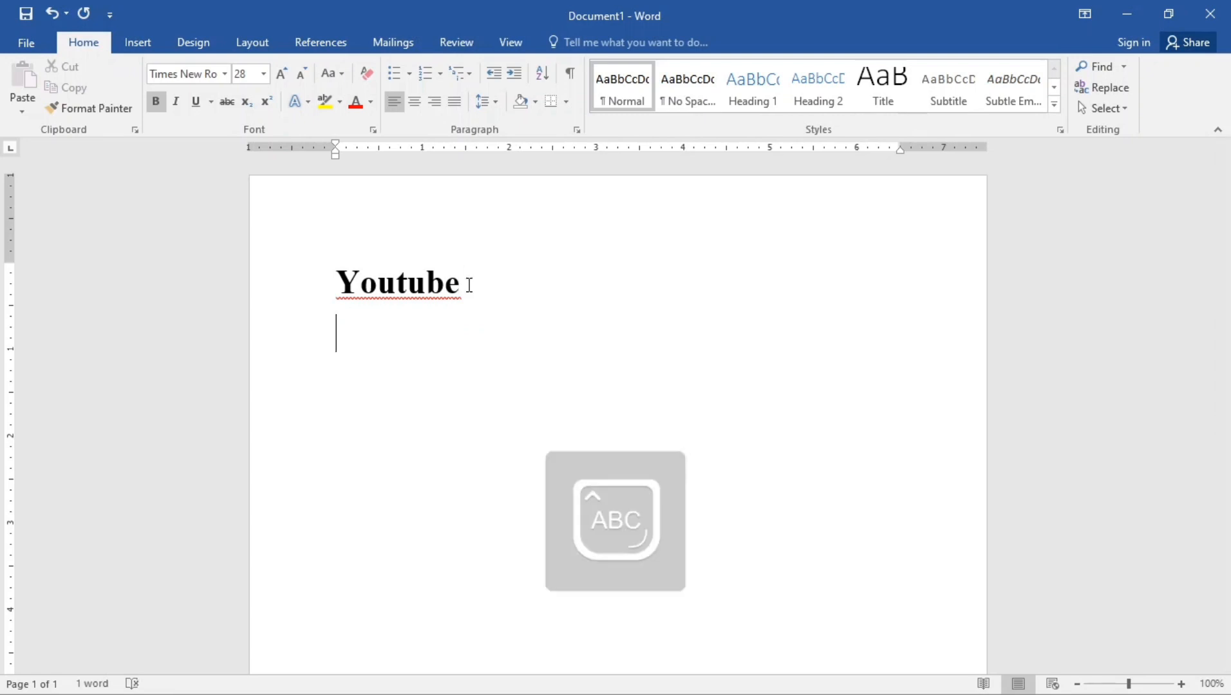
type("L")
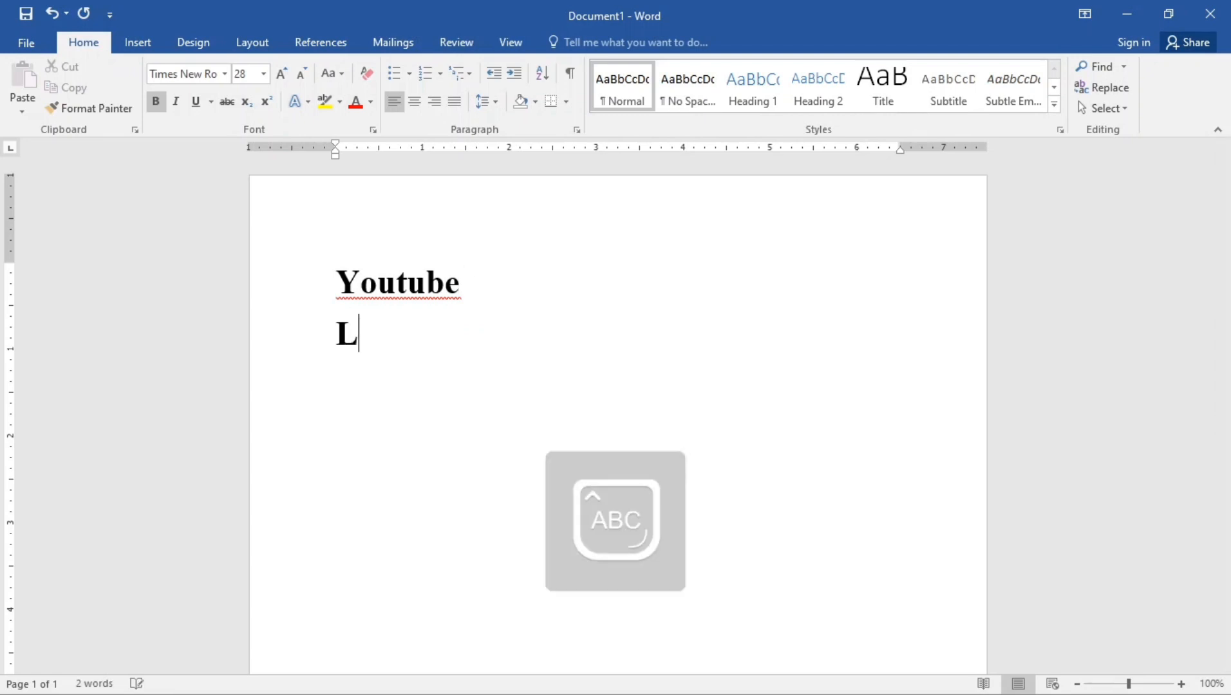
type("ea")
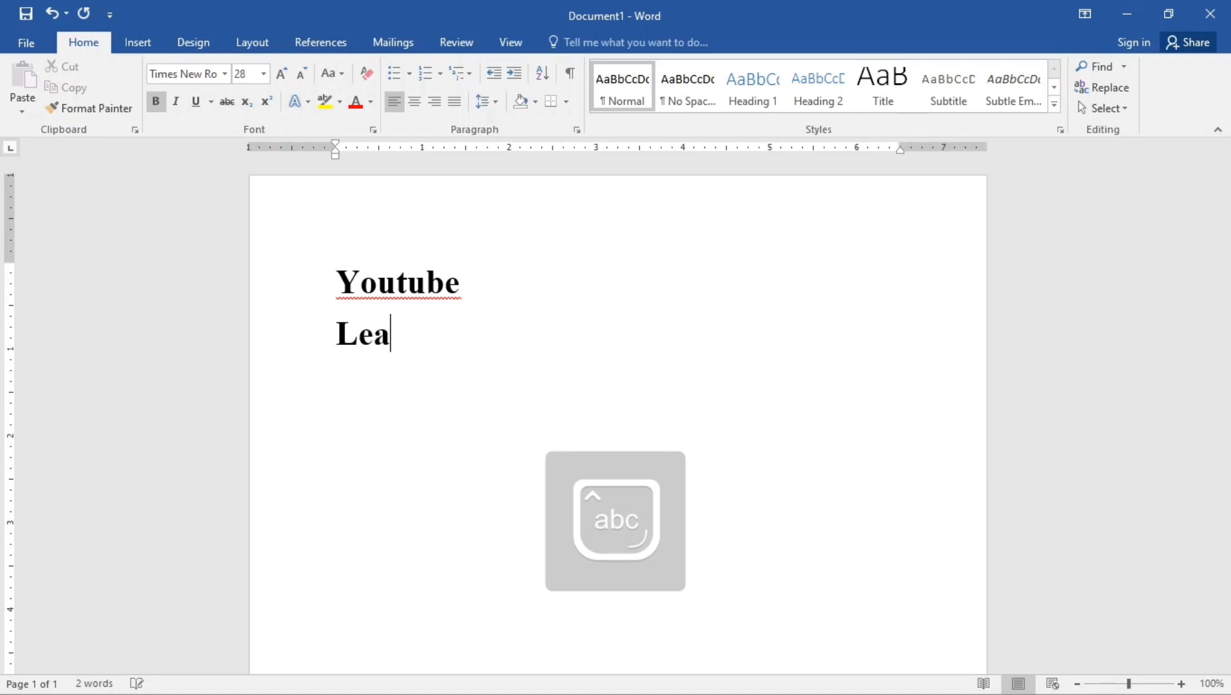
type("rn Digital Ski")
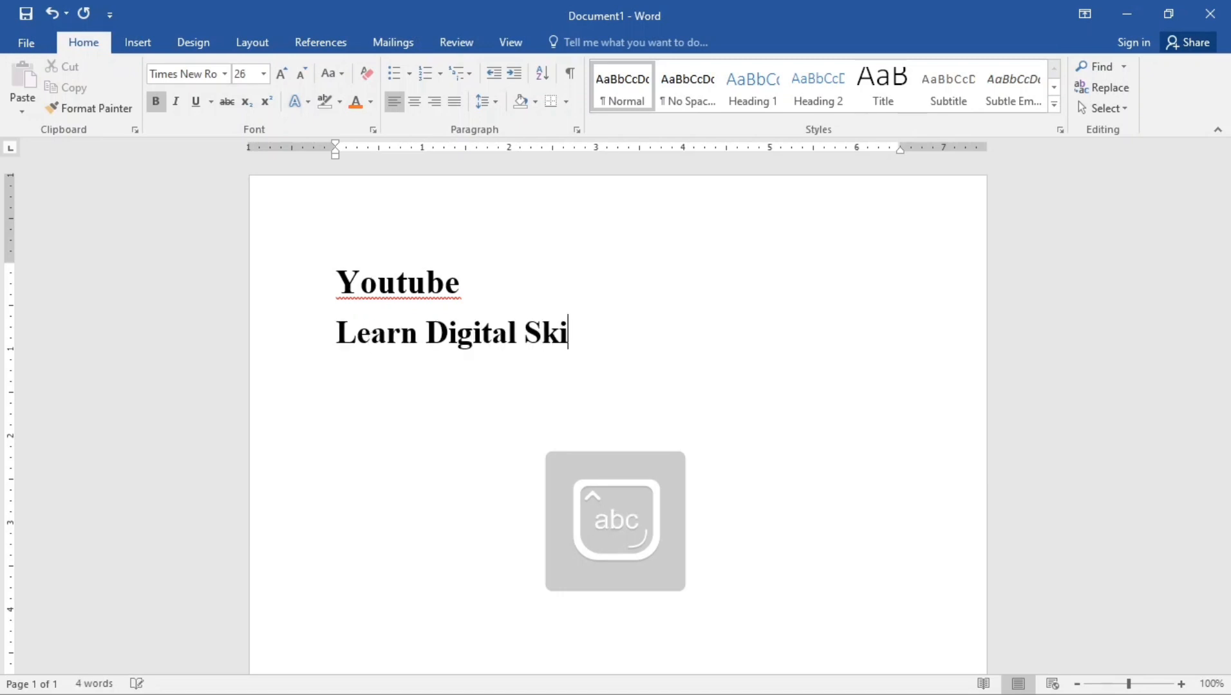
type("lls")
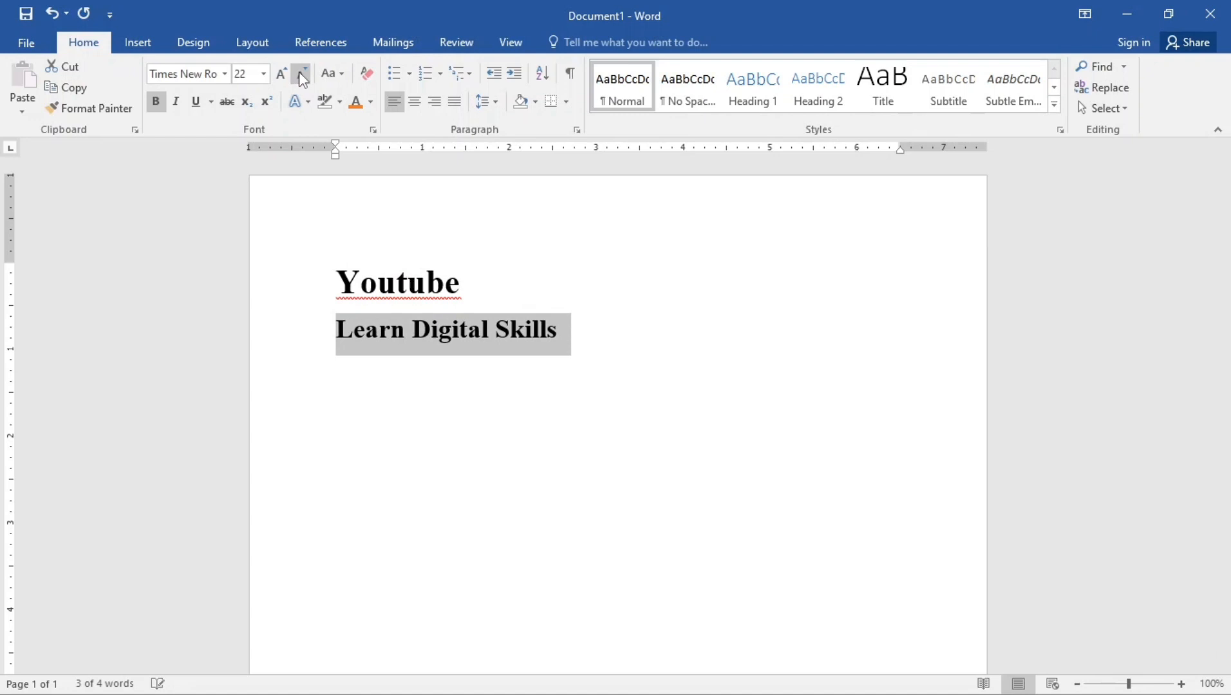
mouse_move(213, 153)
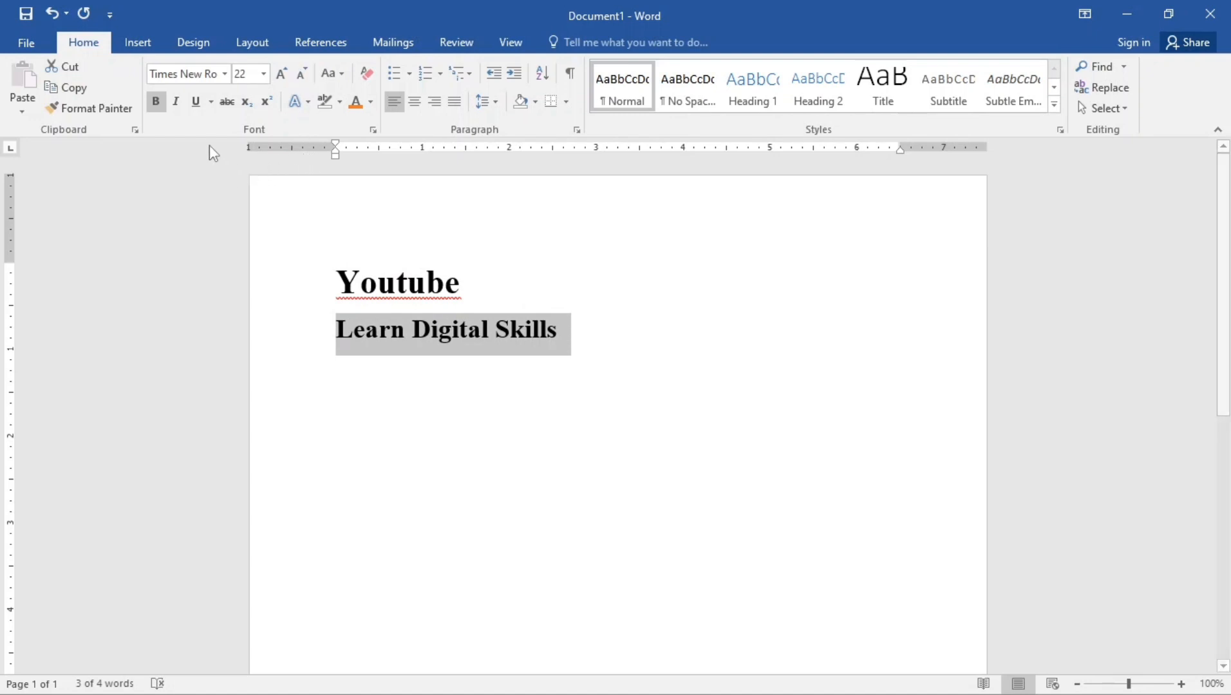
mouse_move(332, 361)
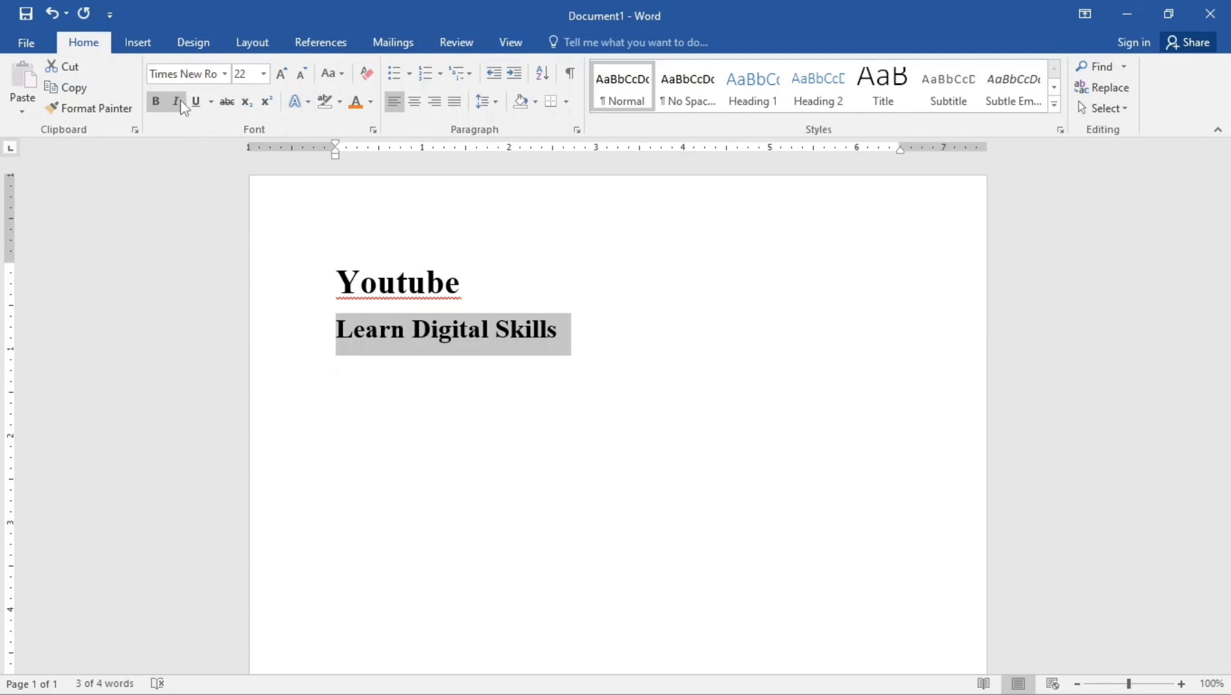
Make the 'Learn Digital Skills' line italic and underlined.
left_click(176, 102)
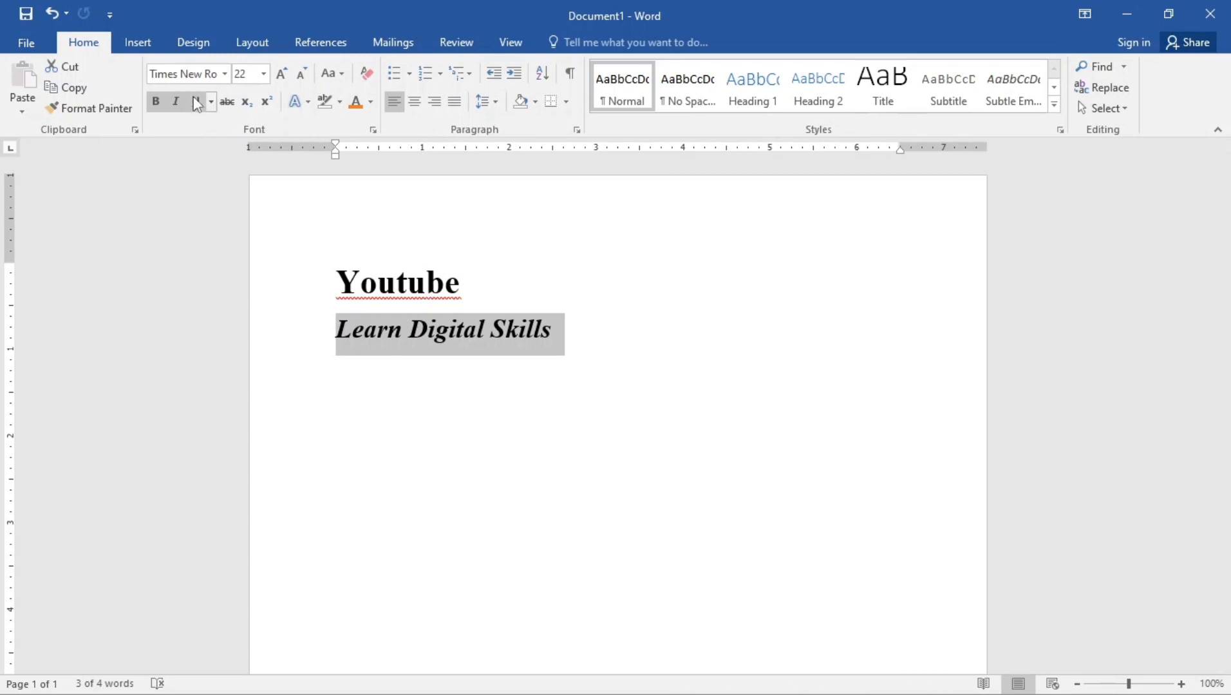
left_click(194, 102)
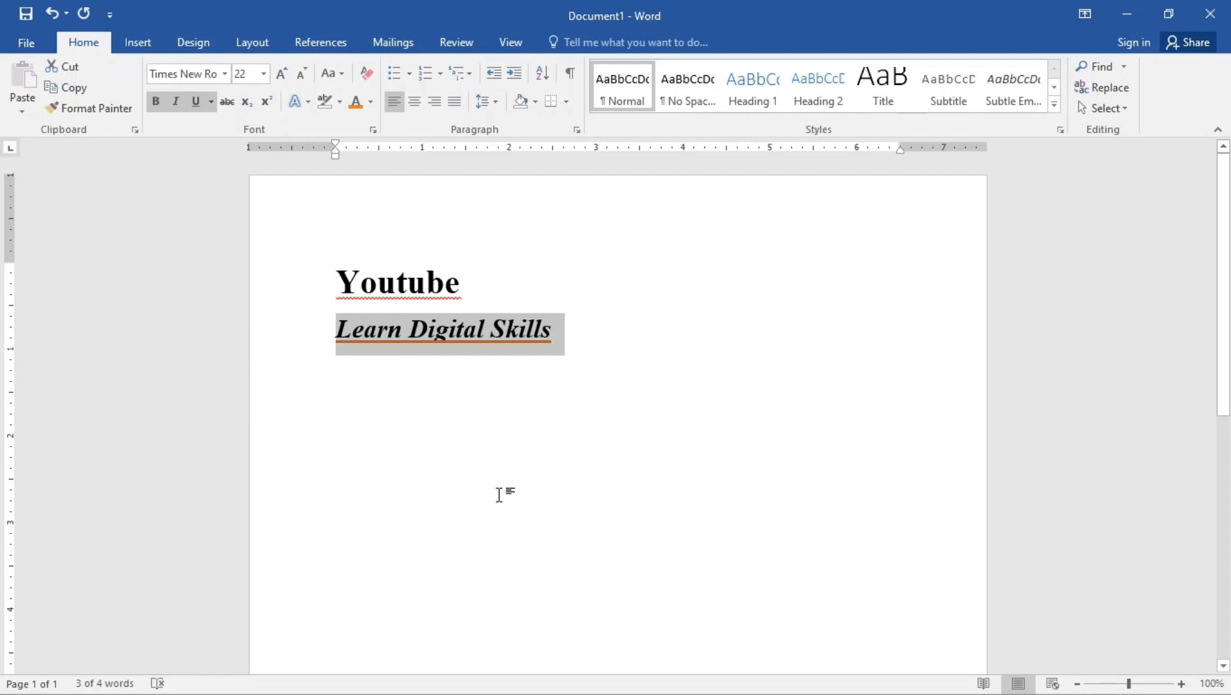
mouse_move(386, 335)
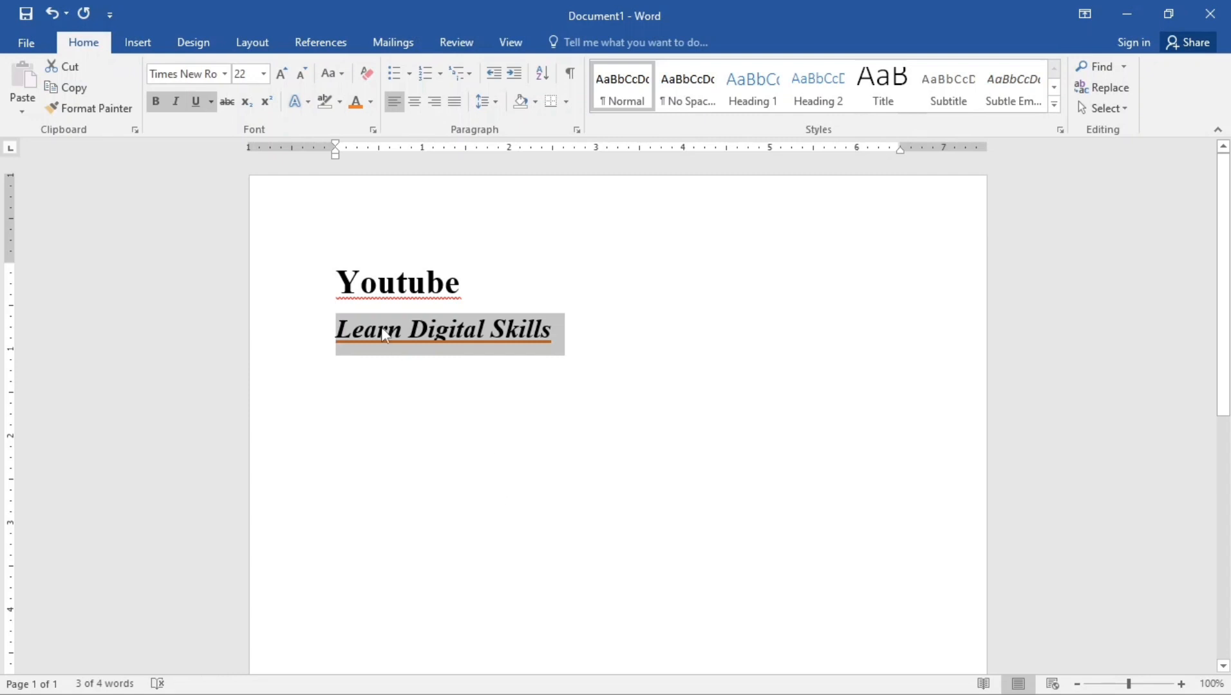
mouse_move(361, 354)
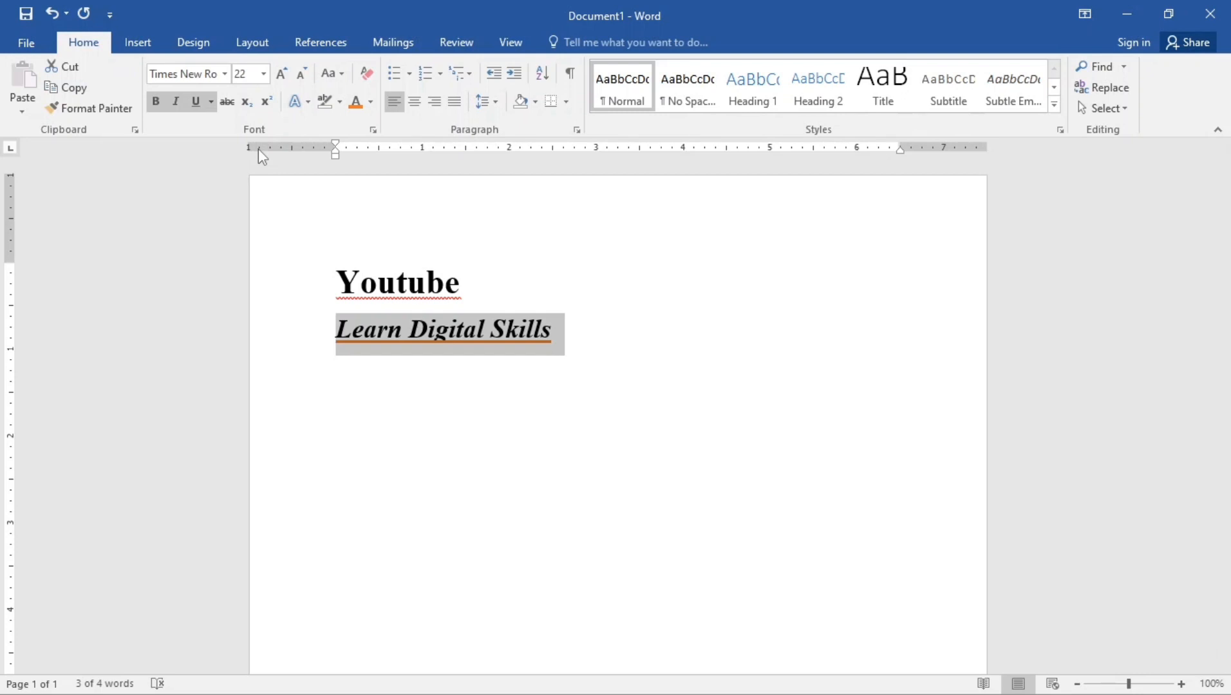
mouse_move(237, 127)
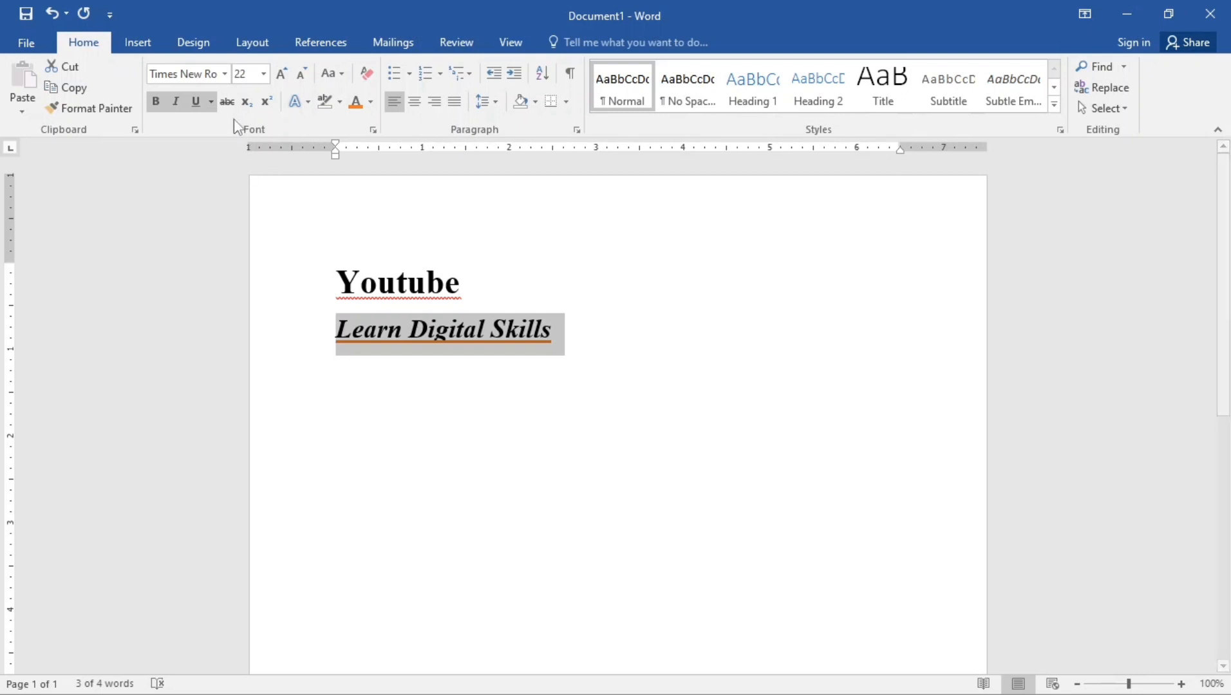
Change the tagline's underline to a red dot-dot-dash pattern.
left_click(210, 102)
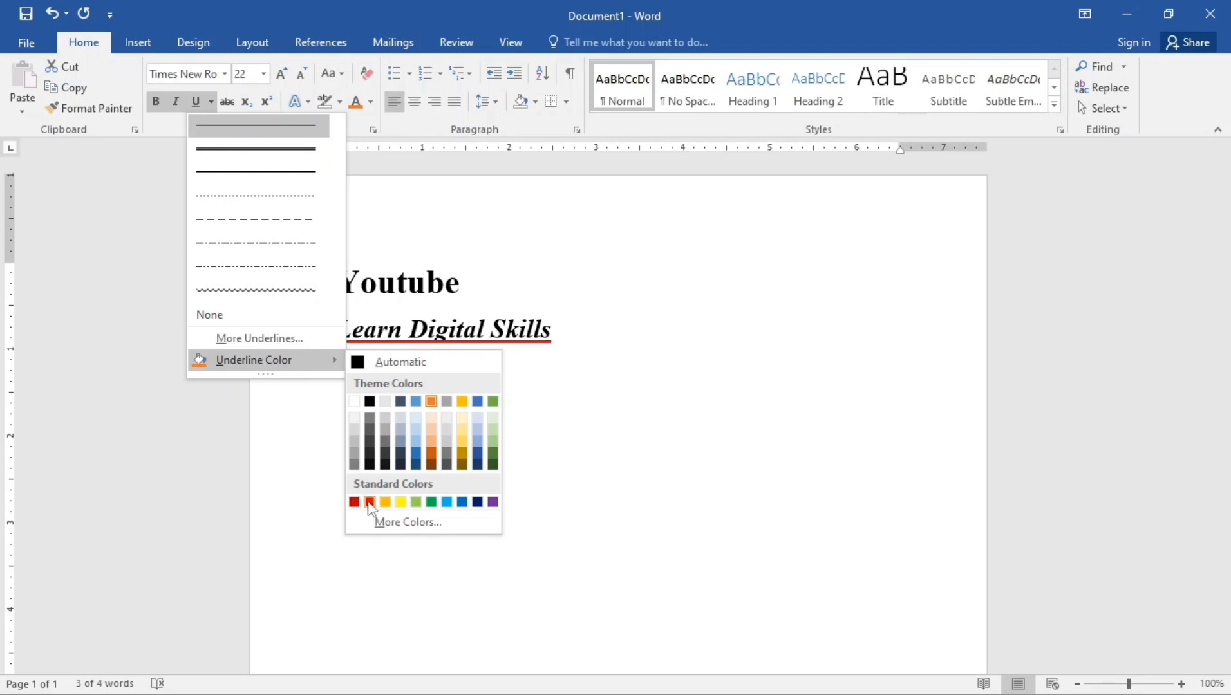
left_click(369, 501)
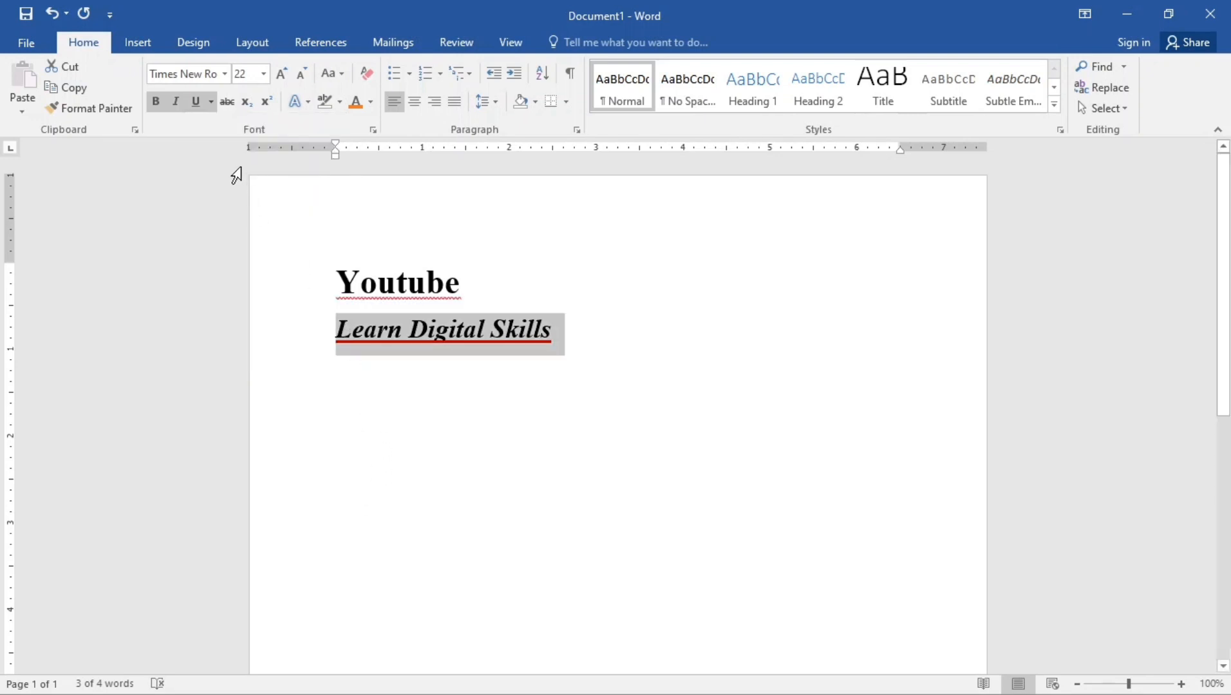
left_click(210, 102)
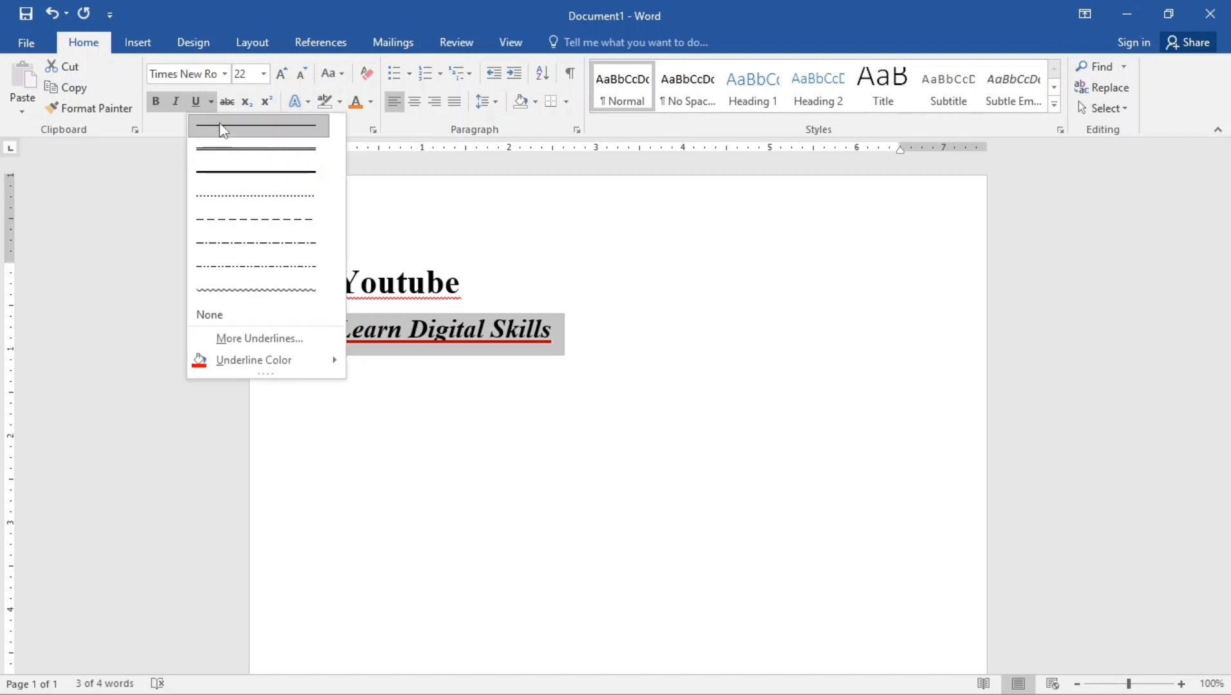
mouse_move(259, 290)
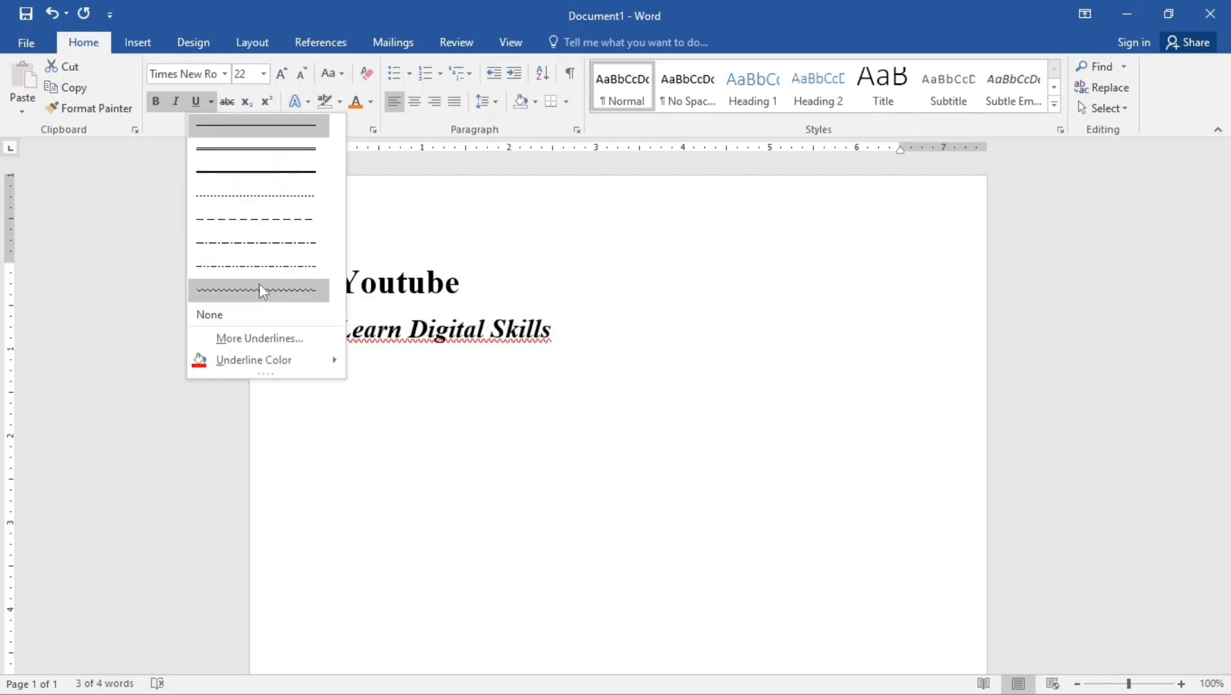
mouse_move(259, 196)
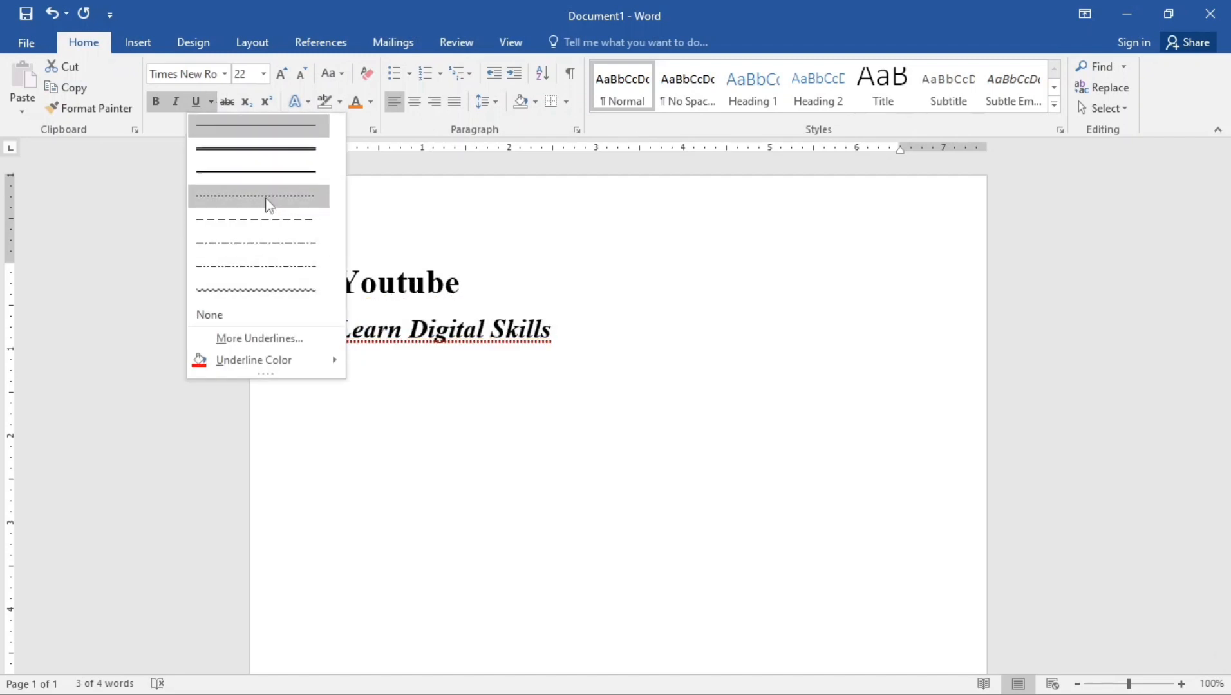
mouse_move(270, 267)
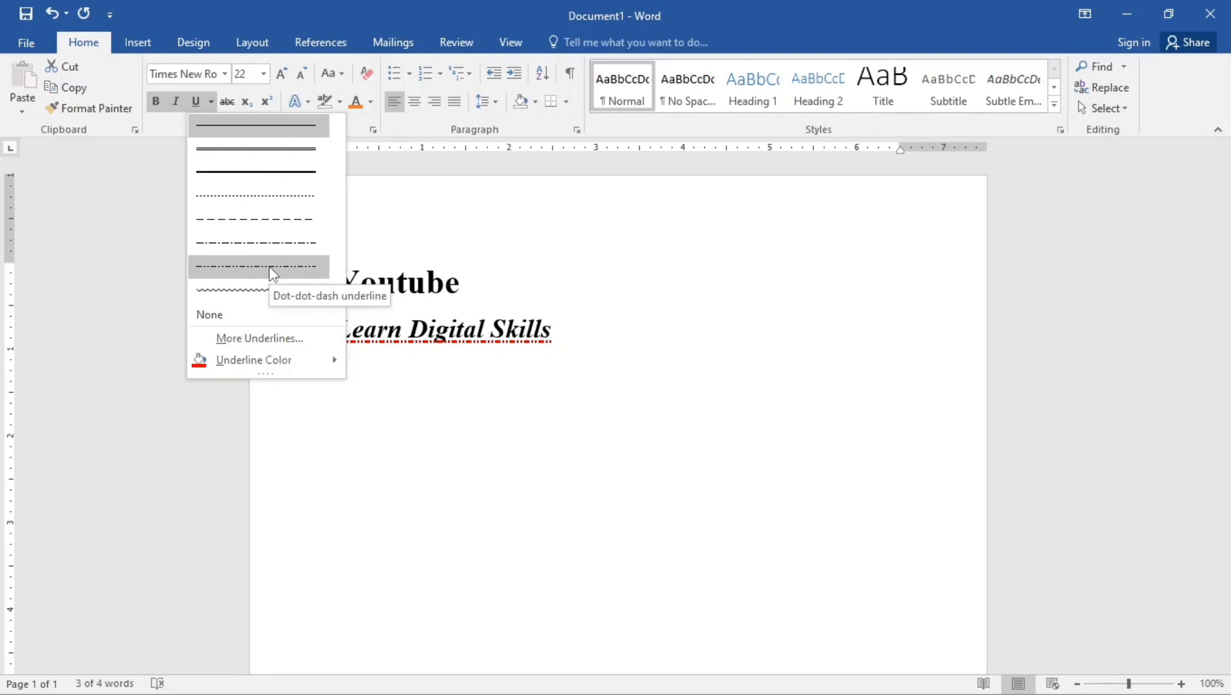
left_click(255, 266)
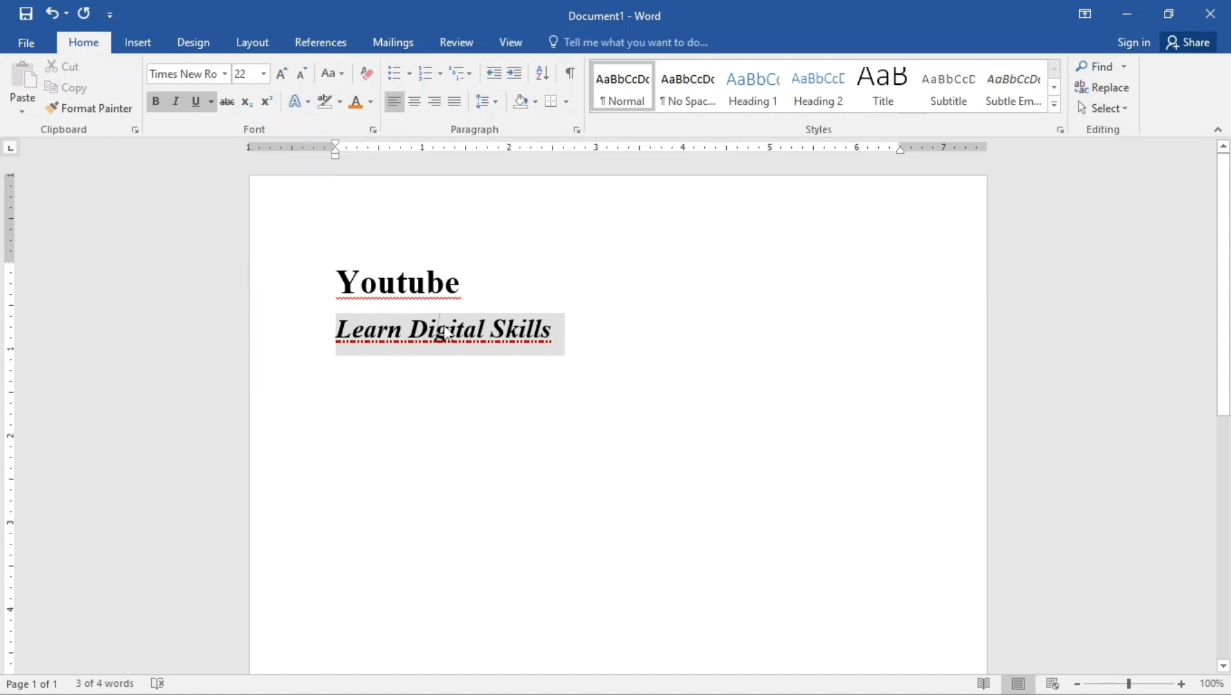
left_click(558, 330)
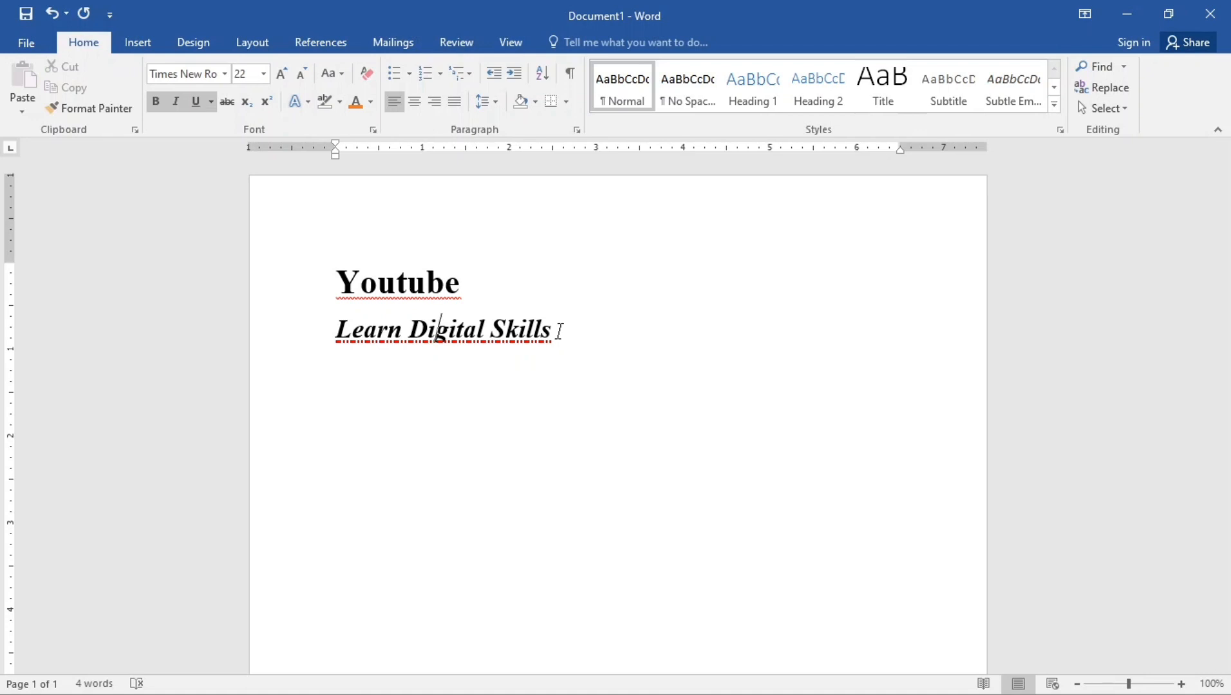
Add 'False' on a new line, remove its bold and shrink its size.
key("enter")
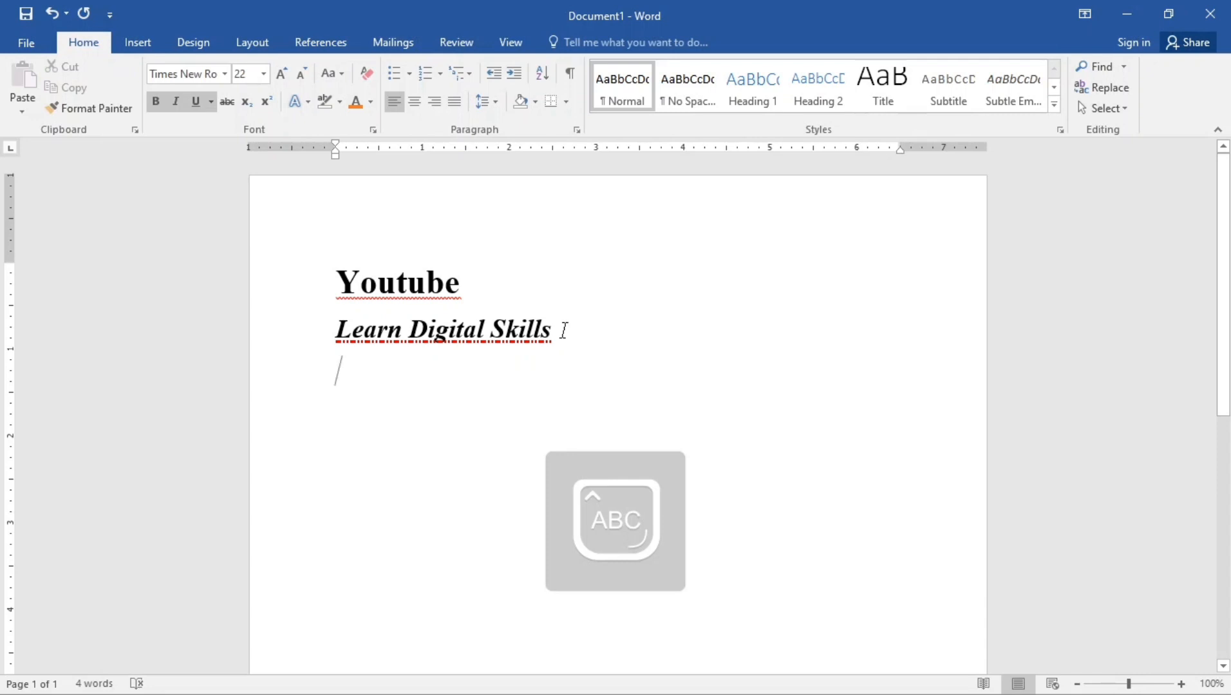
type("False")
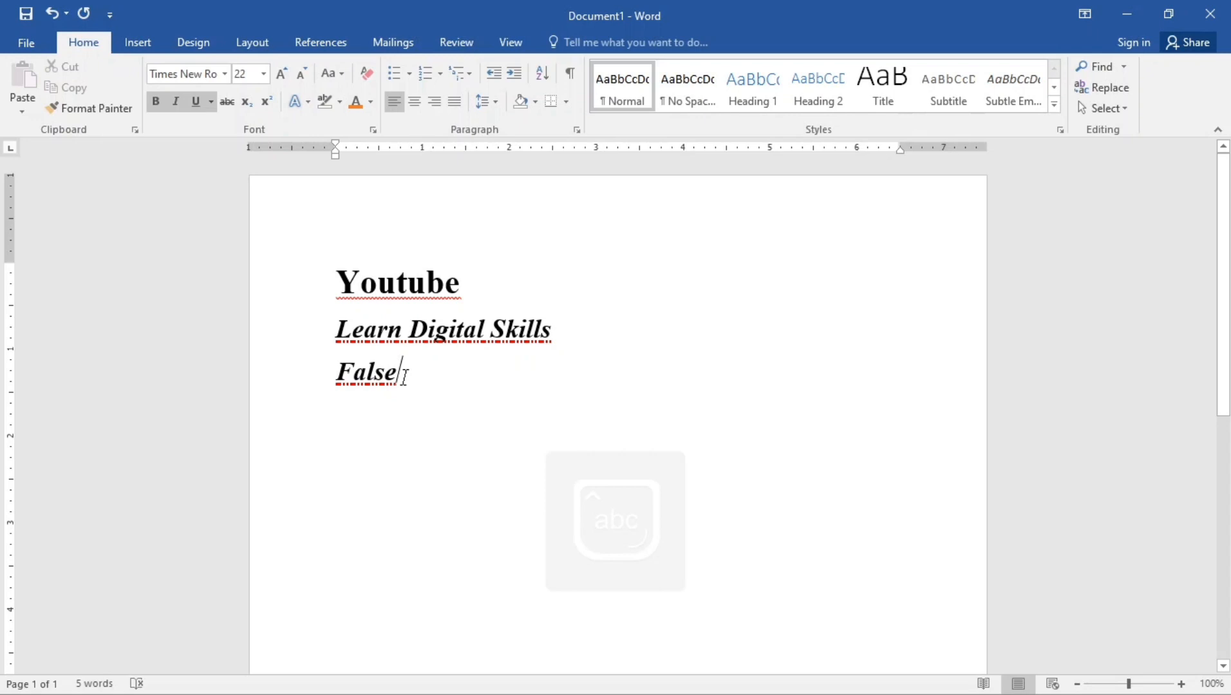
double_click(365, 371)
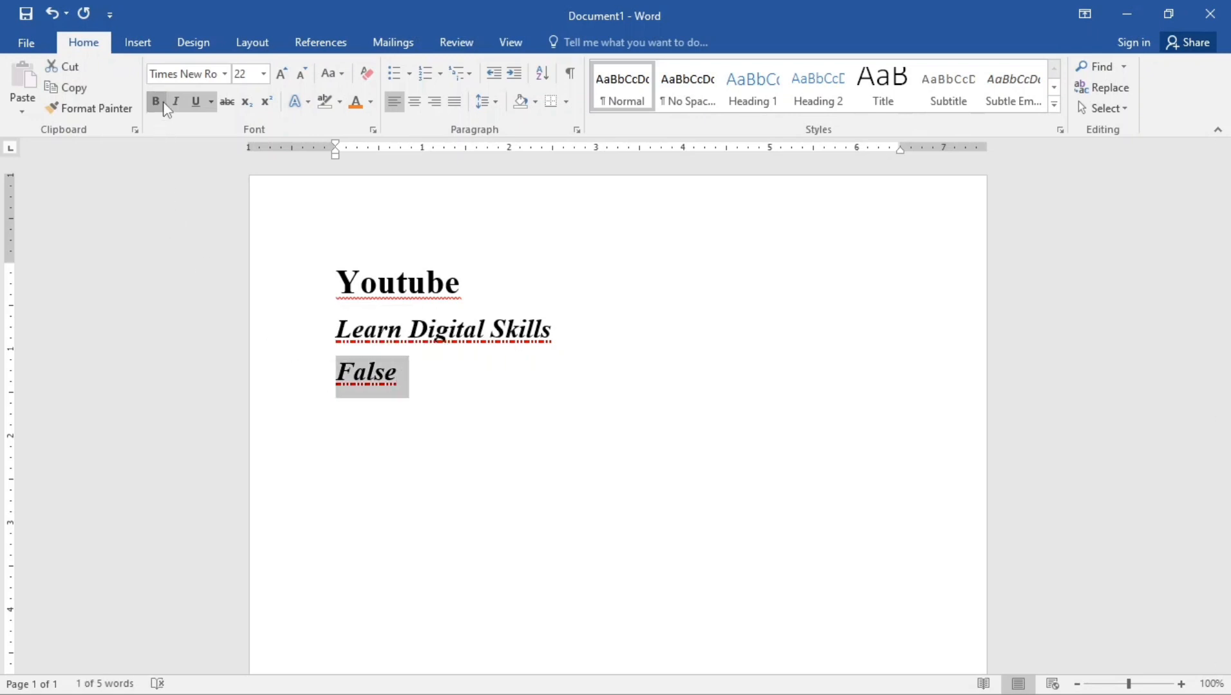
left_click(154, 102)
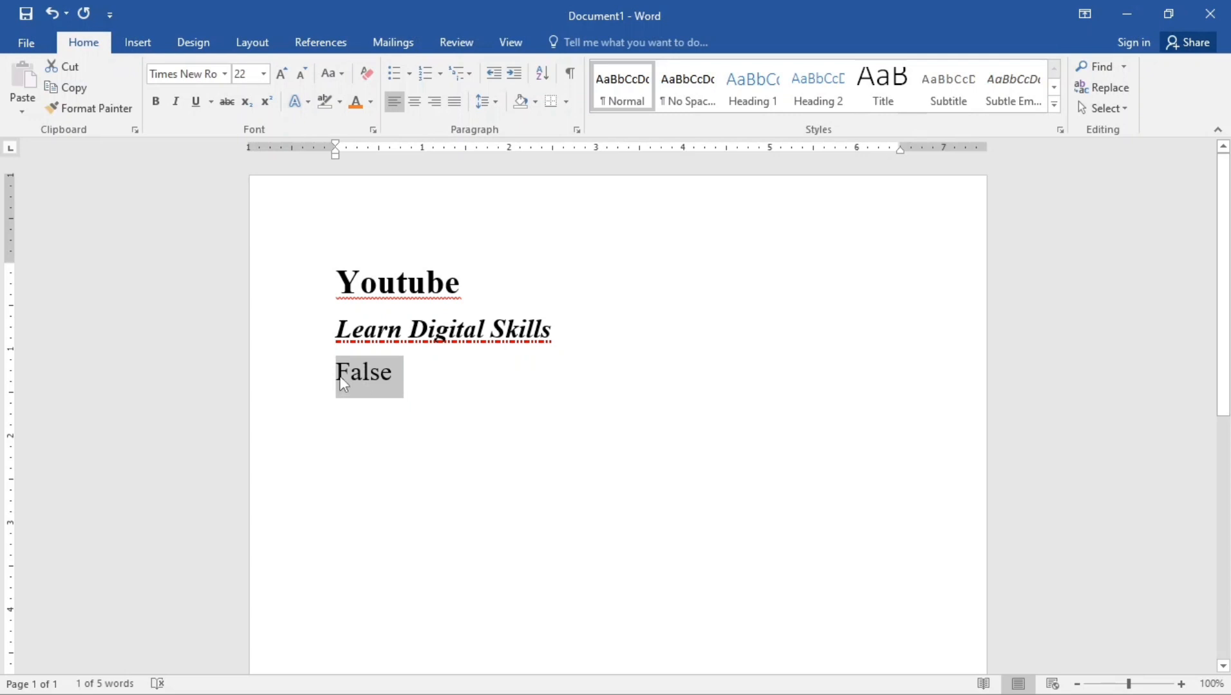
mouse_move(226, 102)
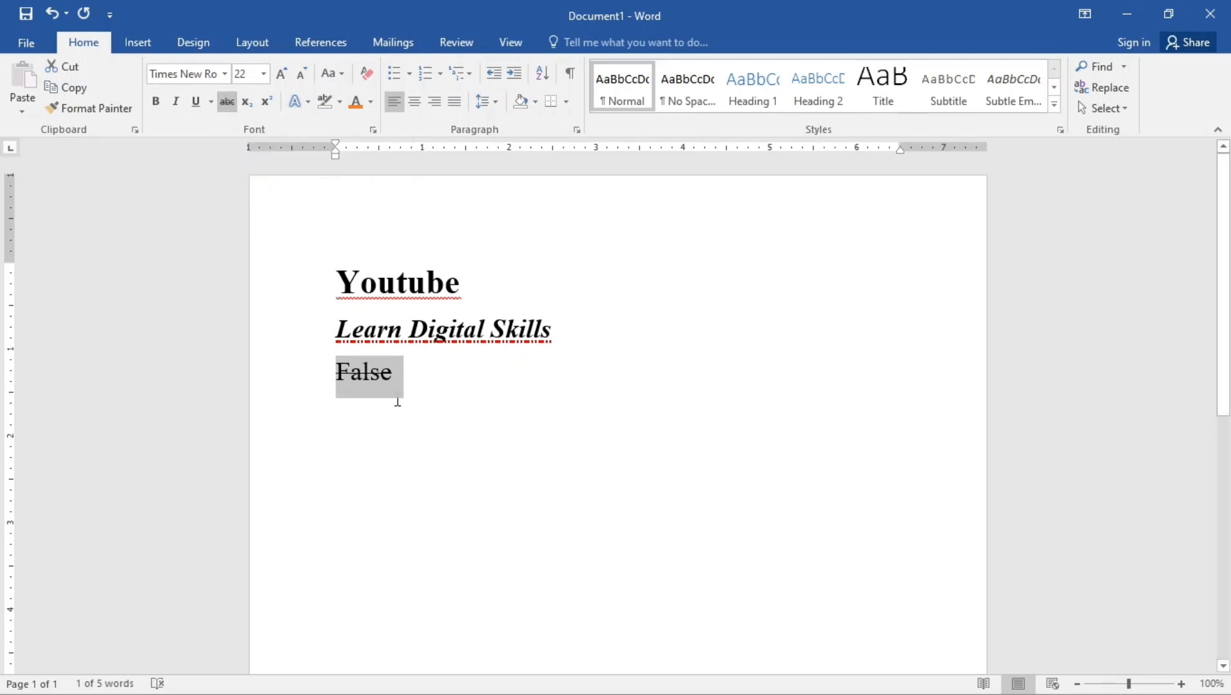
mouse_move(364, 315)
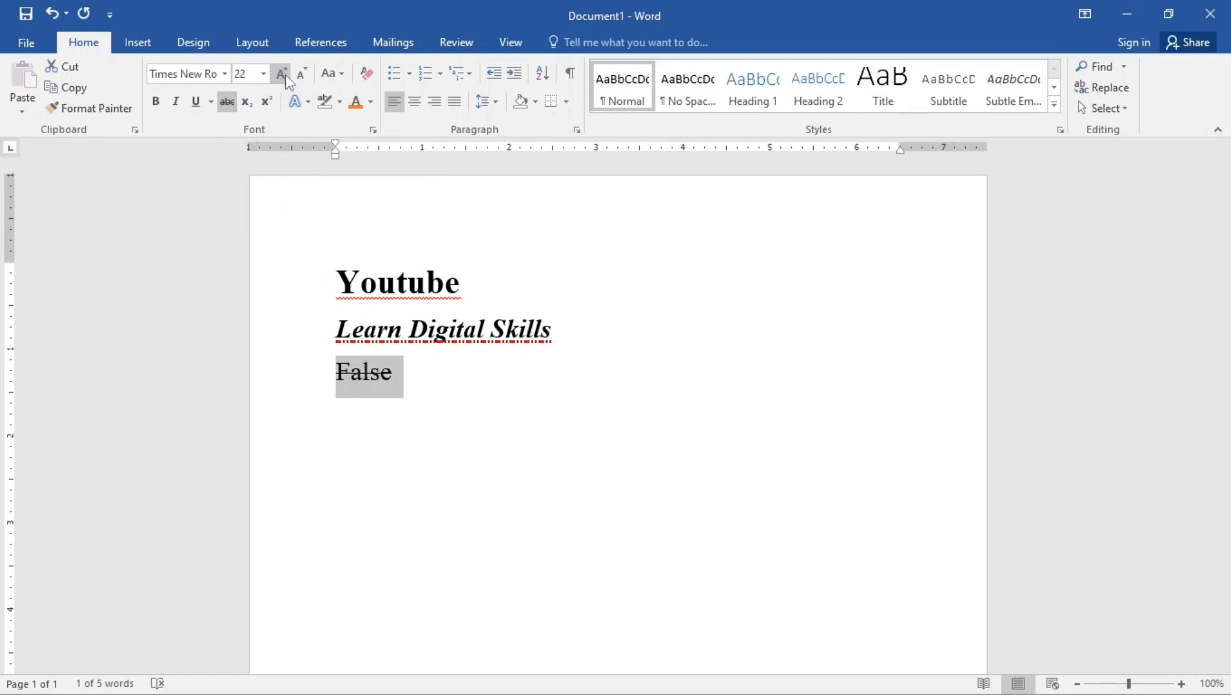
mouse_move(301, 74)
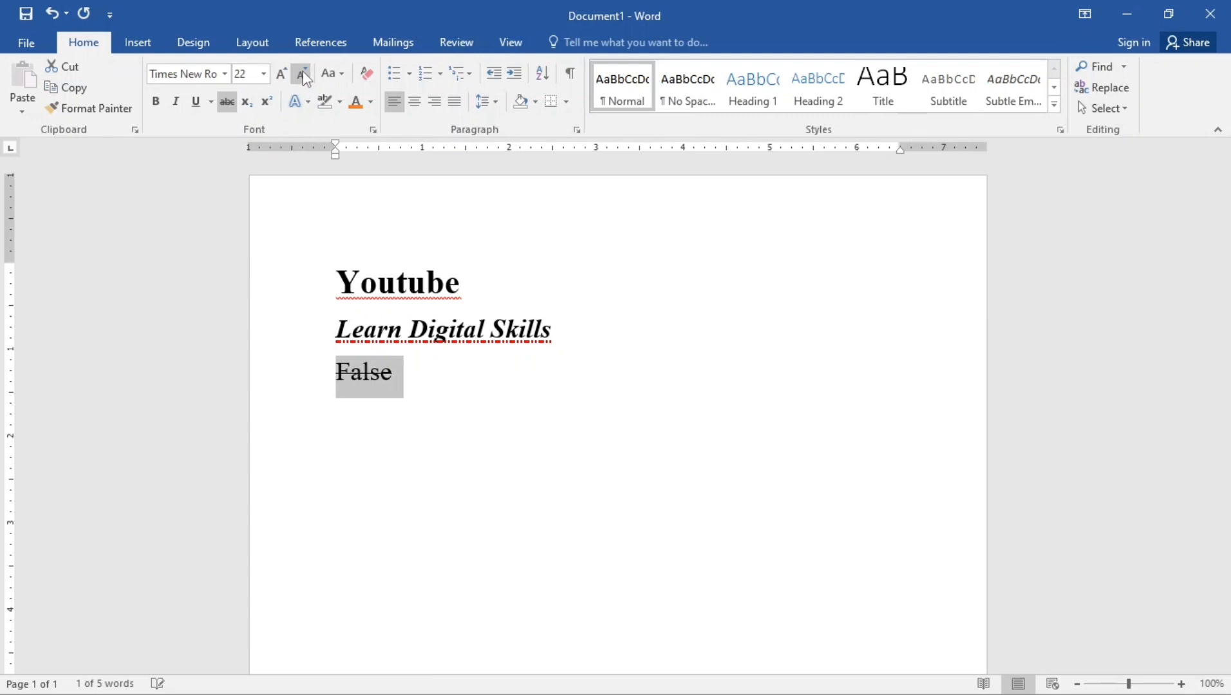
left_click(301, 74)
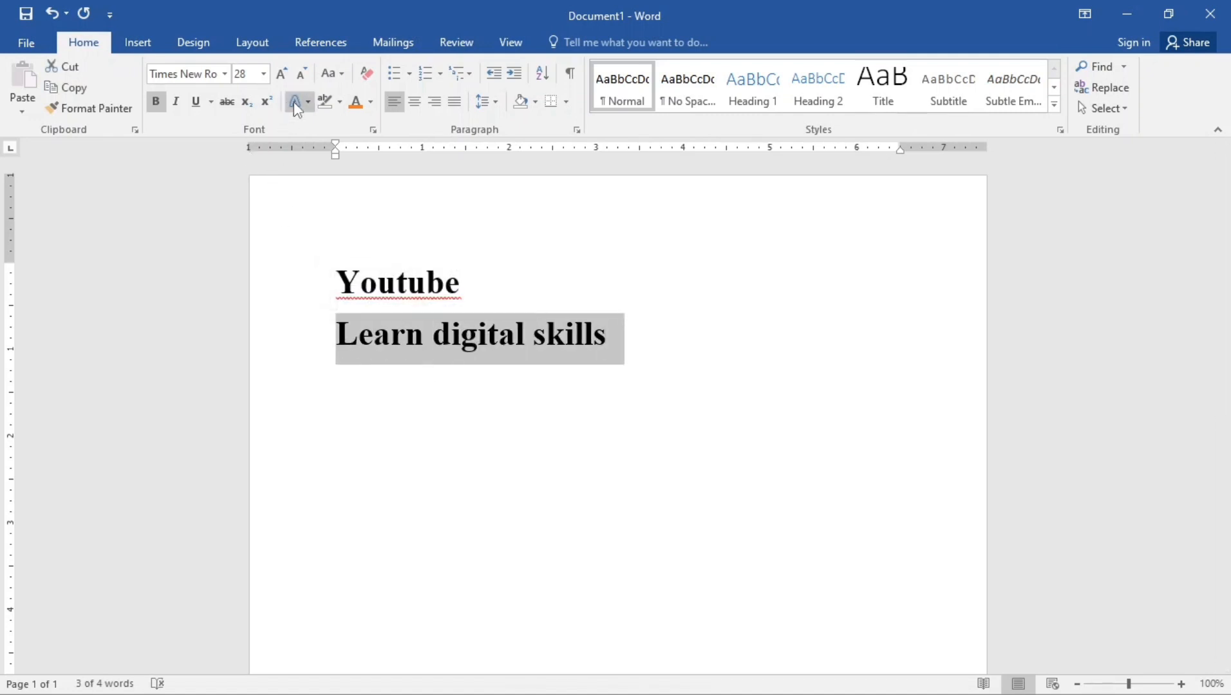
mouse_move(296, 102)
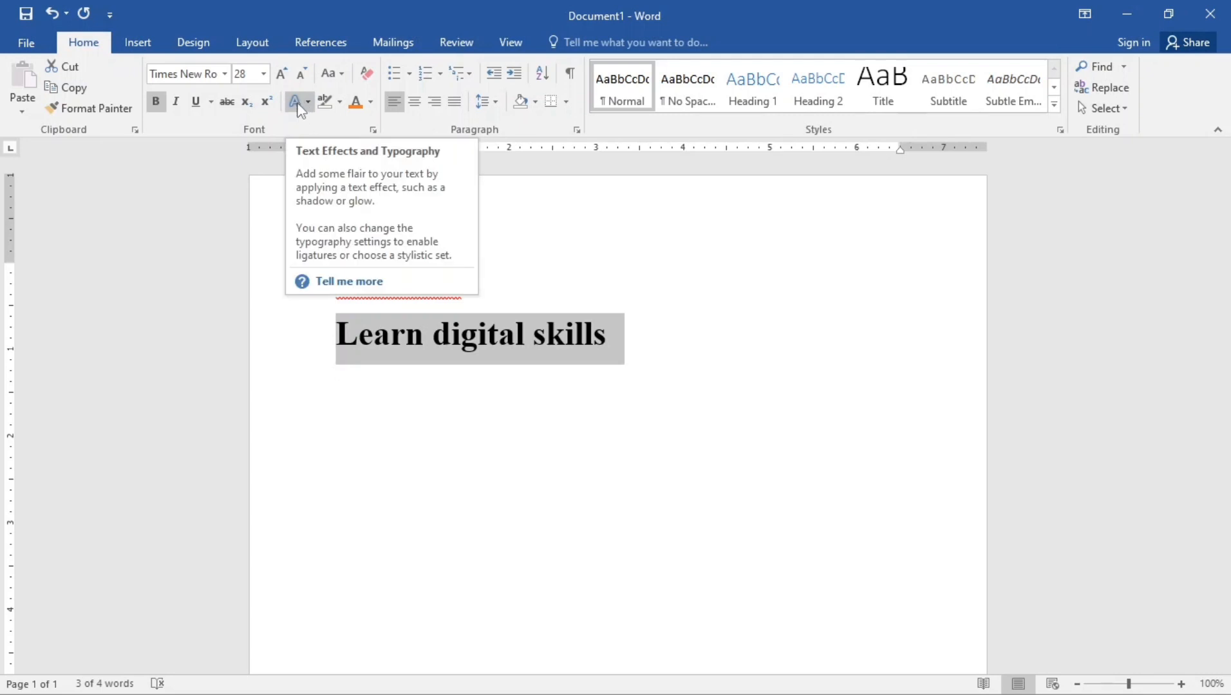
Apply a blue outlined text effect from the gallery to the tagline.
left_click(296, 102)
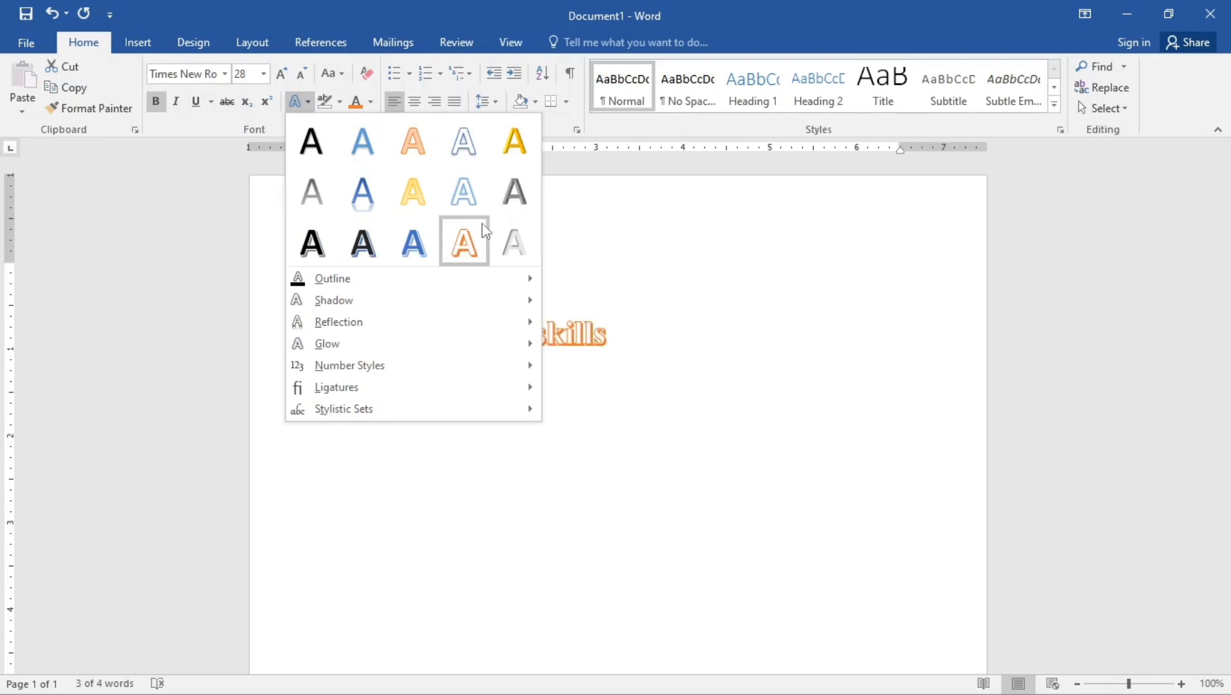
mouse_move(412, 242)
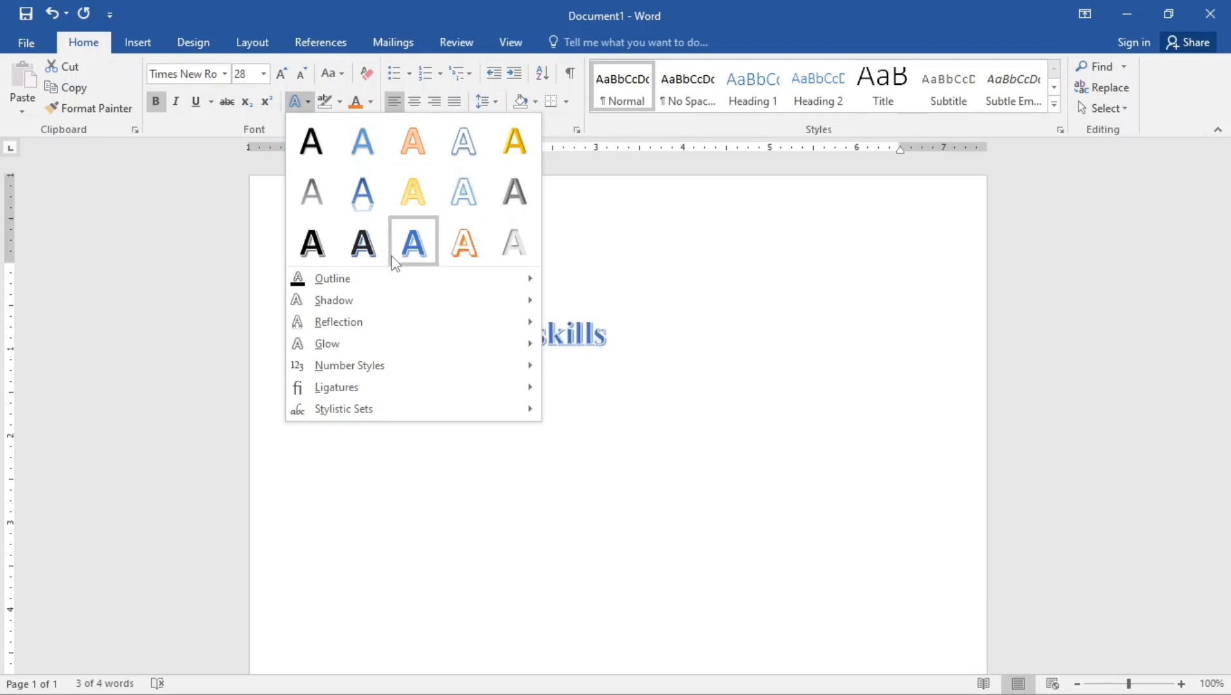
left_click(413, 240)
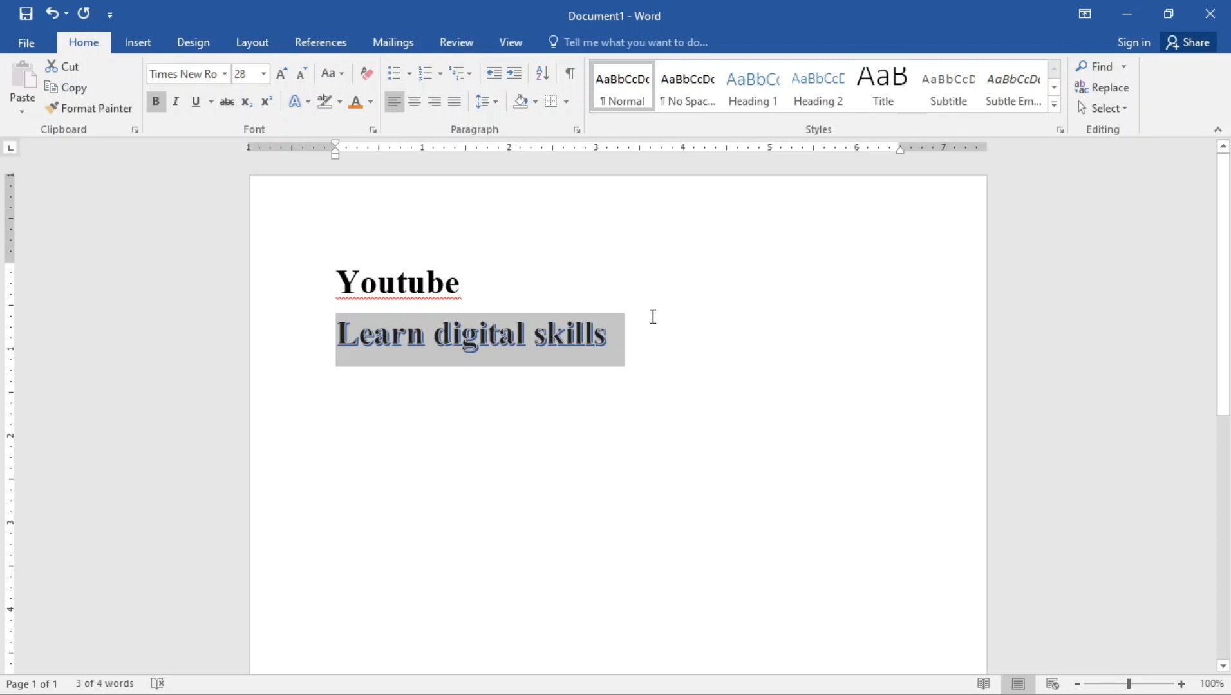
mouse_move(407, 239)
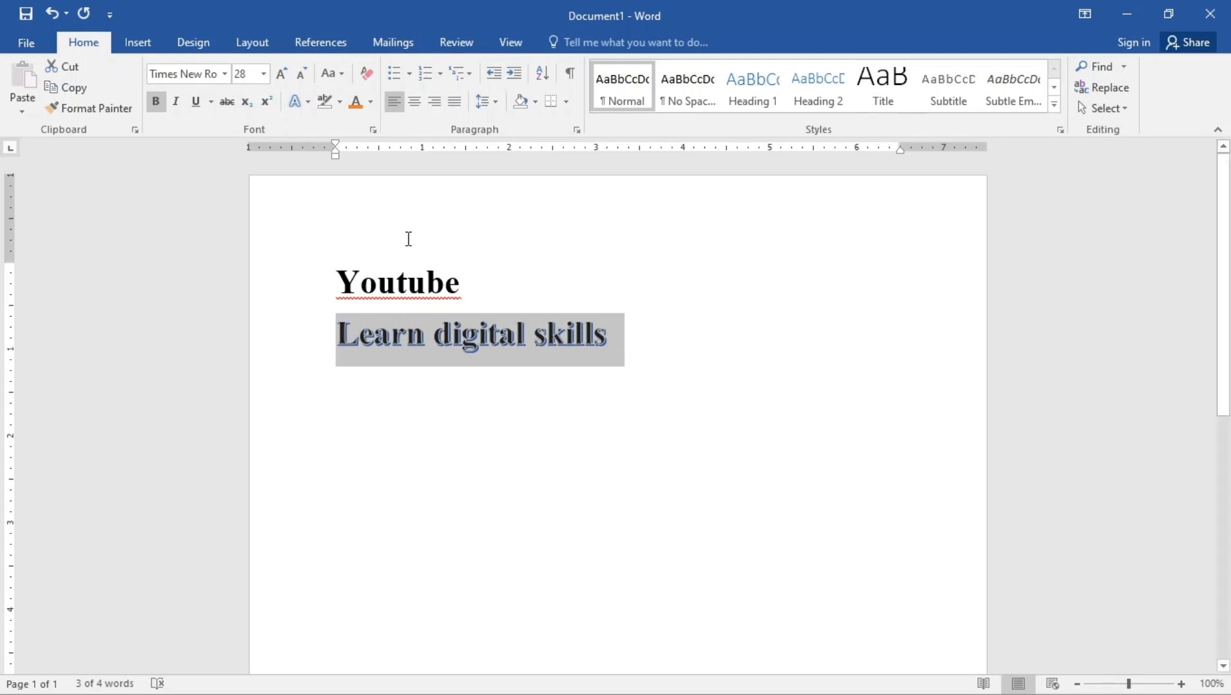
mouse_move(355, 102)
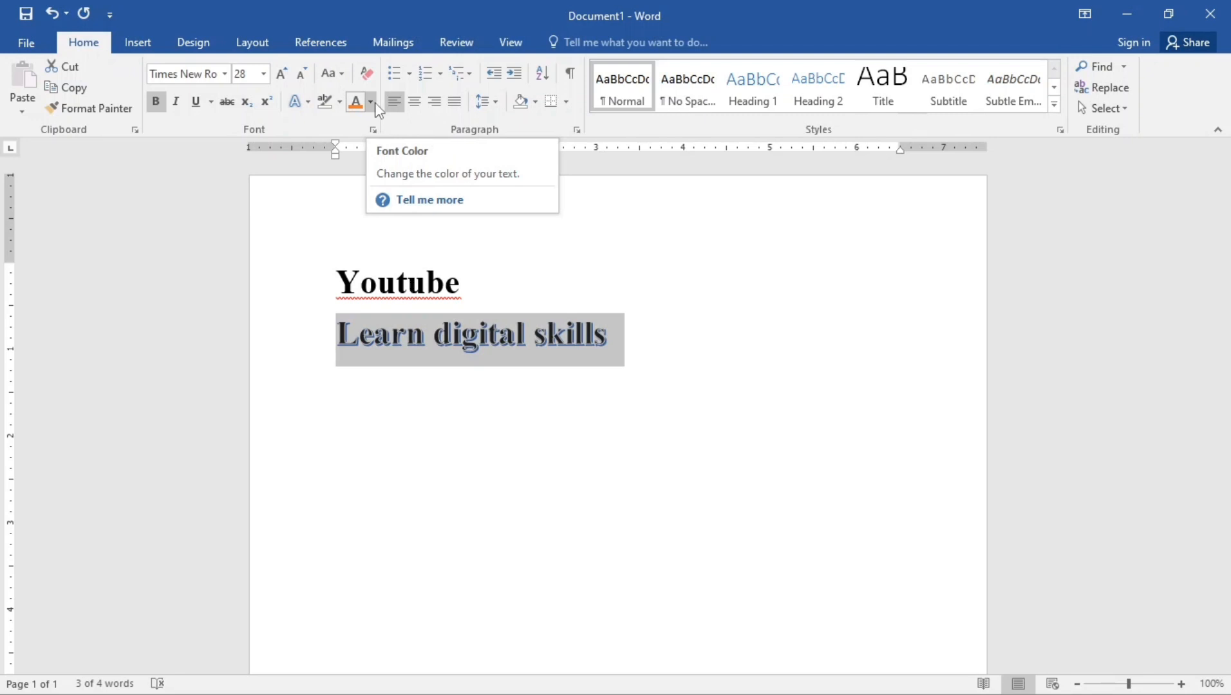
Colour the 'Learn digital skills' text dark green.
left_click(371, 102)
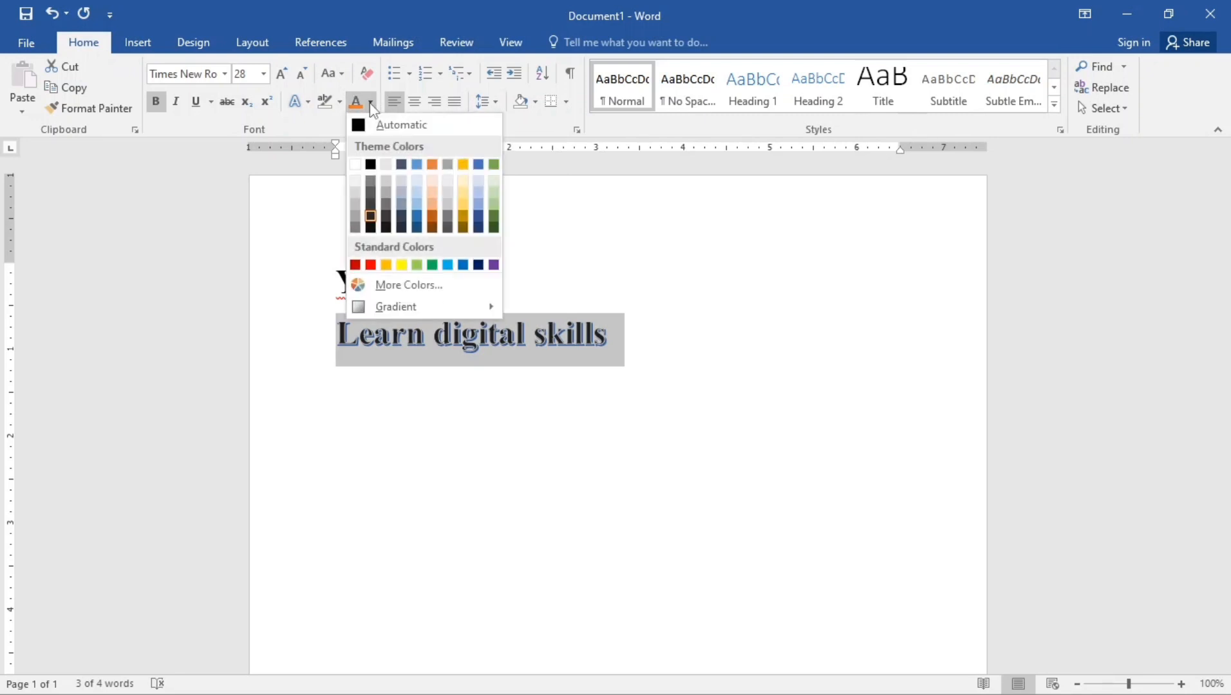
left_click(401, 228)
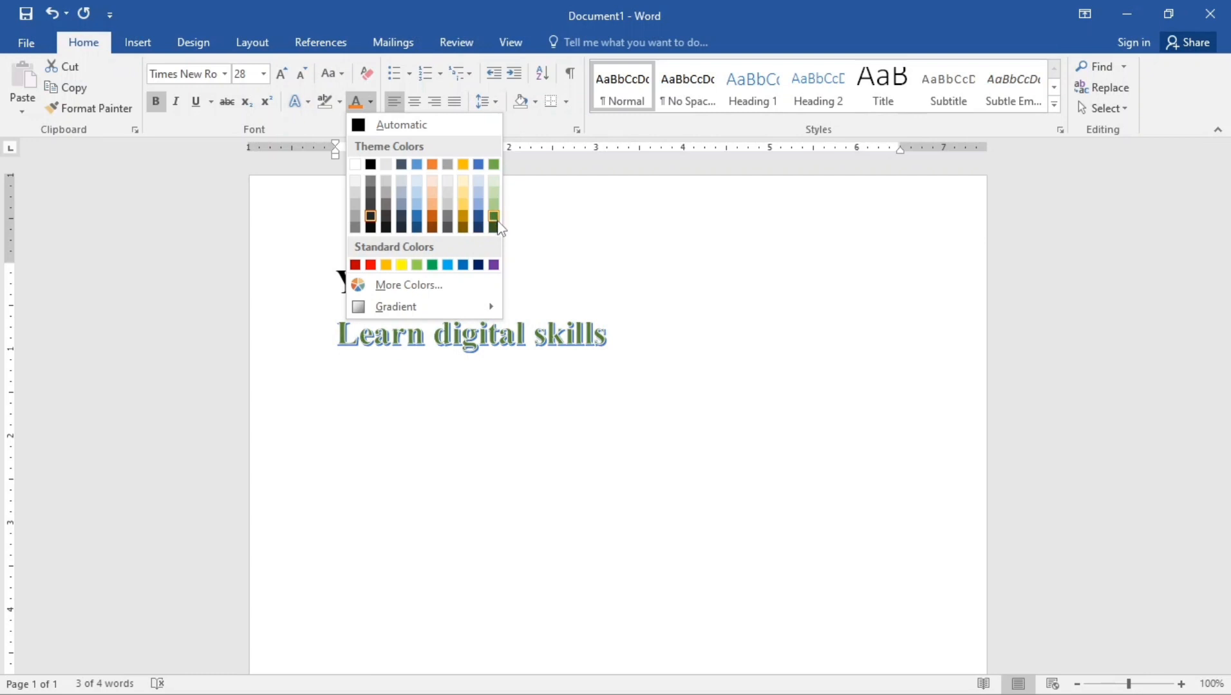
left_click(493, 216)
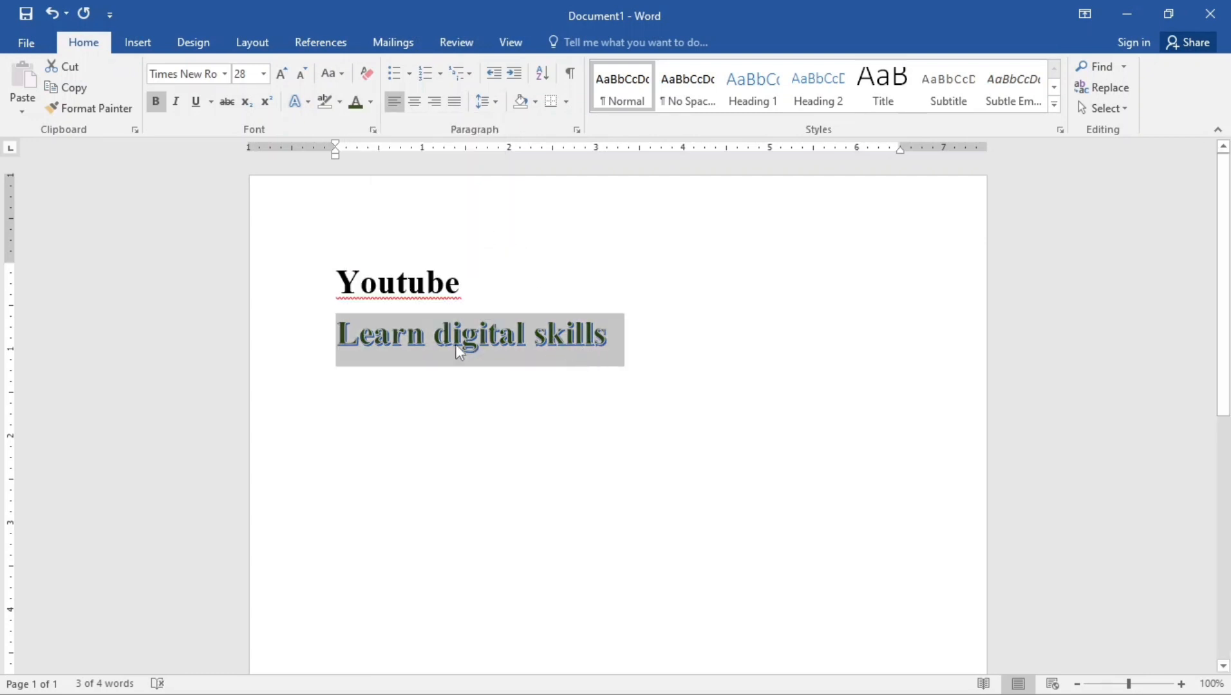
mouse_move(514, 352)
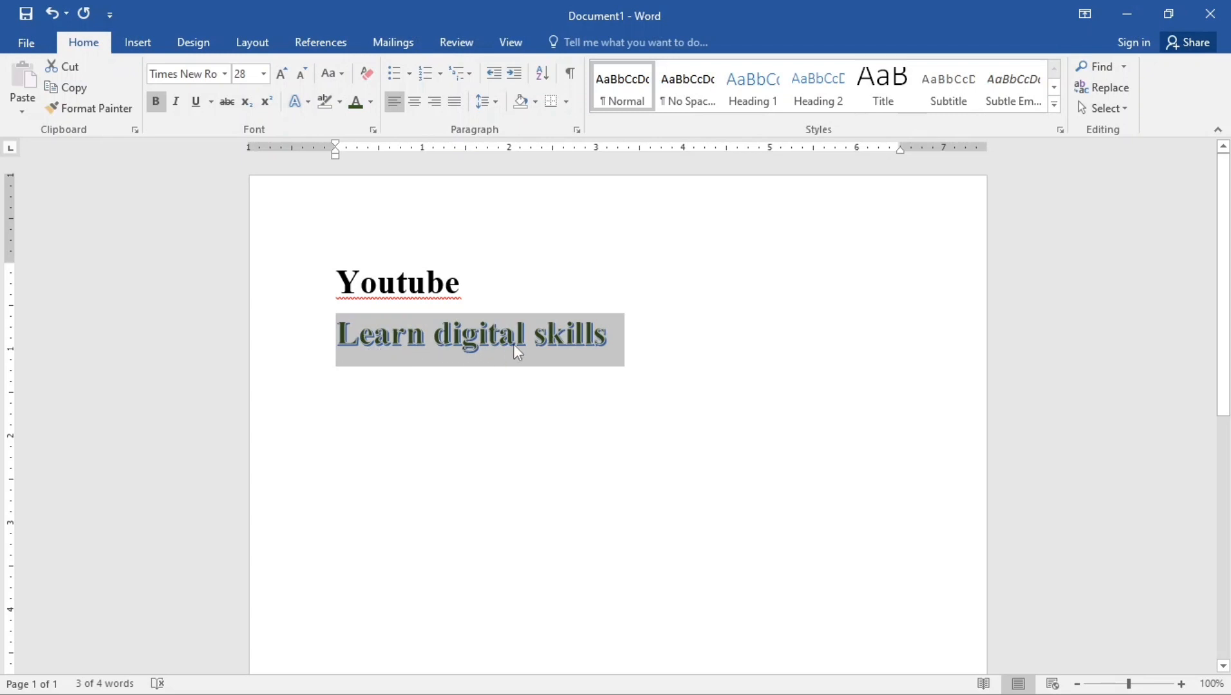
mouse_move(377, 176)
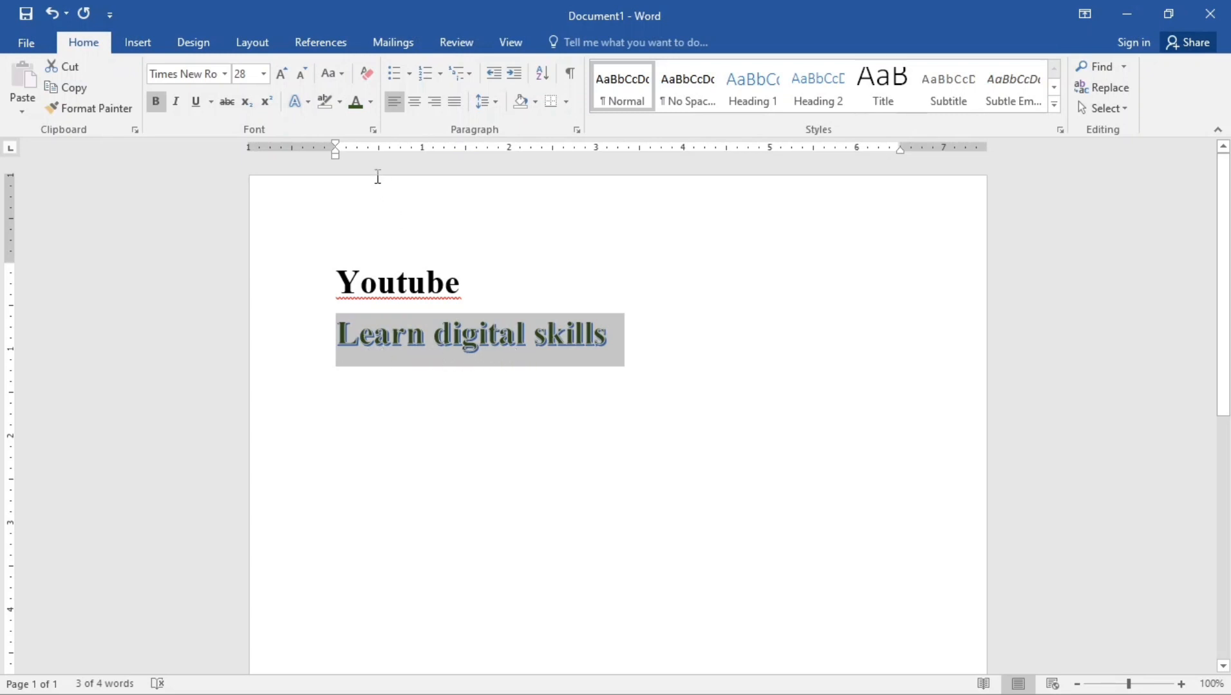
mouse_move(295, 102)
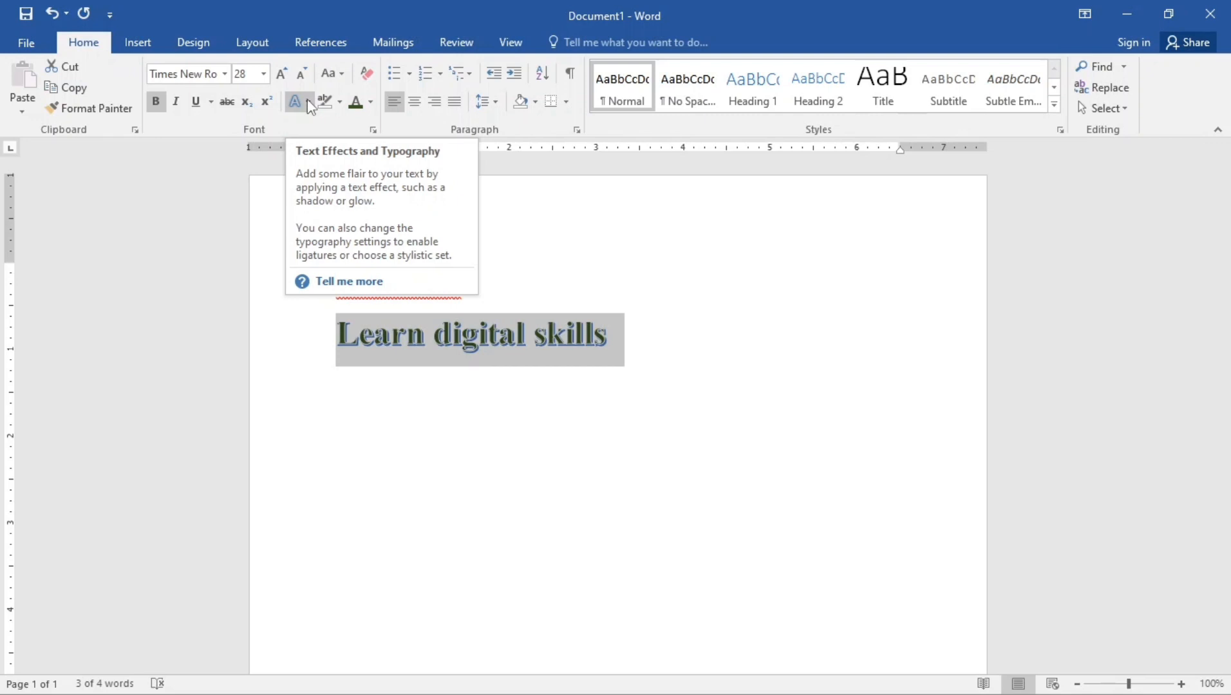
Give the line a dark gold text outline through Text Effects > Outline.
left_click(296, 102)
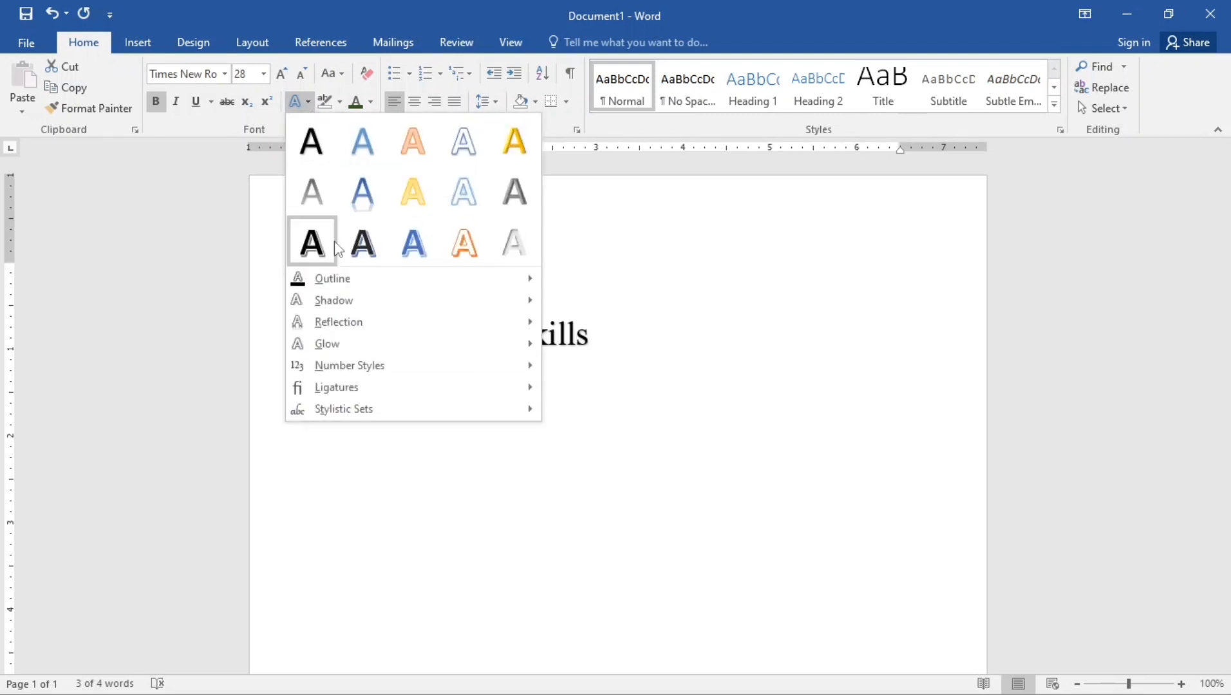
left_click(333, 278)
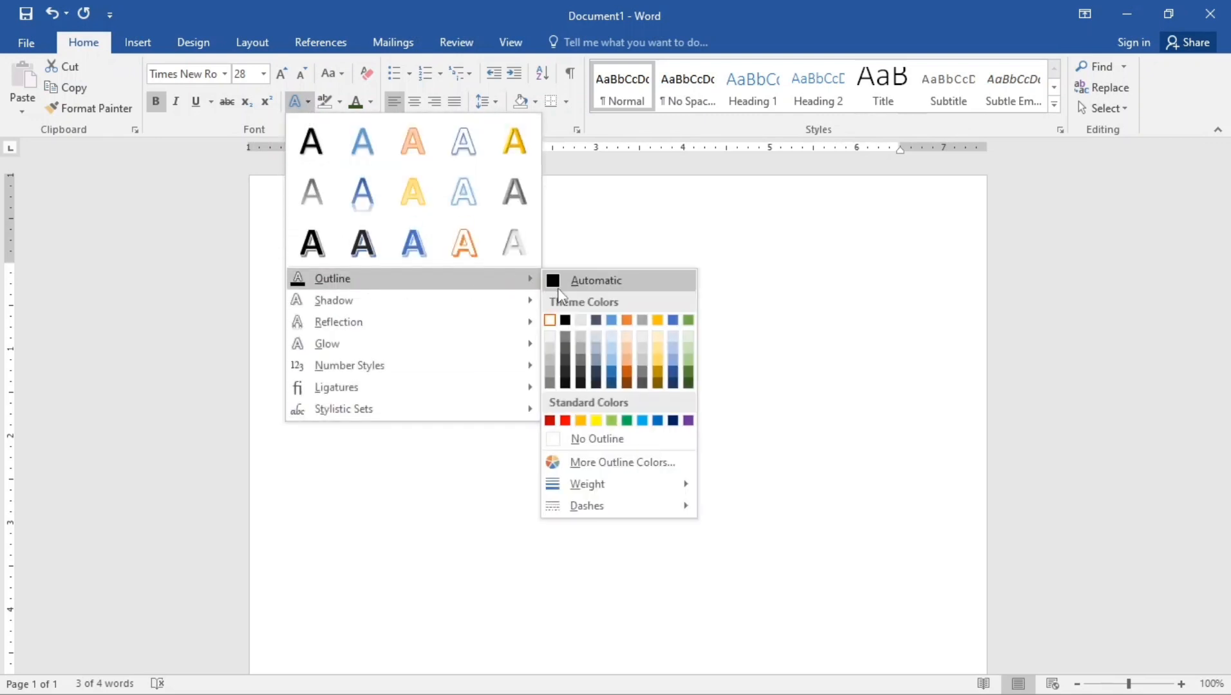
mouse_move(627, 375)
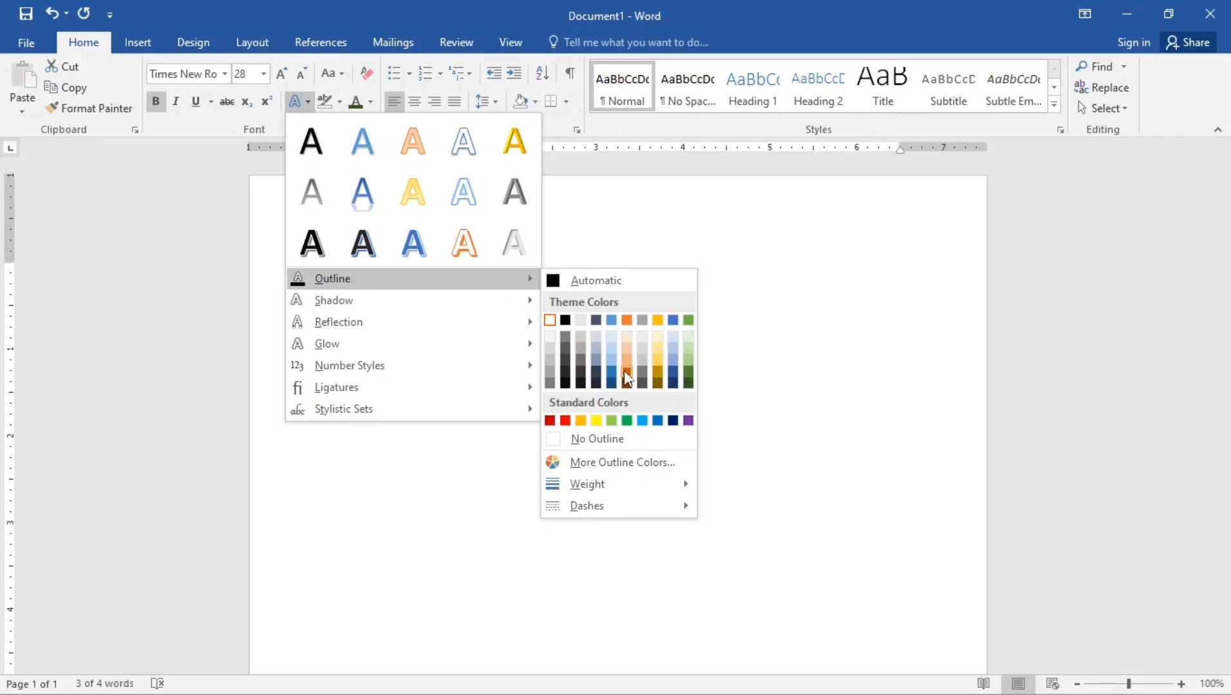
left_click(628, 374)
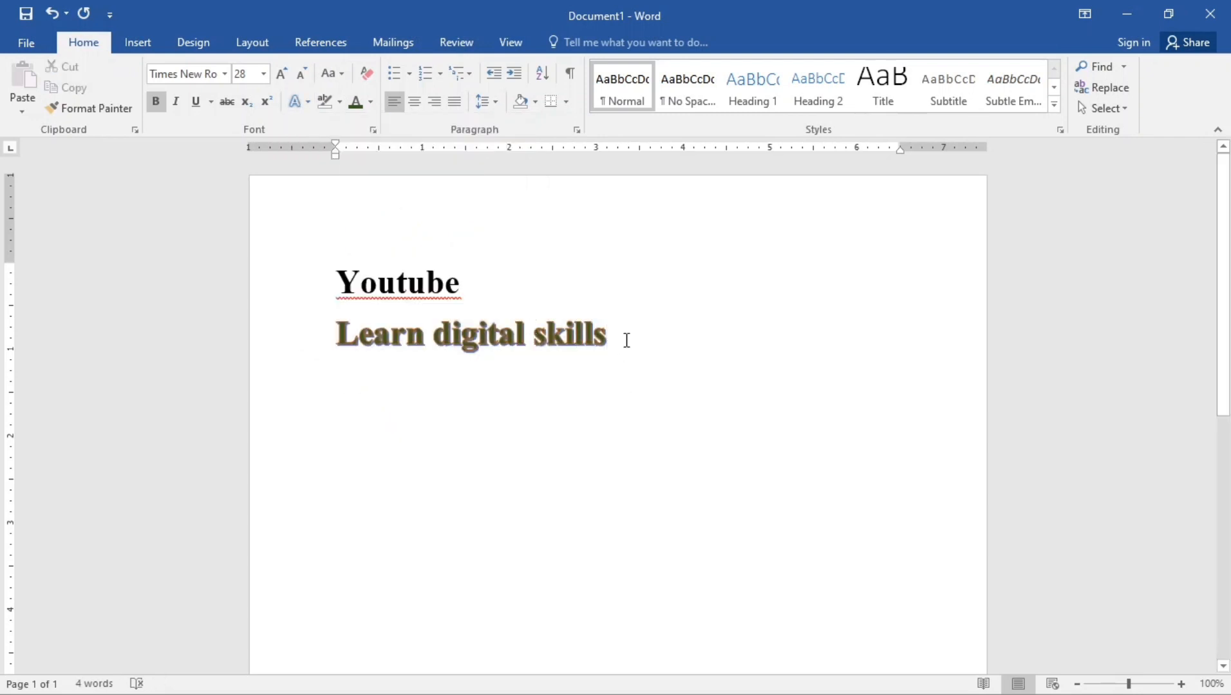
left_click(606, 335)
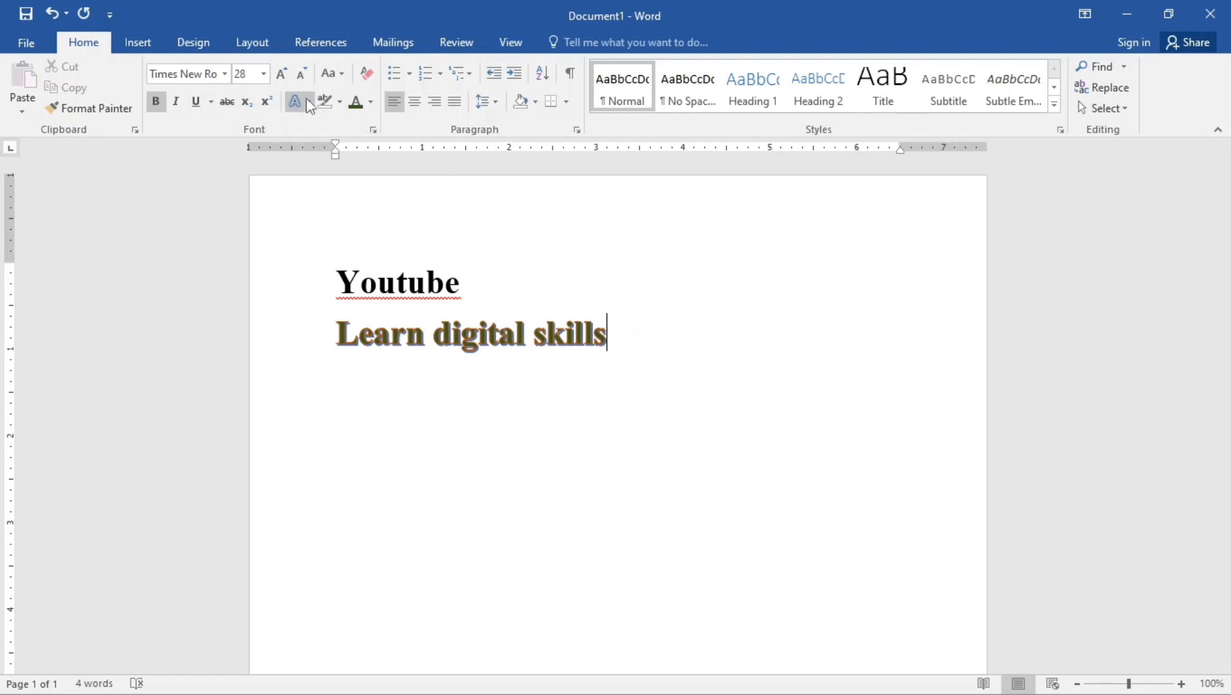
Apply a Reflection variation from Text Effects beneath the selected 'Learn digital skills' line.
left_click(295, 102)
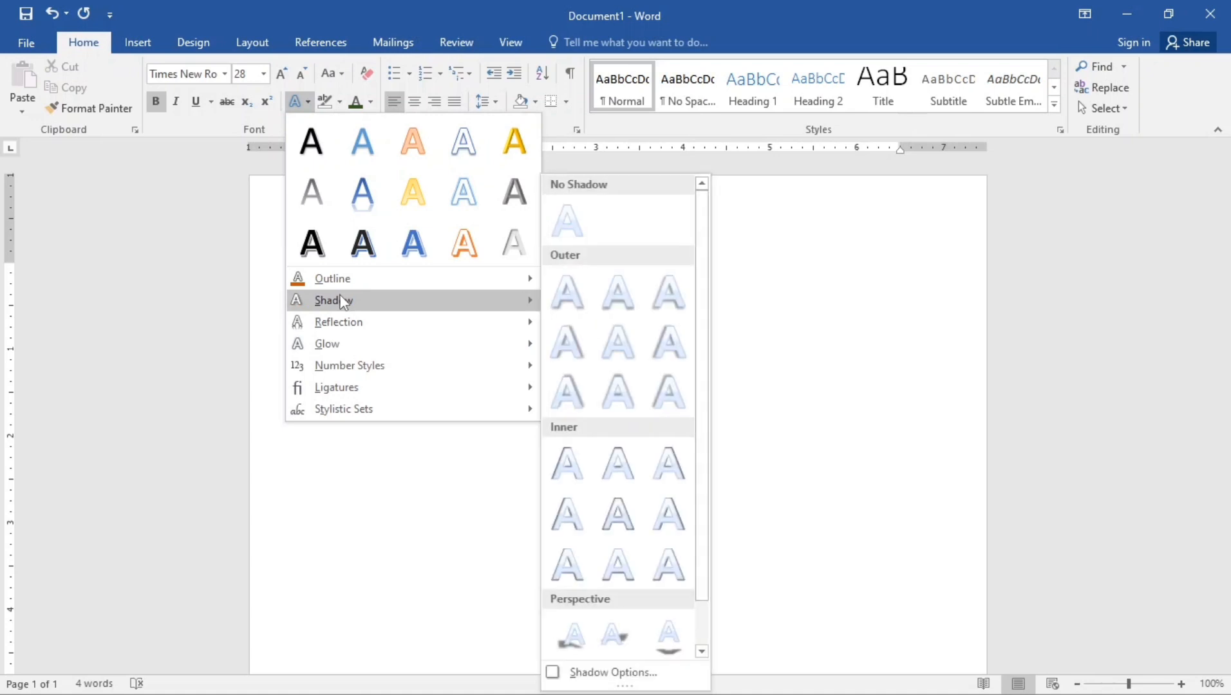
mouse_move(352, 344)
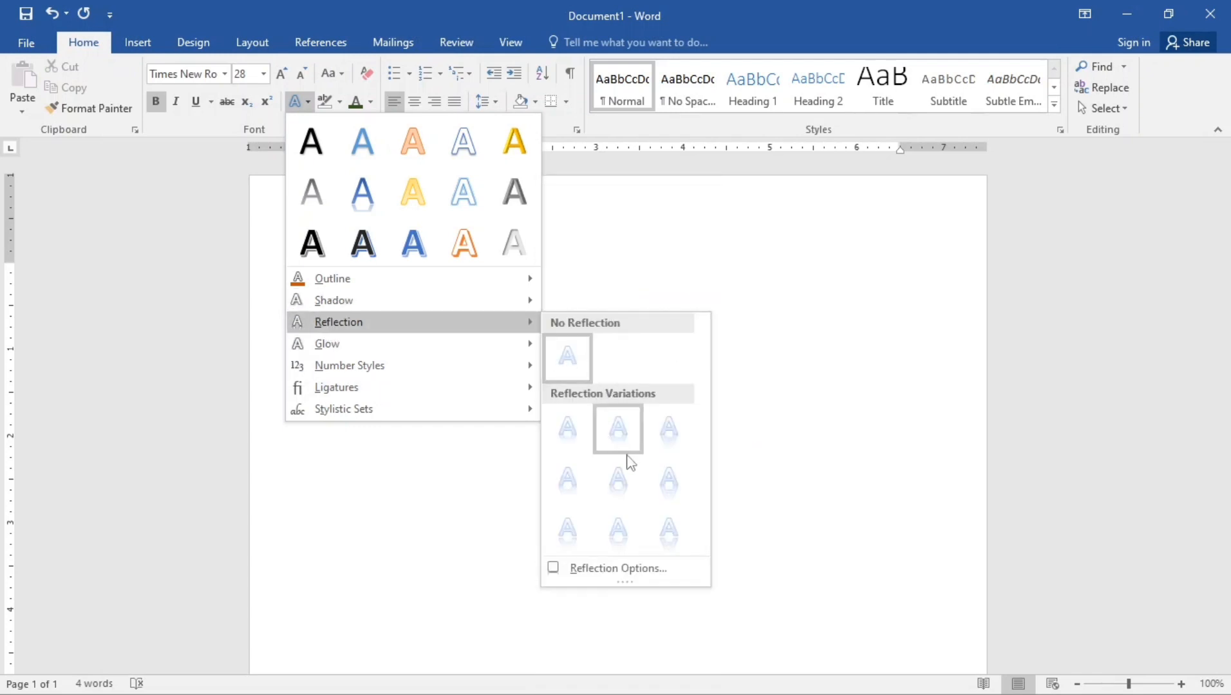
mouse_move(669, 428)
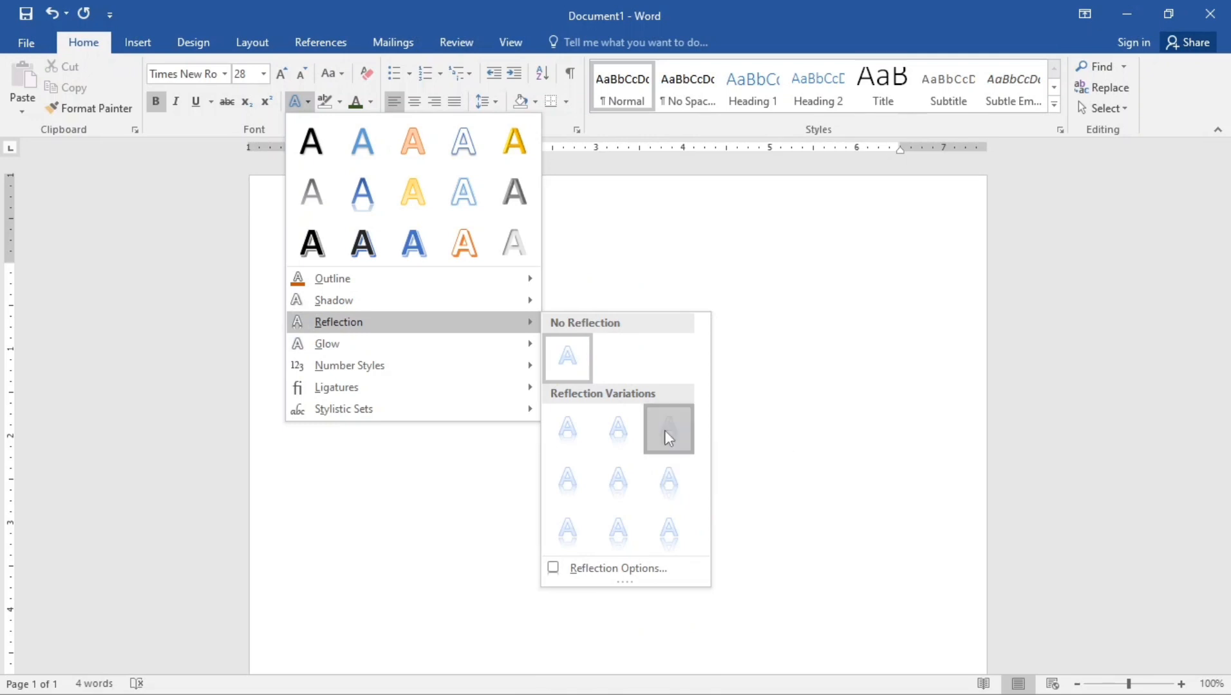
left_click(667, 429)
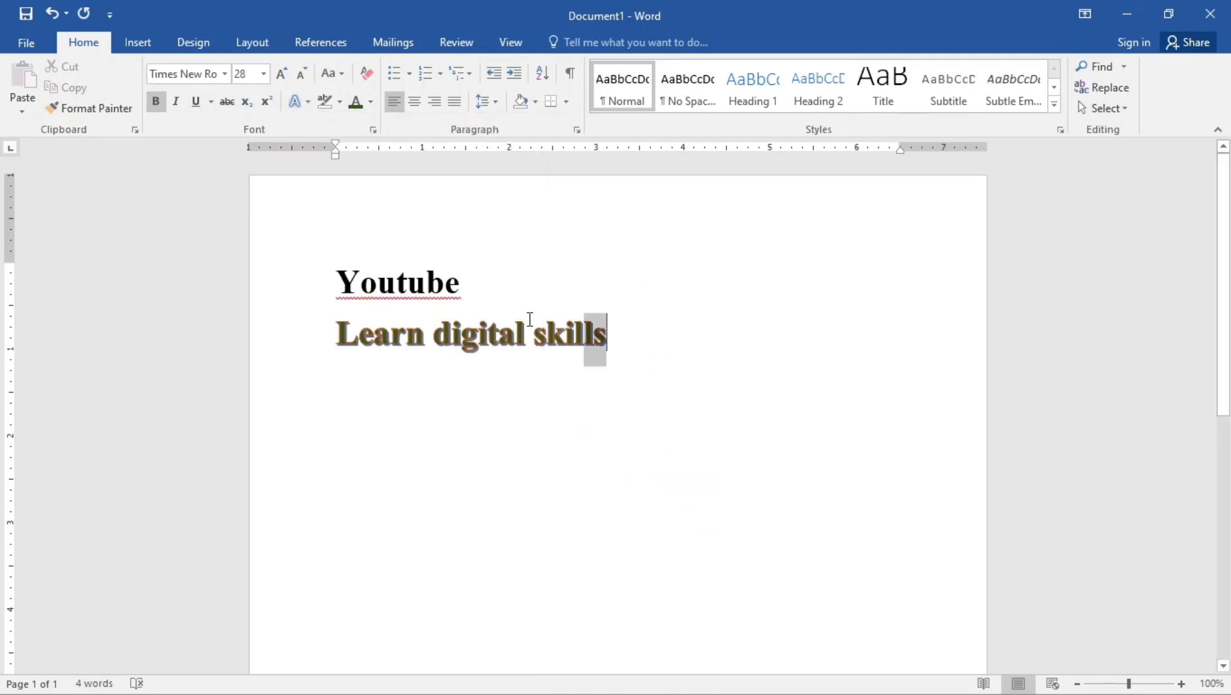
triple_click(471, 335)
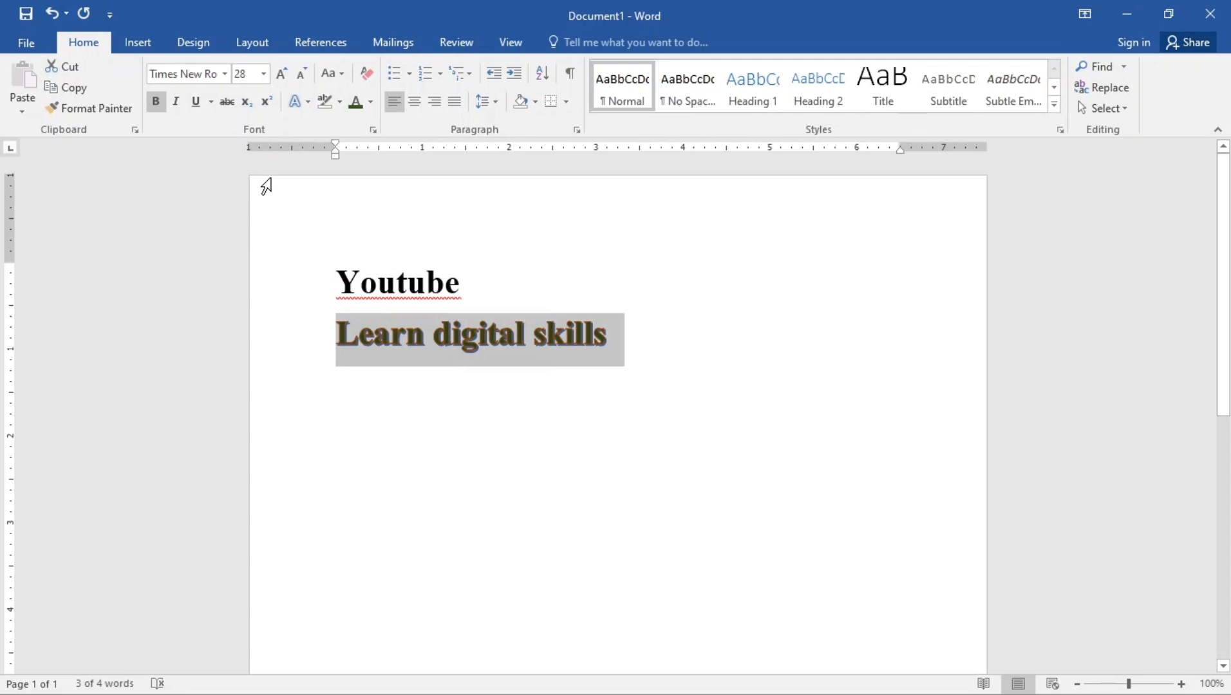
left_click(295, 102)
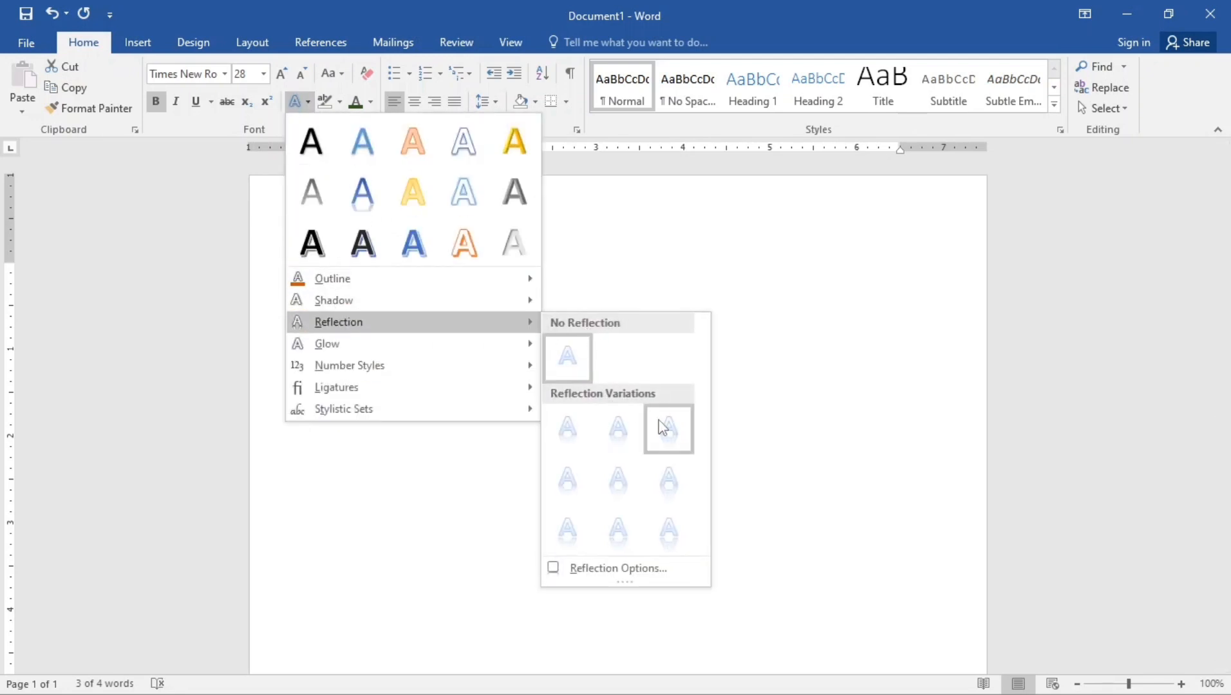
left_click(668, 427)
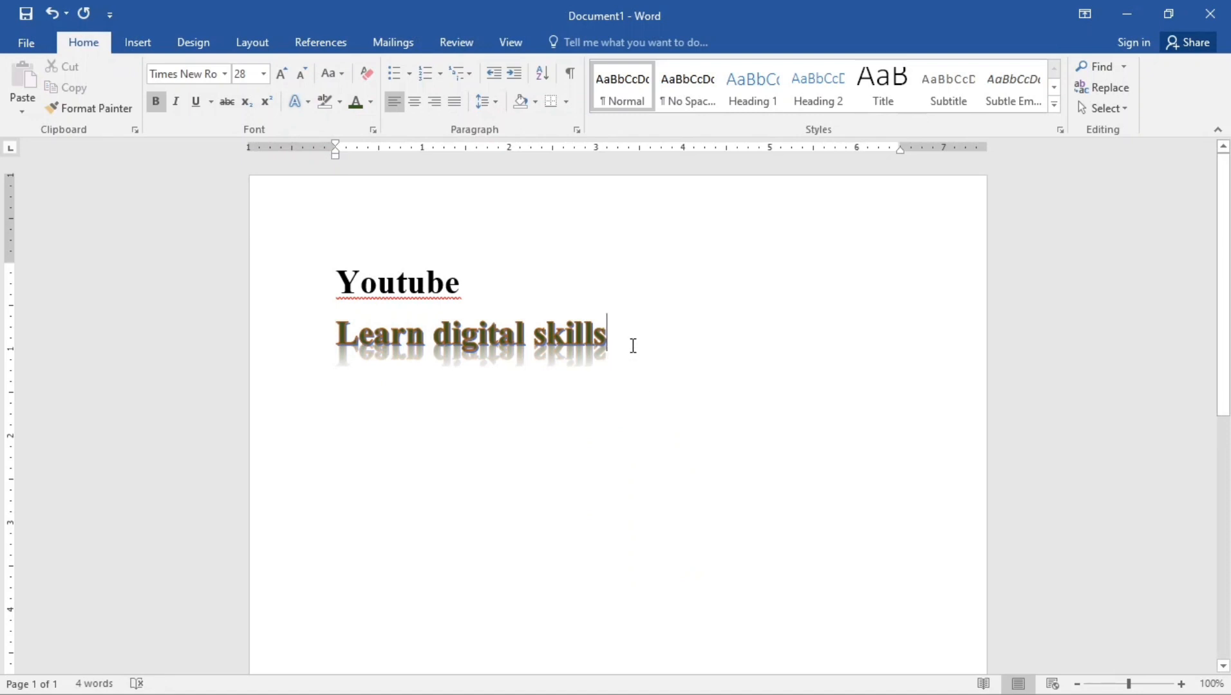
mouse_move(622, 325)
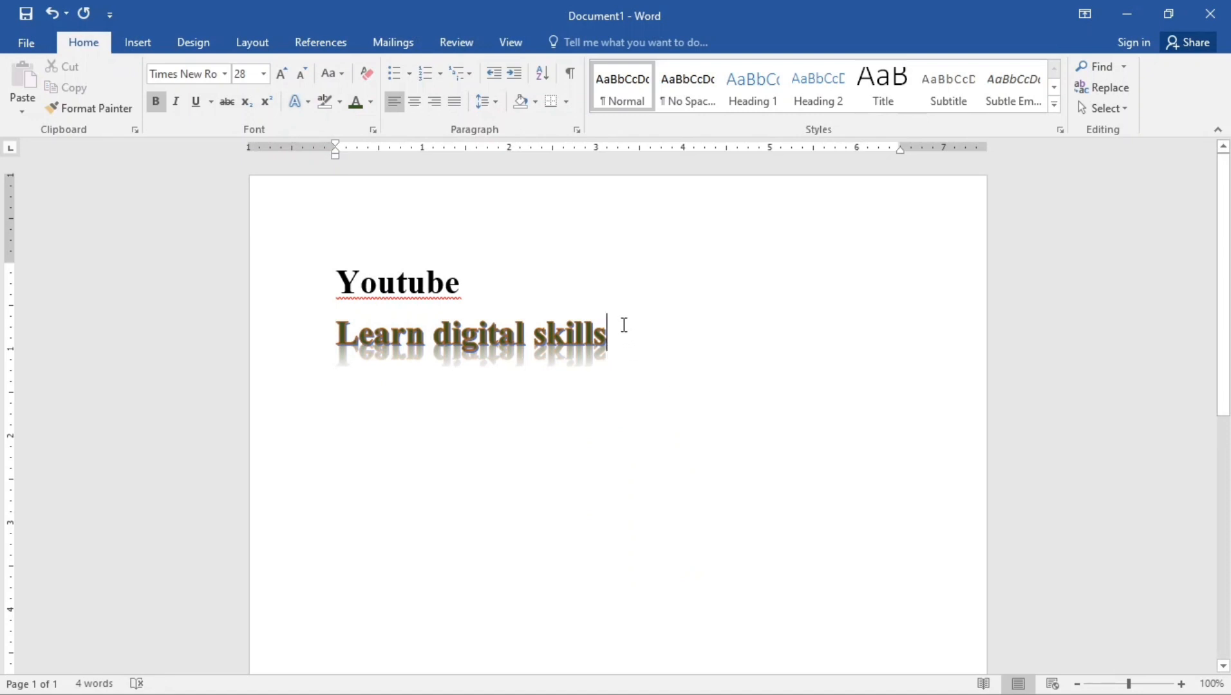
mouse_move(628, 336)
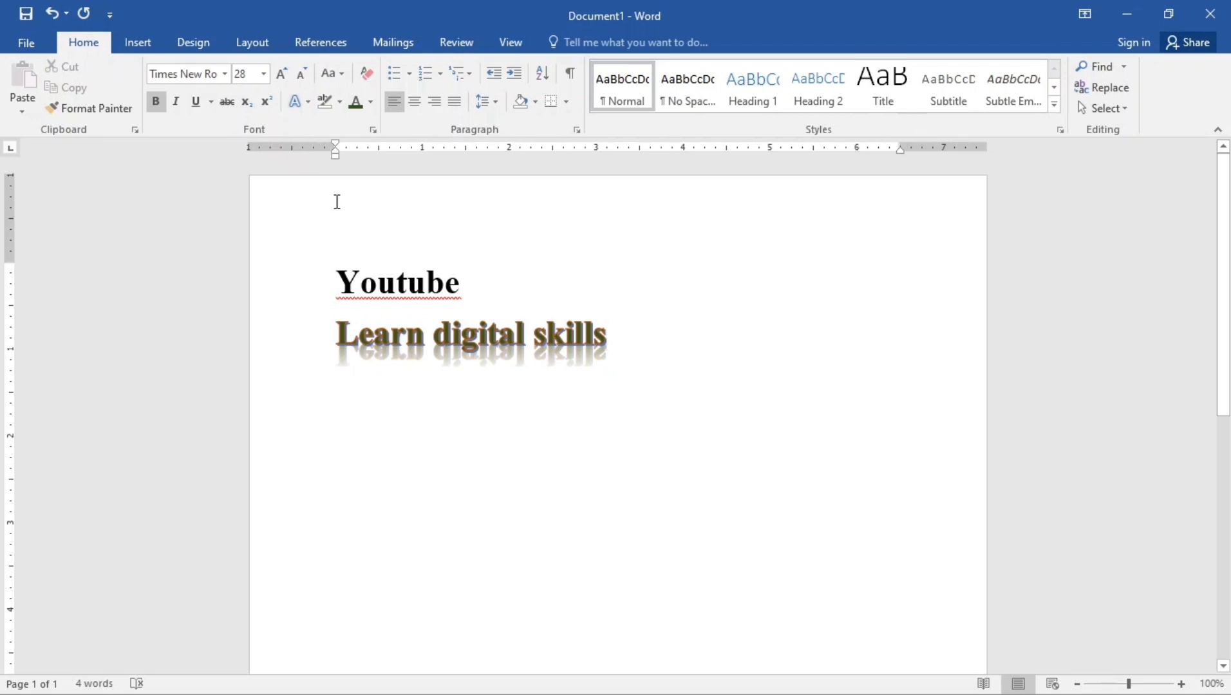
left_click(604, 333)
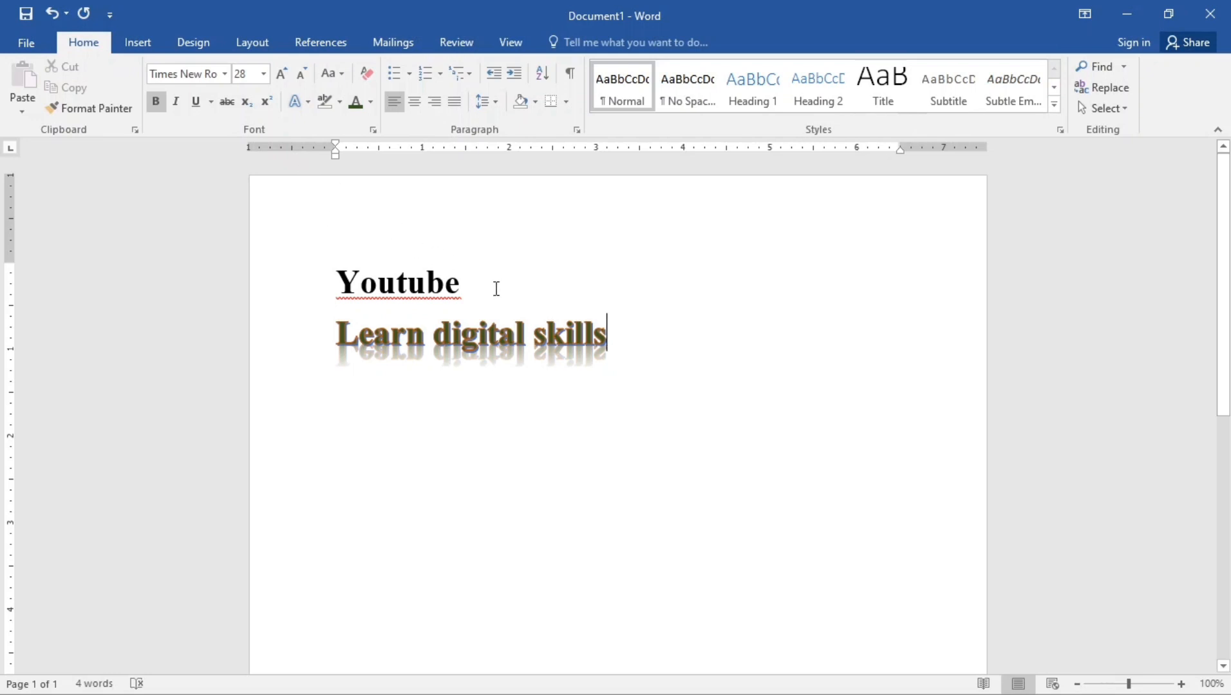
mouse_move(615, 342)
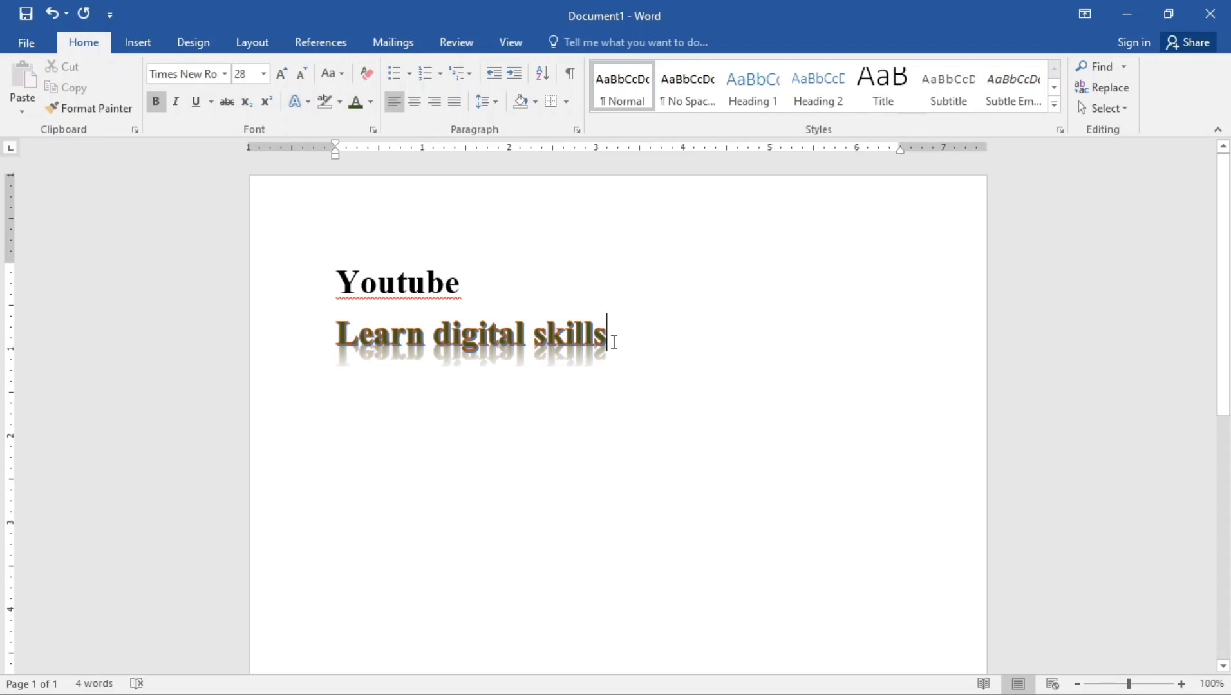
triple_click(472, 335)
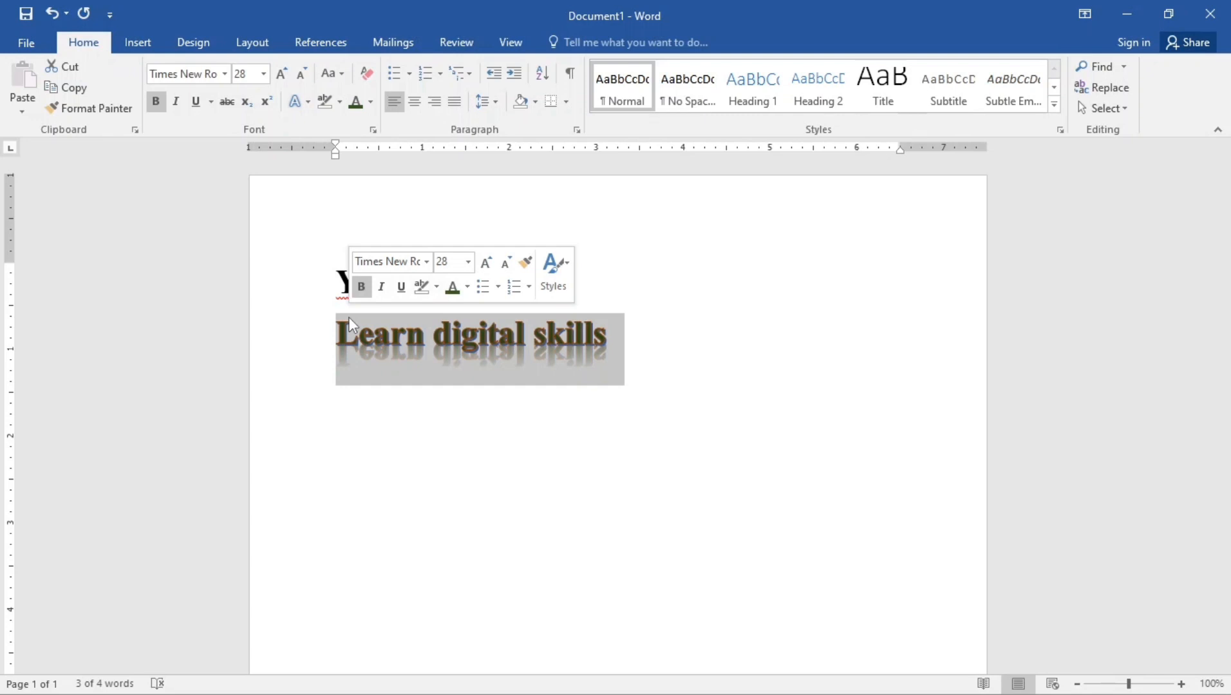
type("Youtube")
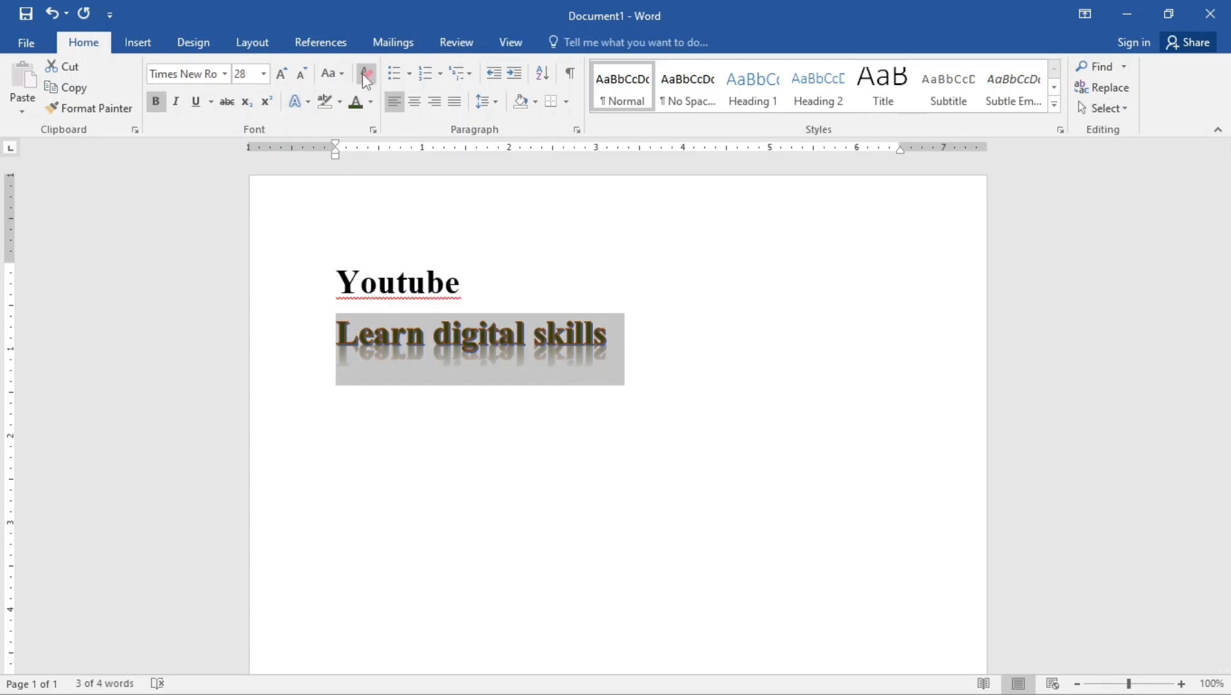
mouse_move(366, 73)
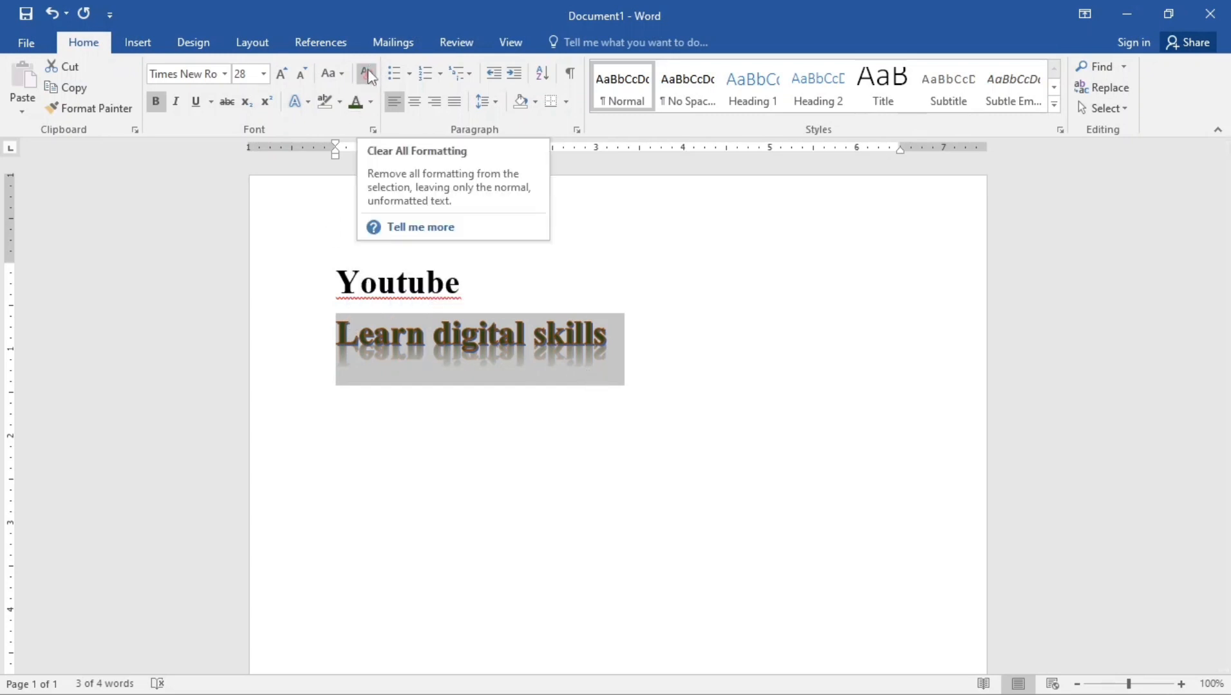
left_click(364, 72)
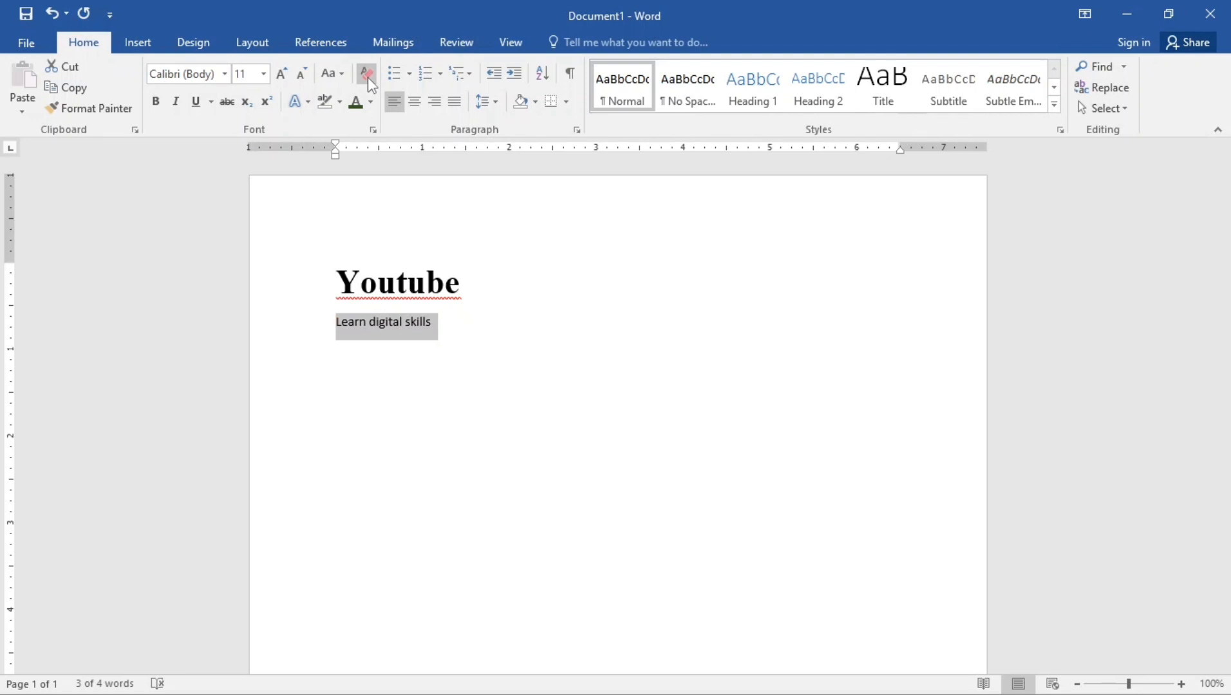
mouse_move(328, 74)
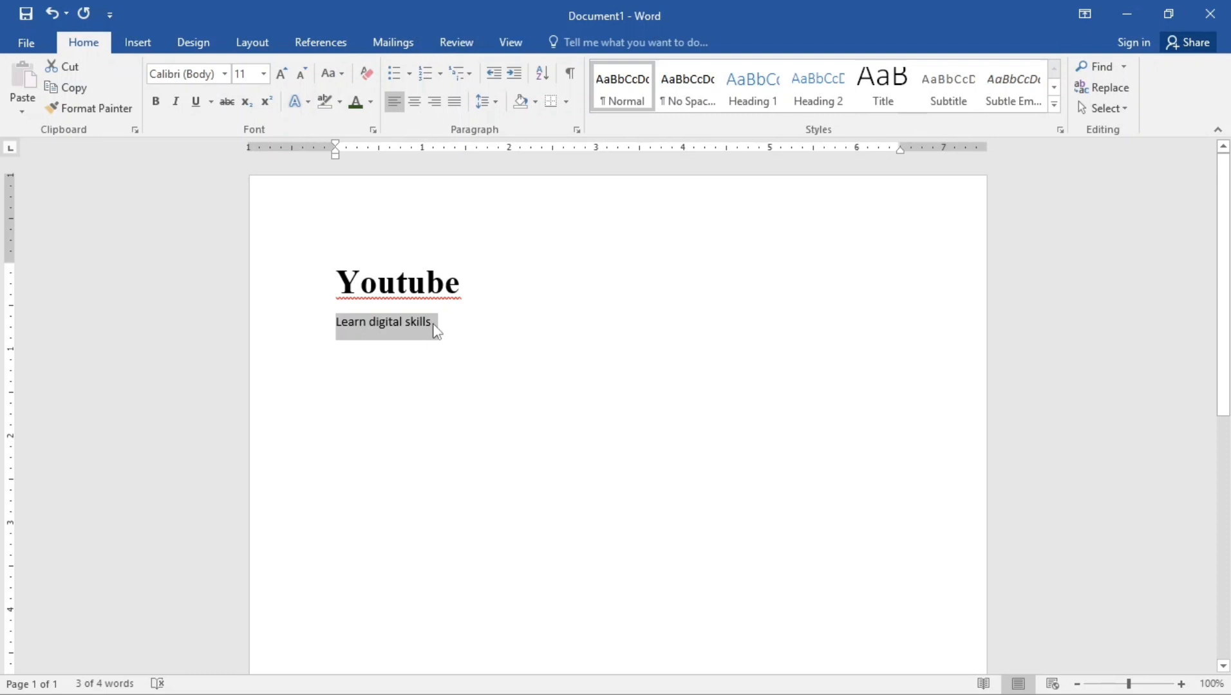
mouse_move(425, 232)
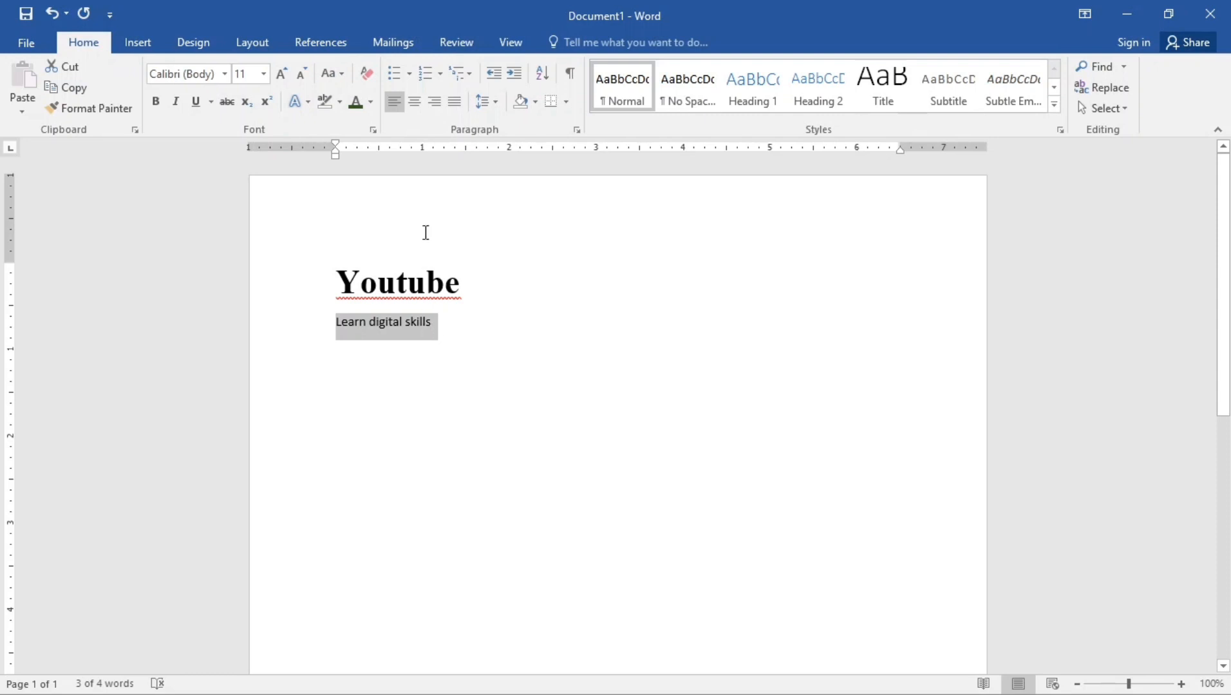
mouse_move(363, 74)
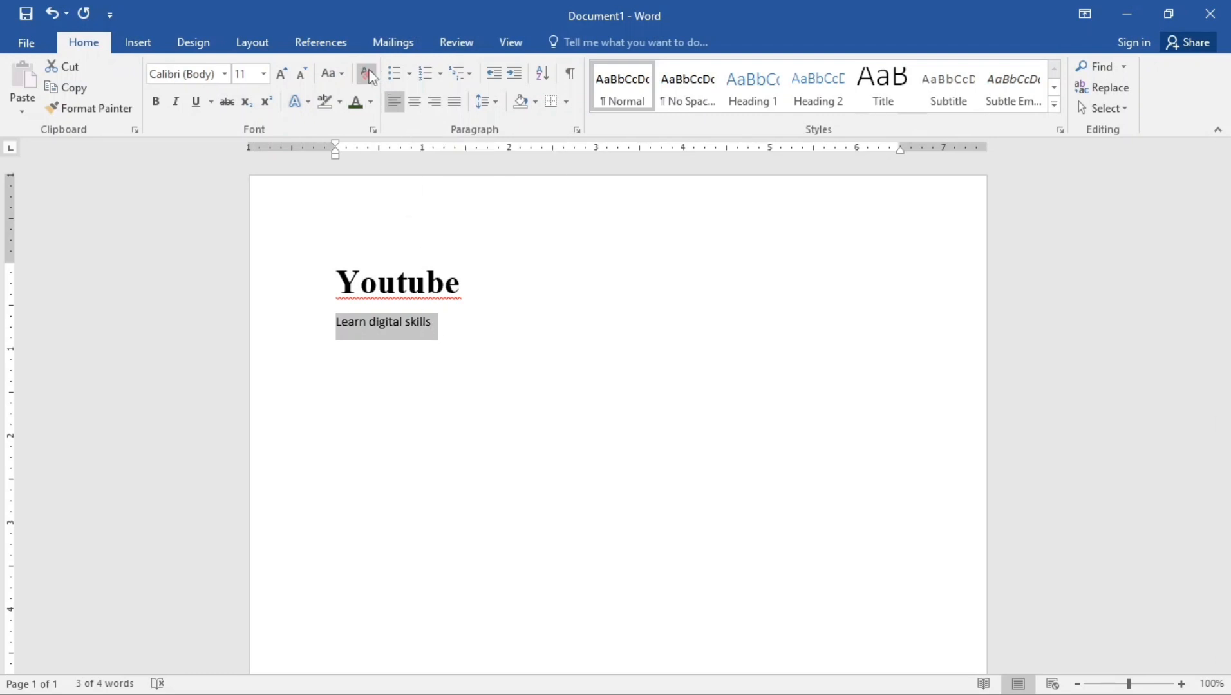
mouse_move(366, 74)
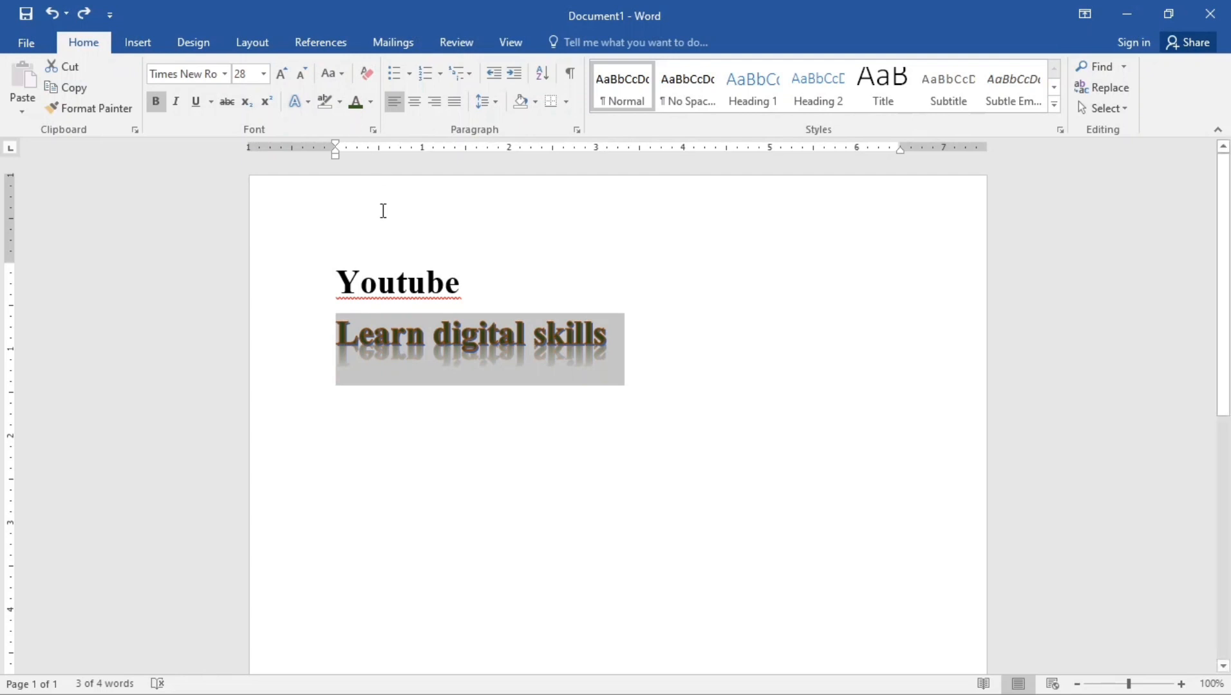
Select the 'Learn digital skills' line and apply a magenta Text Highlight Color behind it.
left_click(609, 333)
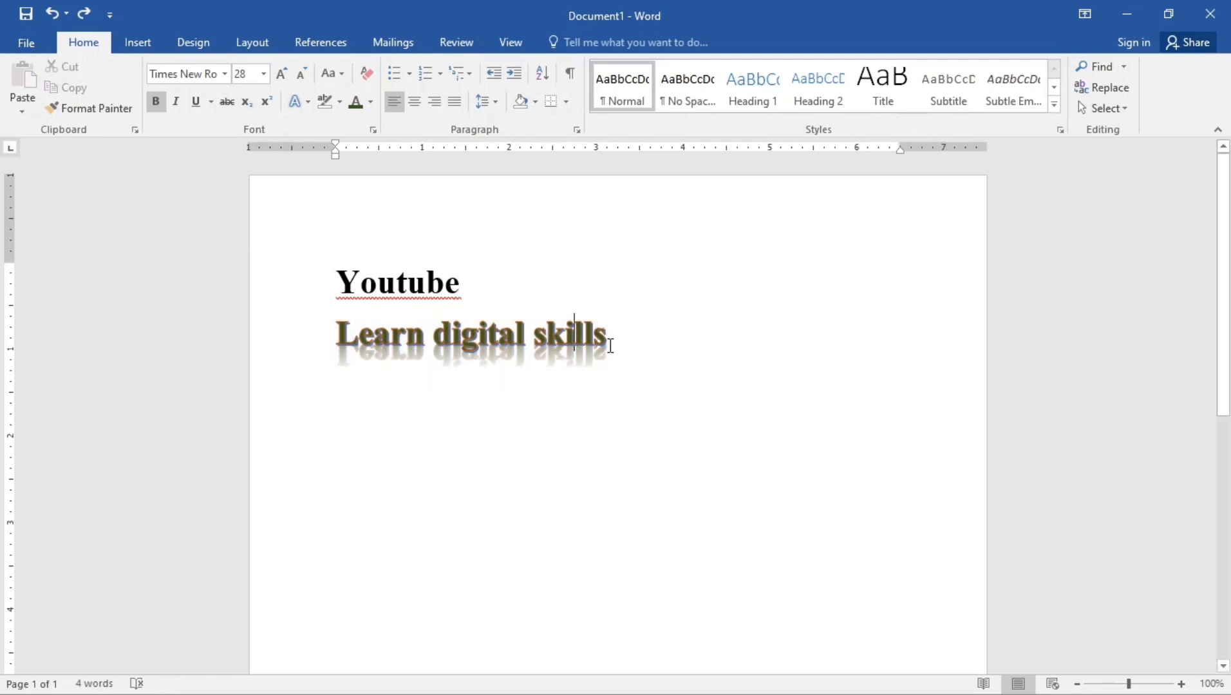
triple_click(472, 335)
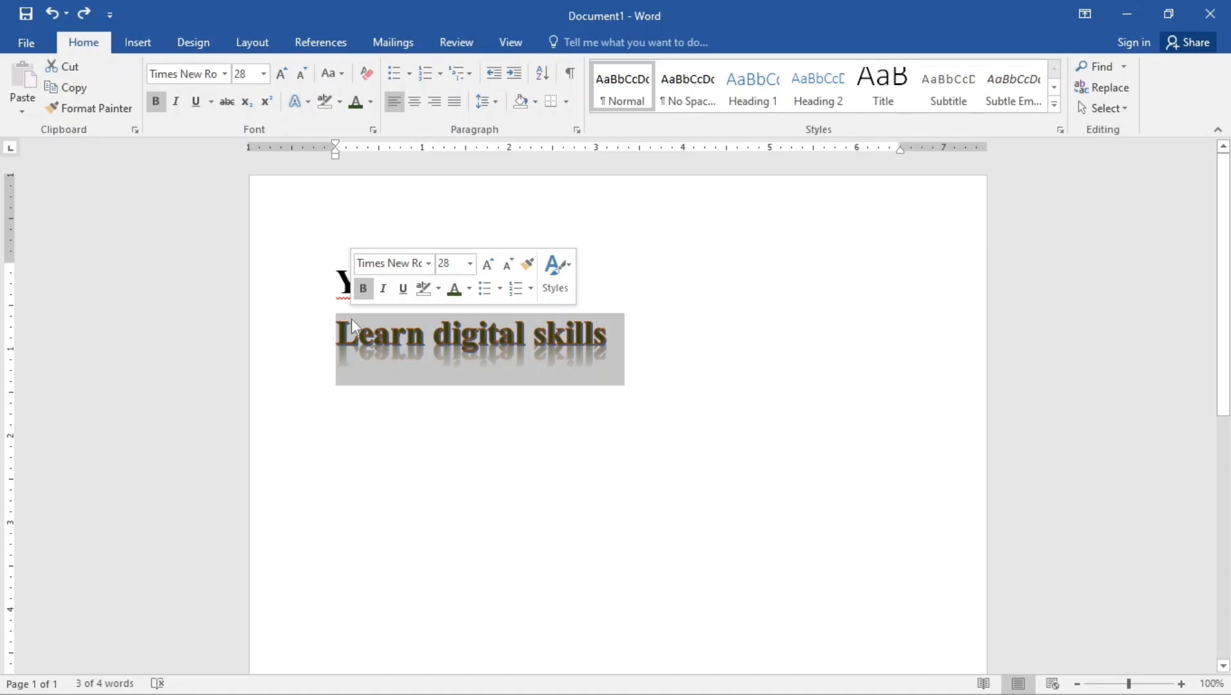
mouse_move(347, 325)
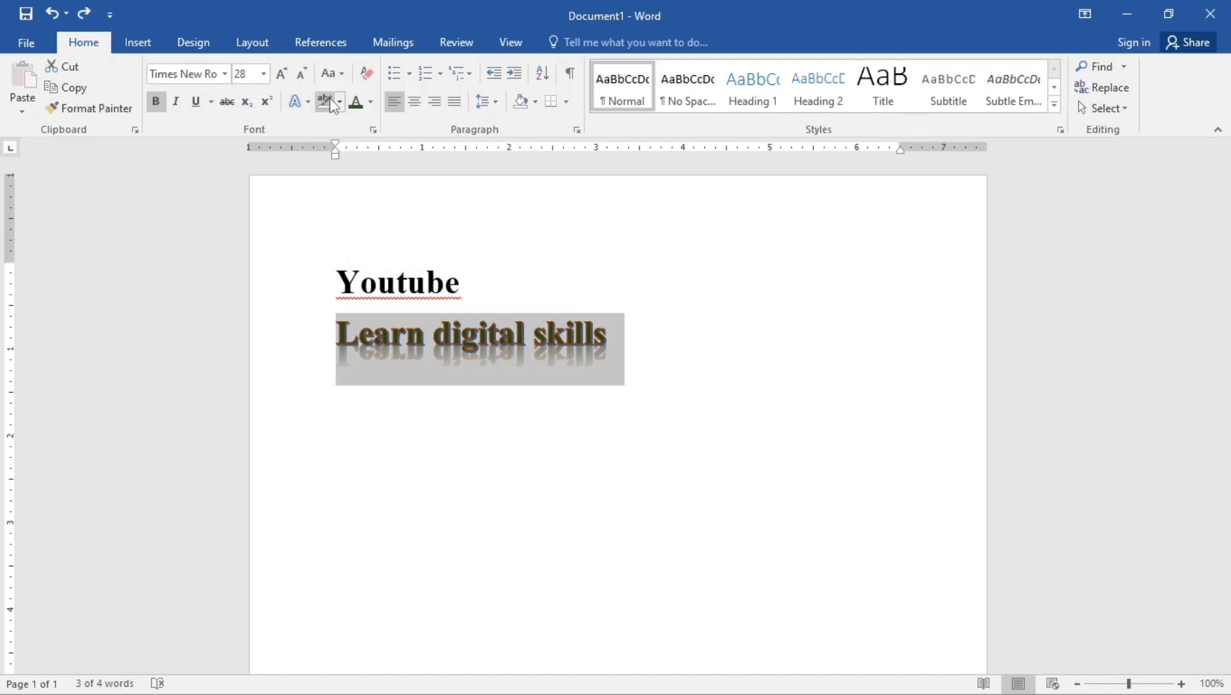
mouse_move(326, 102)
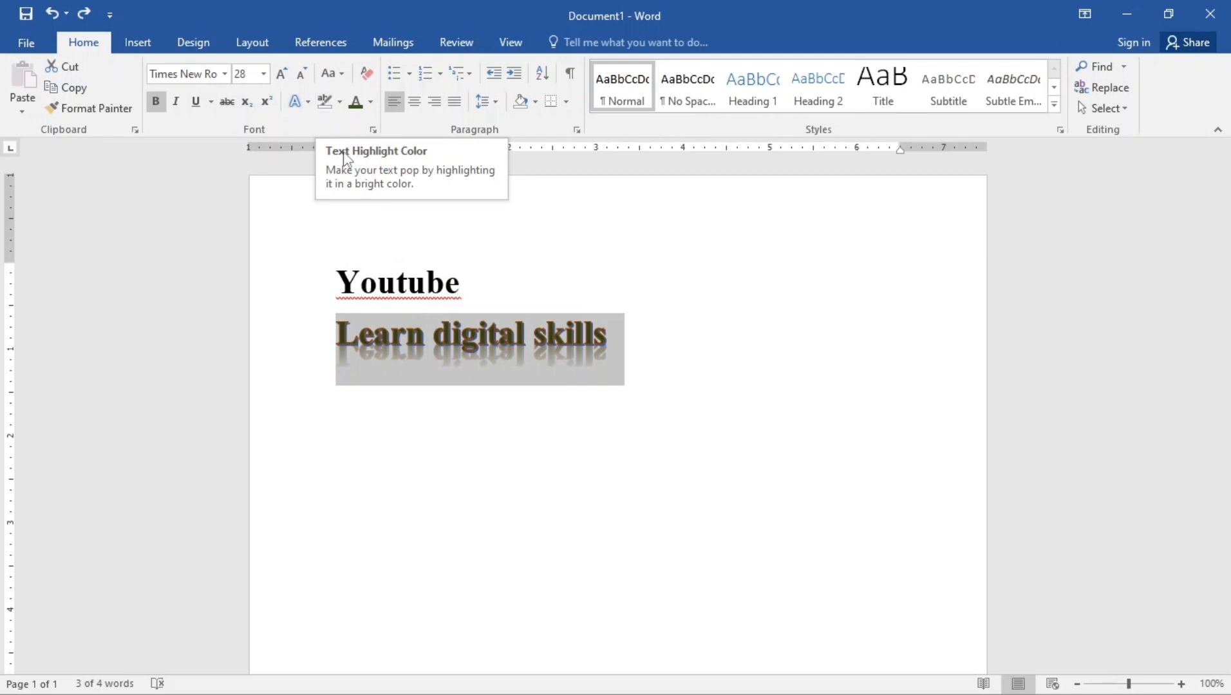
left_click(369, 102)
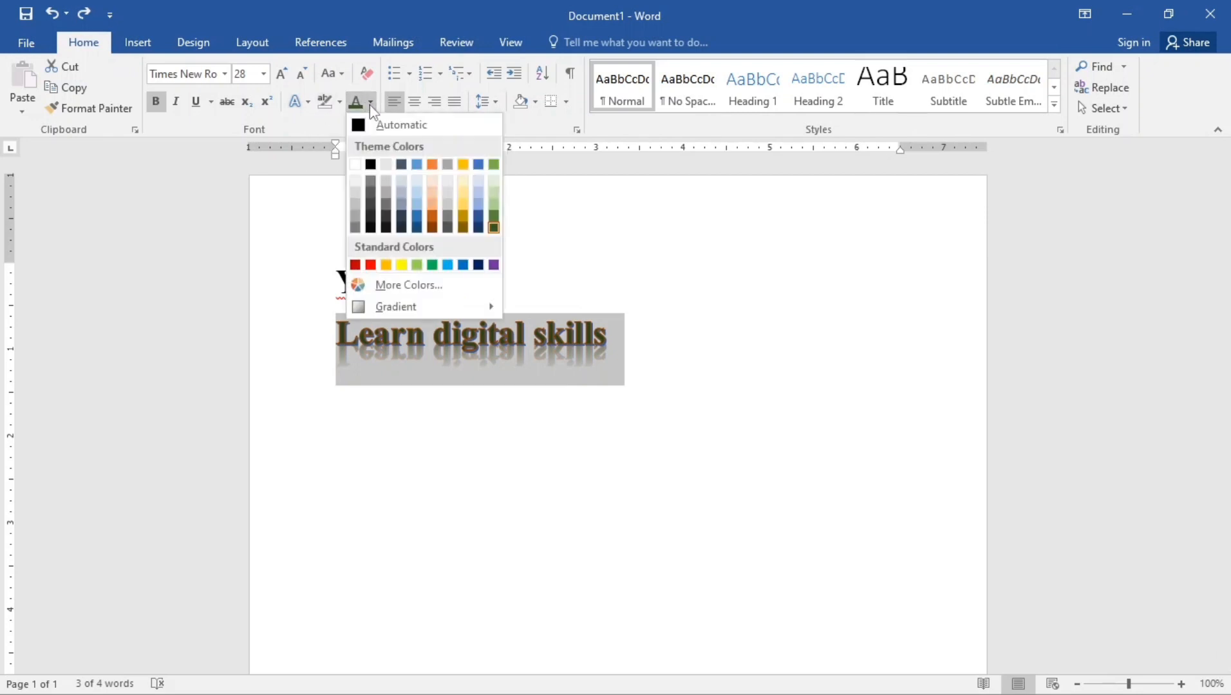
left_click(432, 165)
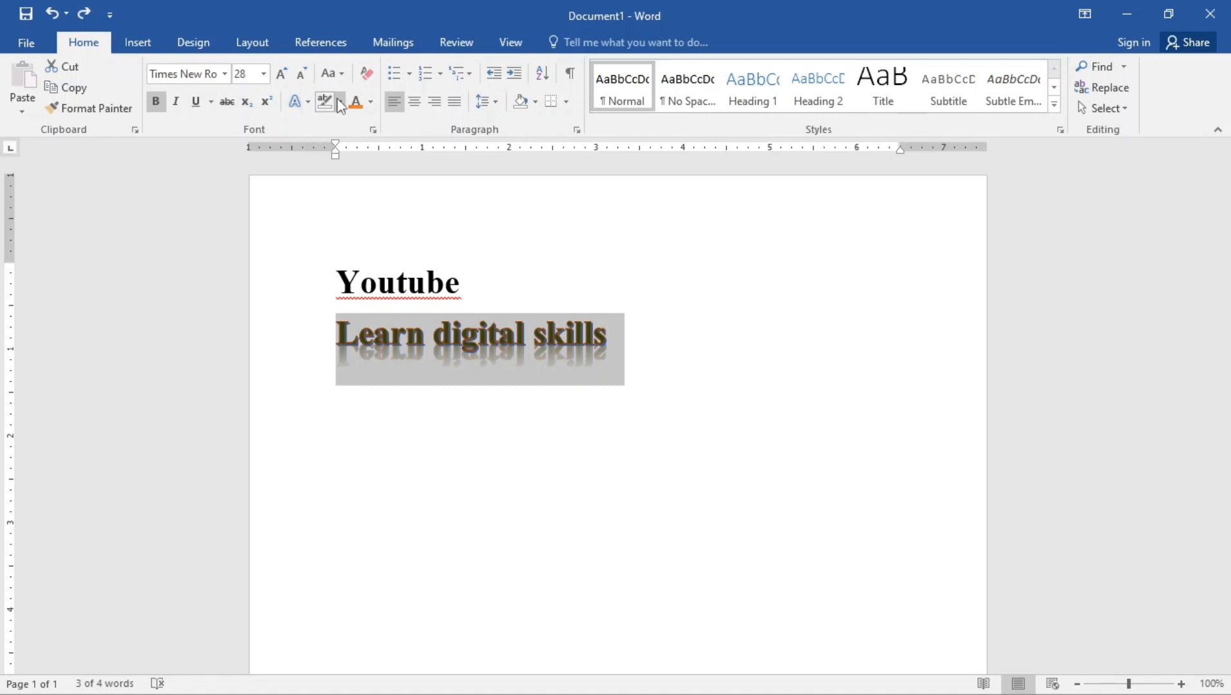
left_click(339, 101)
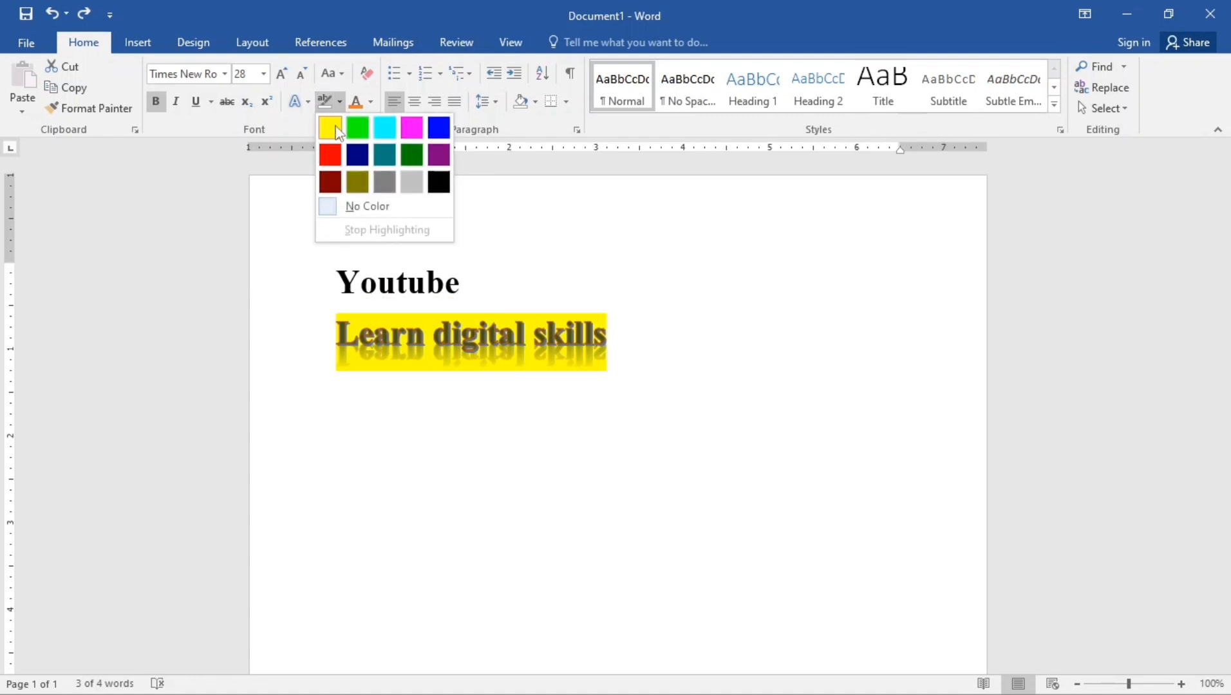
left_click(384, 128)
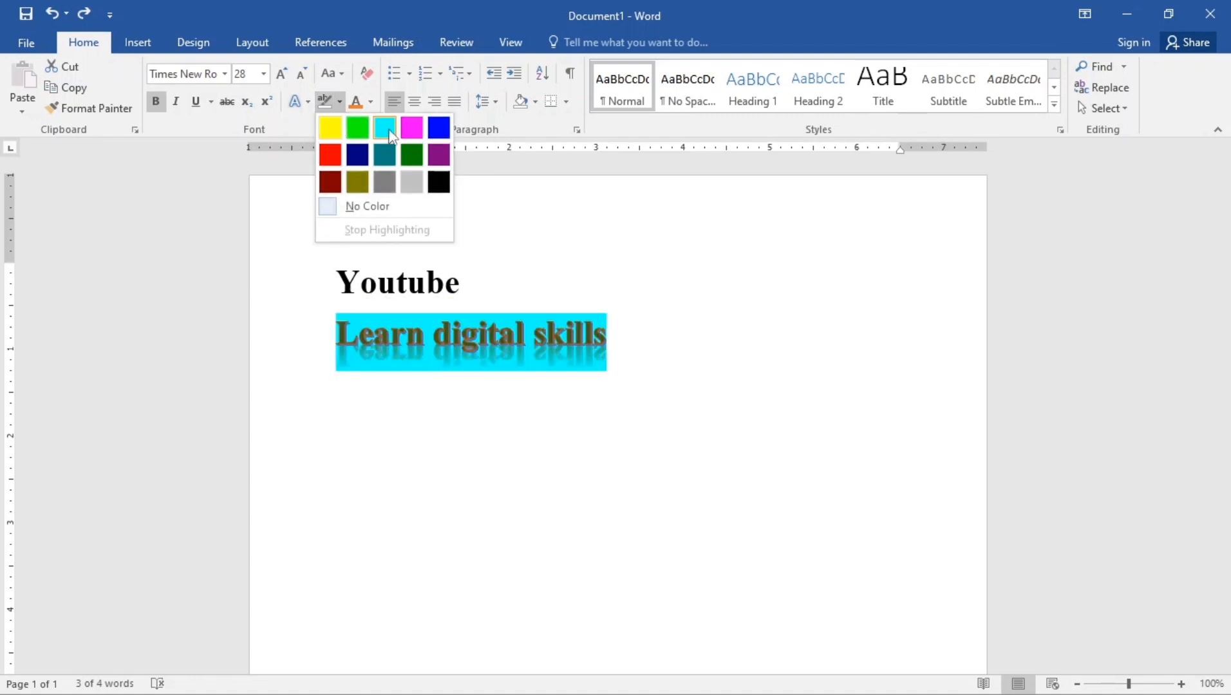
left_click(411, 154)
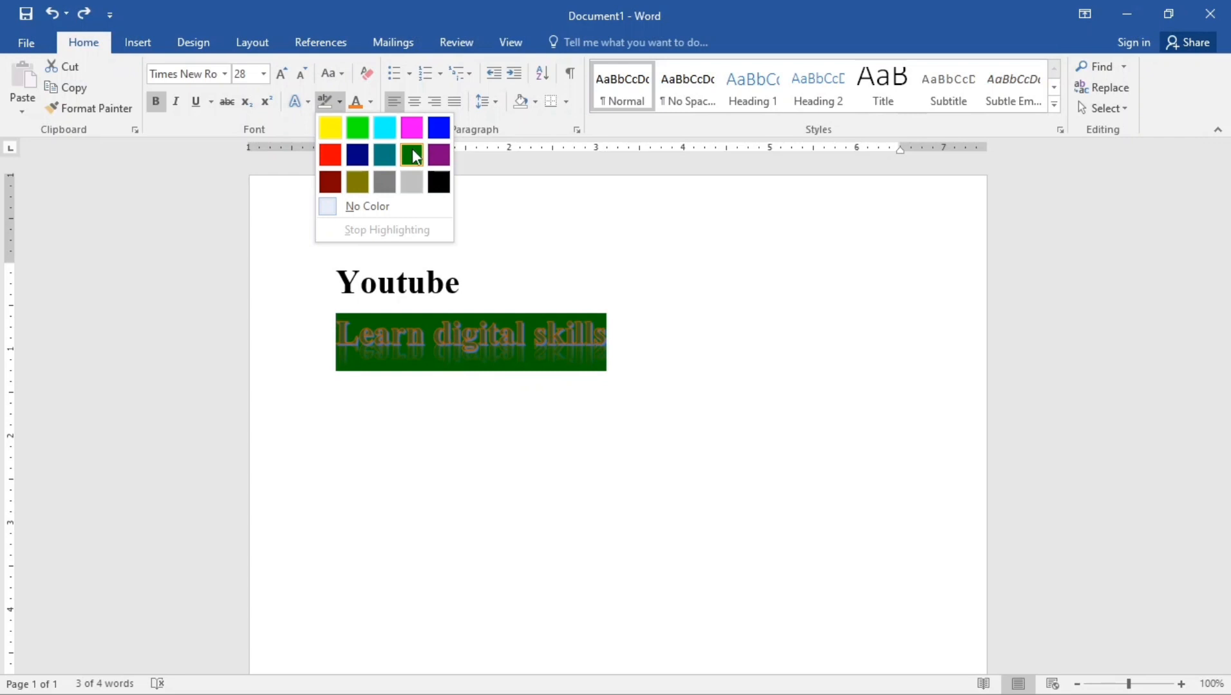
left_click(411, 128)
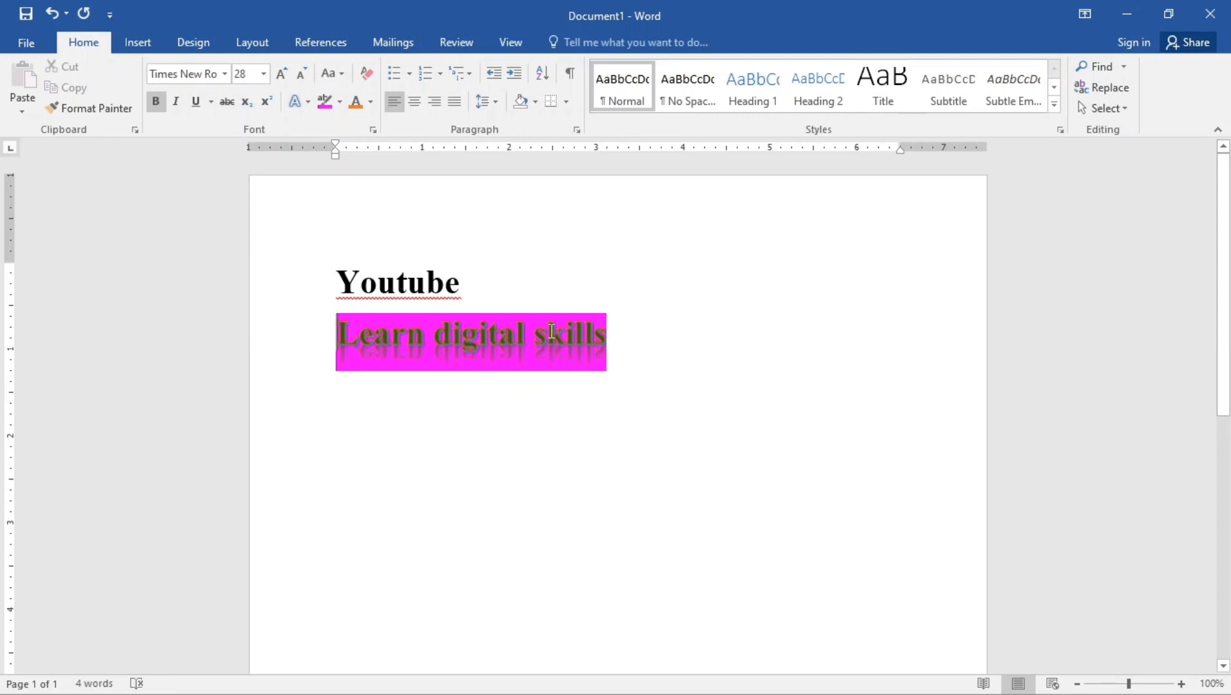
mouse_move(609, 326)
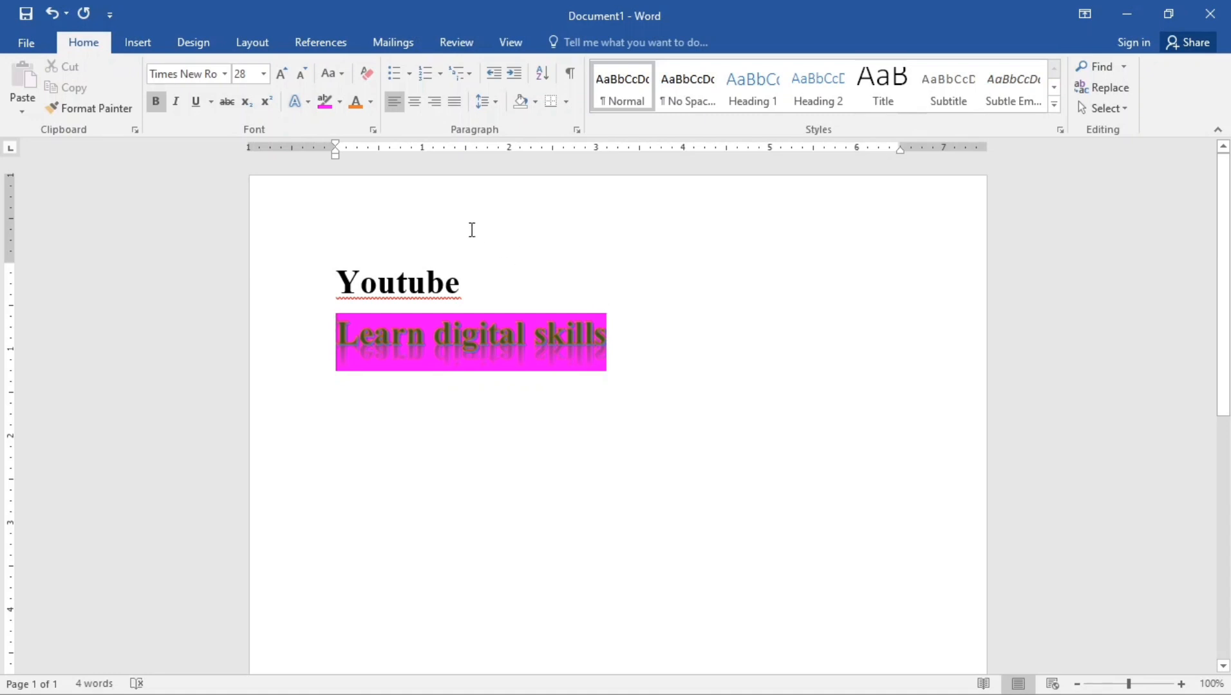
mouse_move(366, 73)
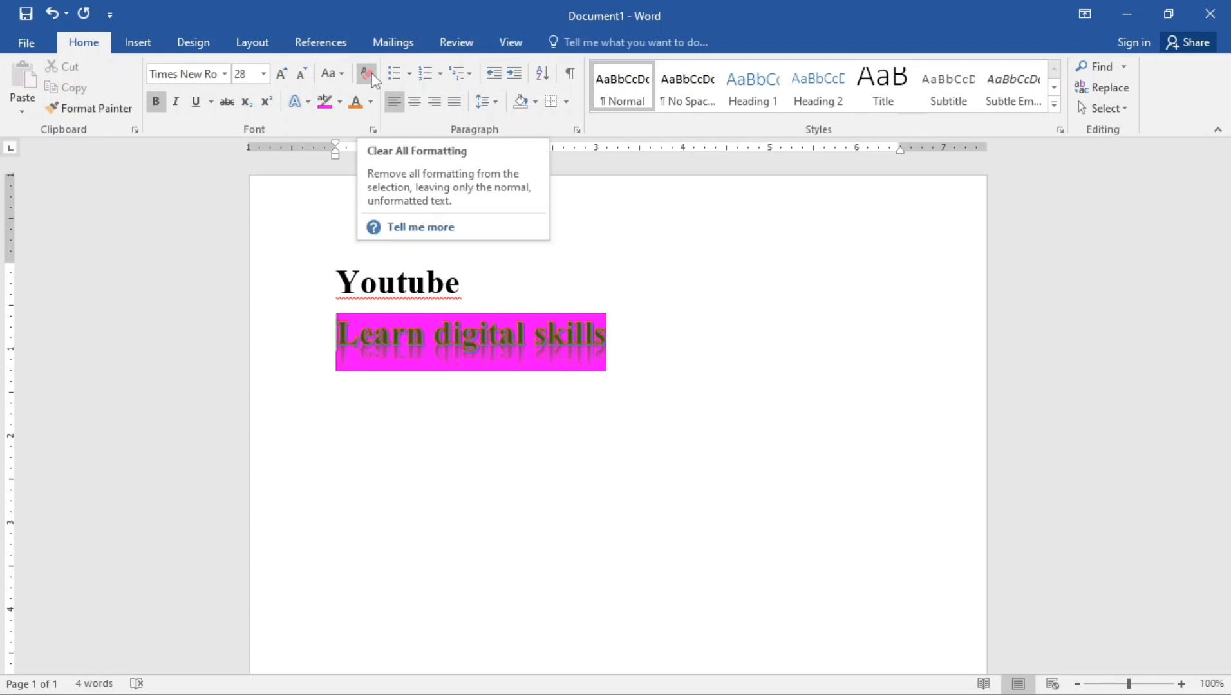
mouse_move(469, 352)
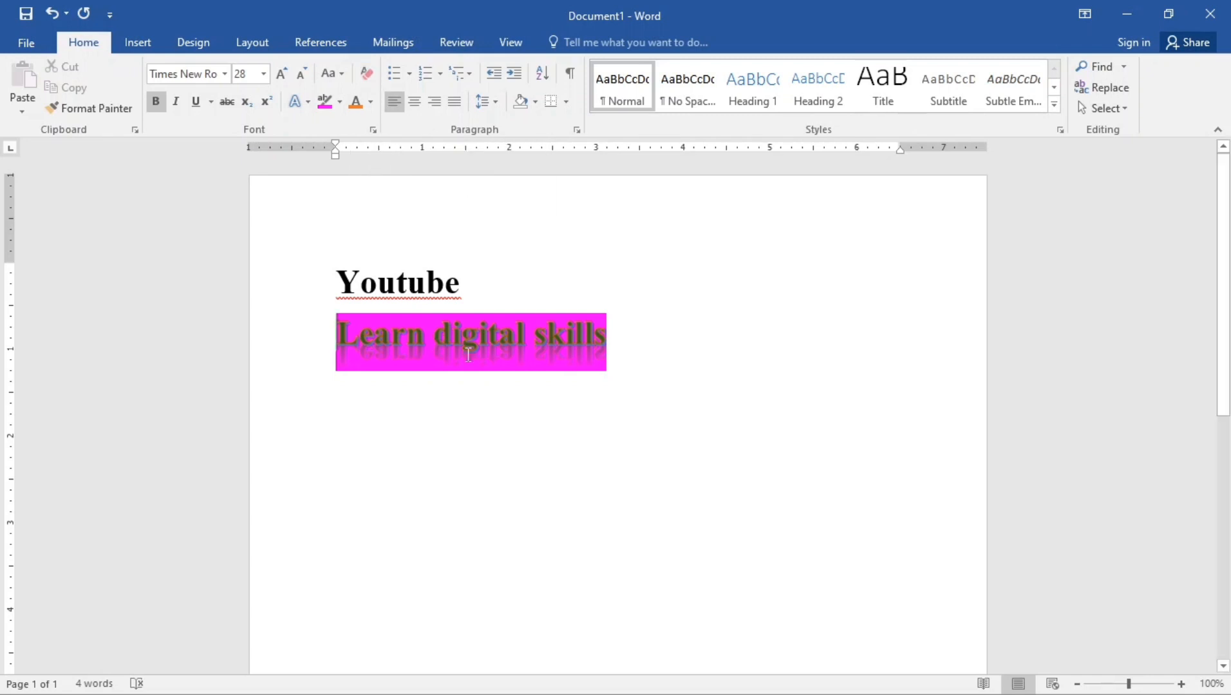
Change the selected 'Youtube' heading to UPPERCASE via Change Case.
left_click(462, 281)
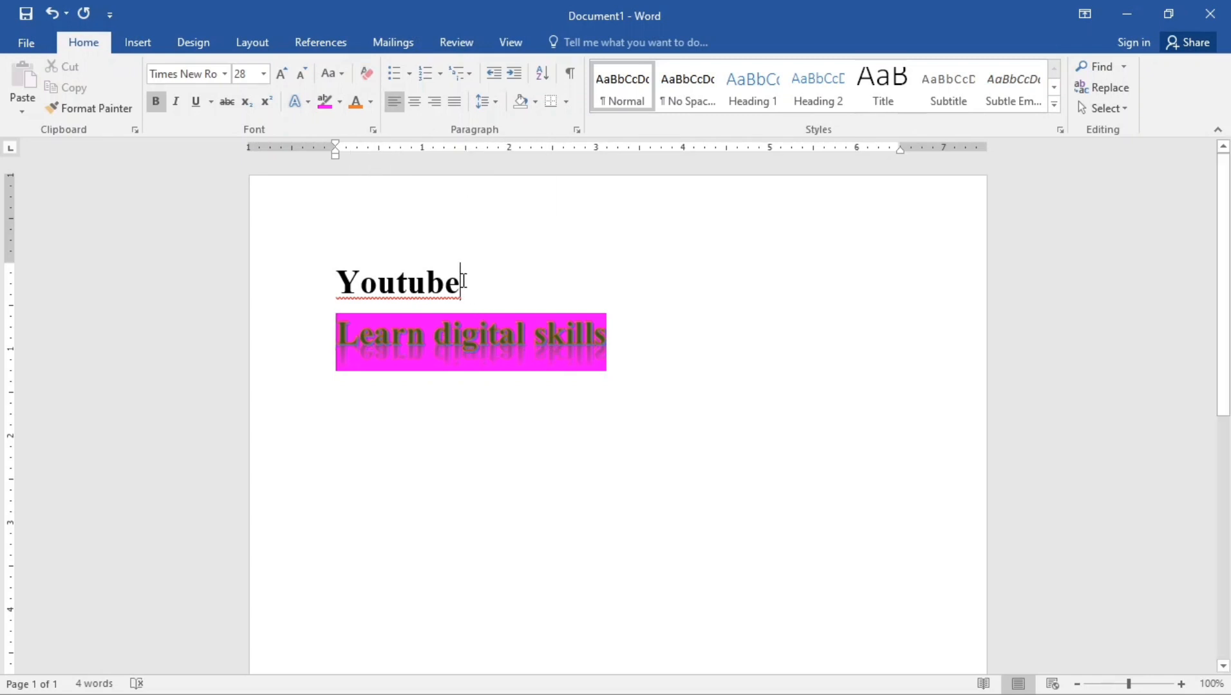
double_click(397, 283)
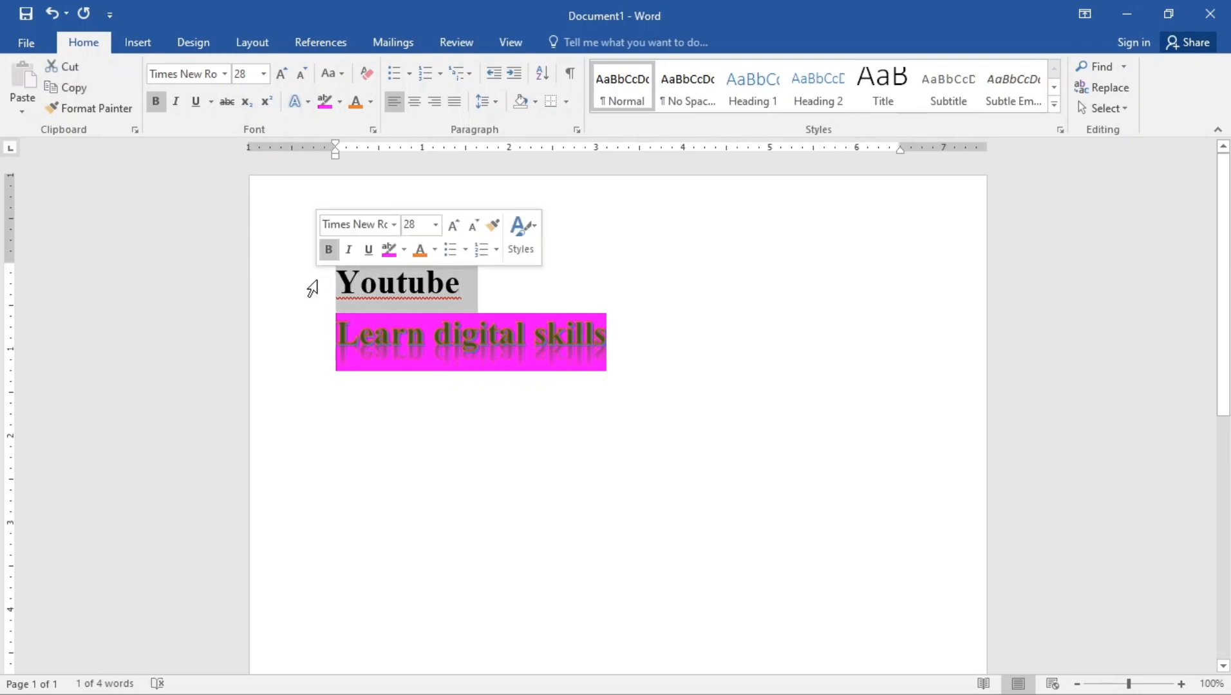
mouse_move(589, 306)
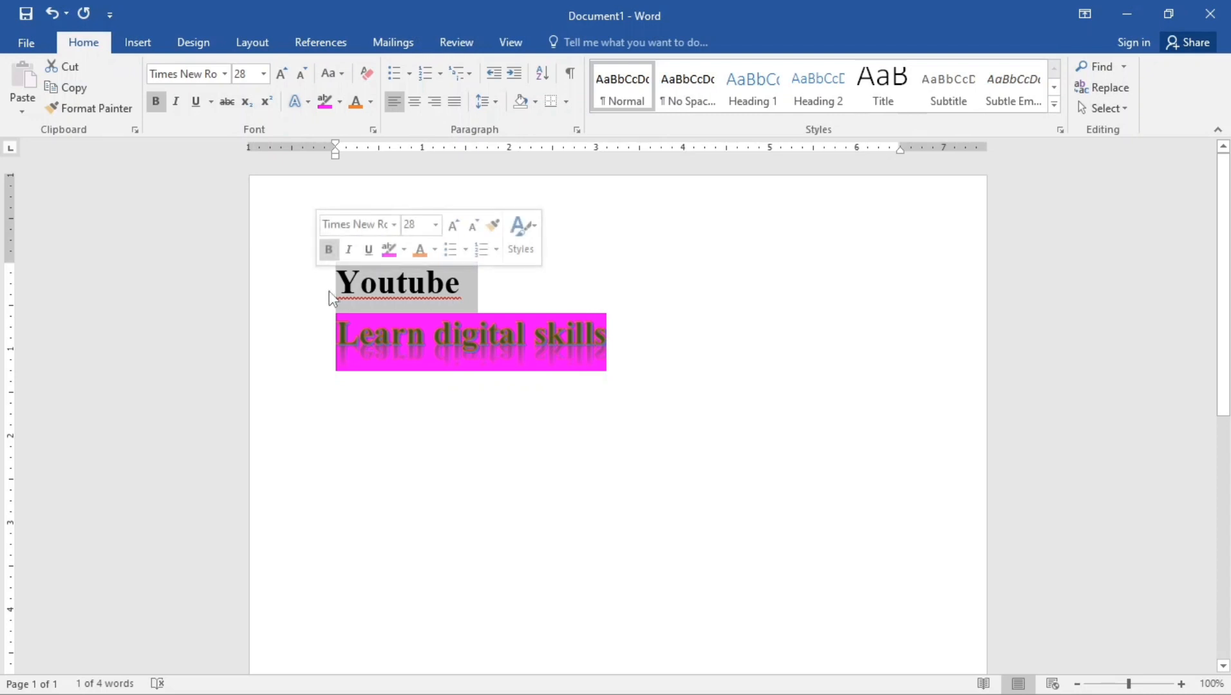
mouse_move(332, 73)
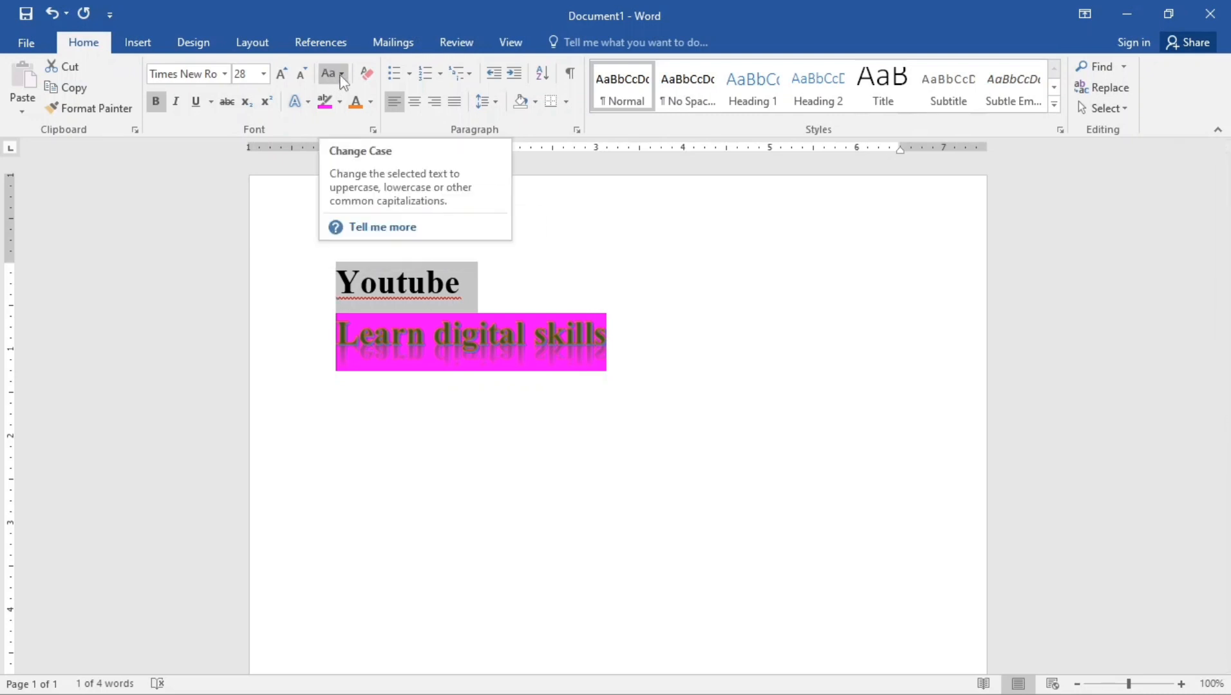
left_click(333, 73)
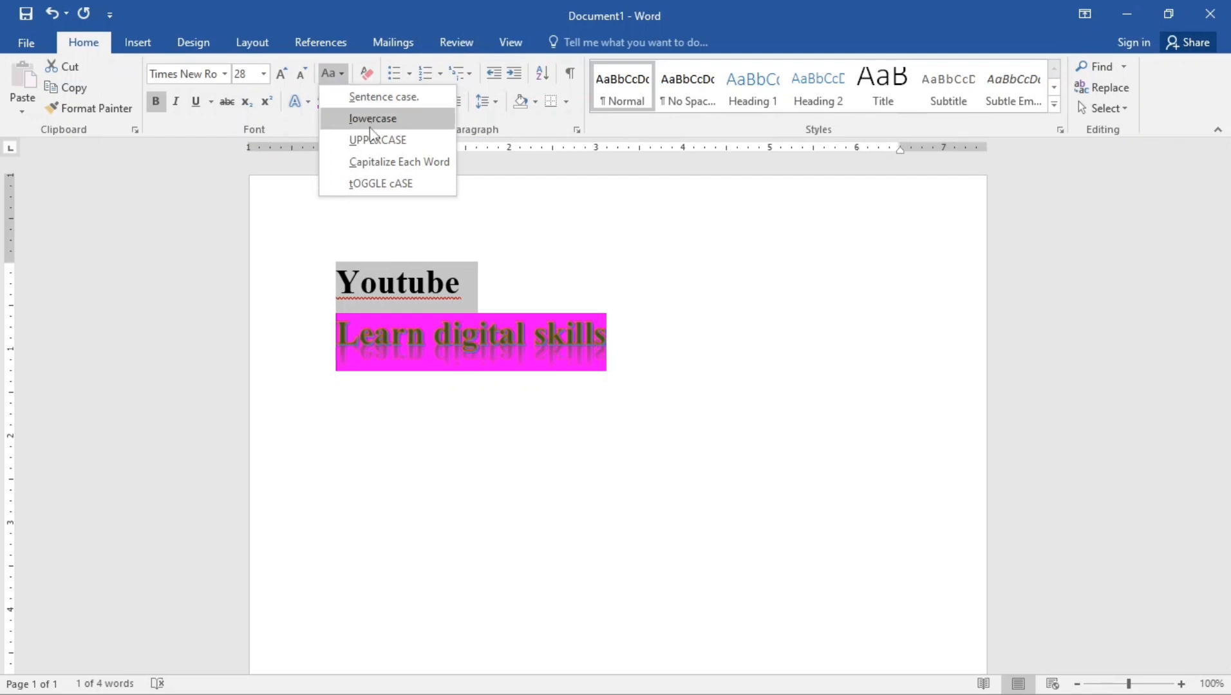
left_click(378, 139)
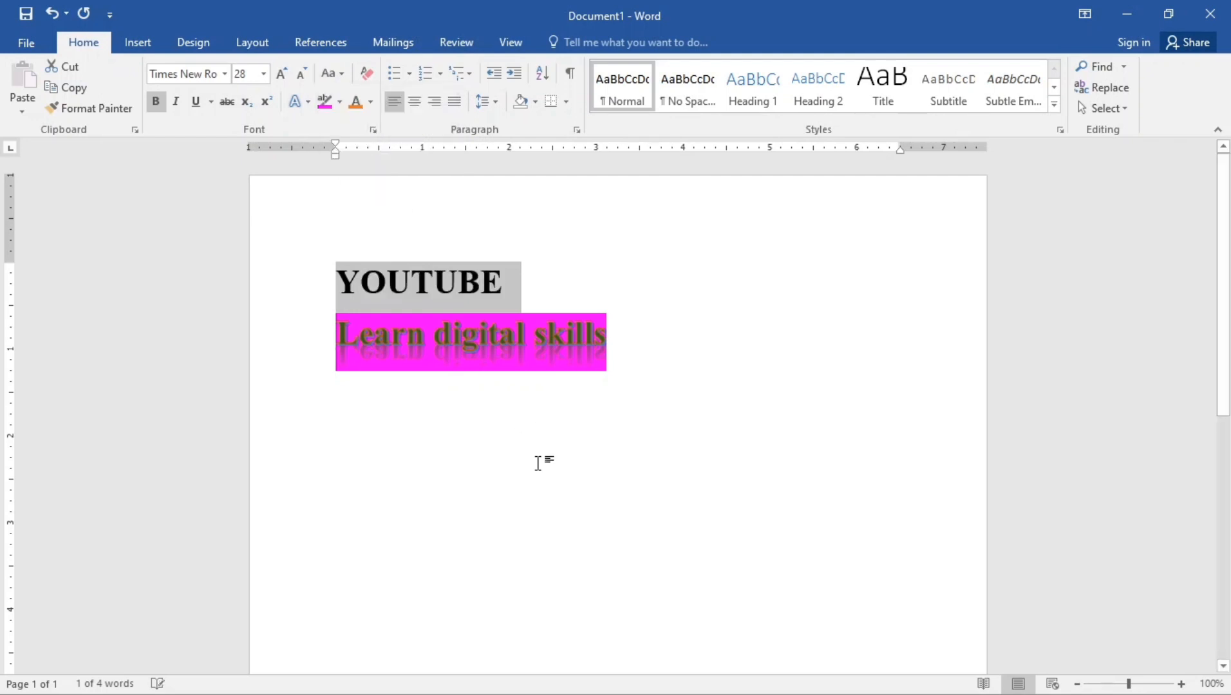
mouse_move(416, 313)
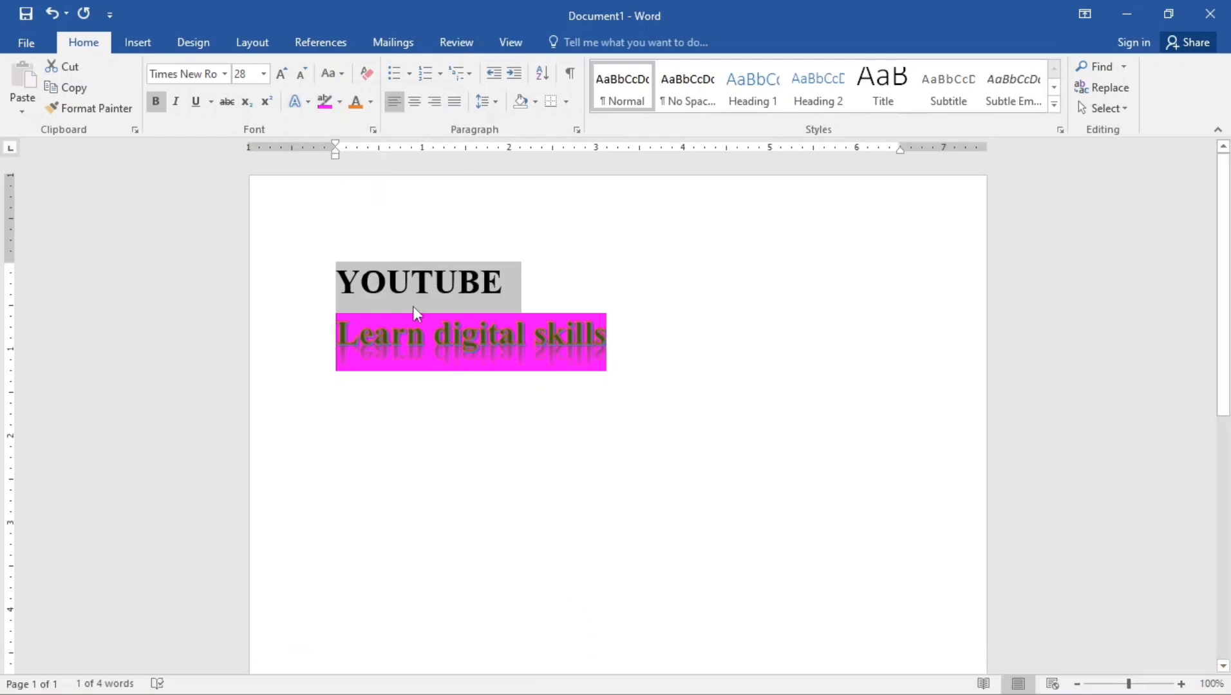
mouse_move(334, 185)
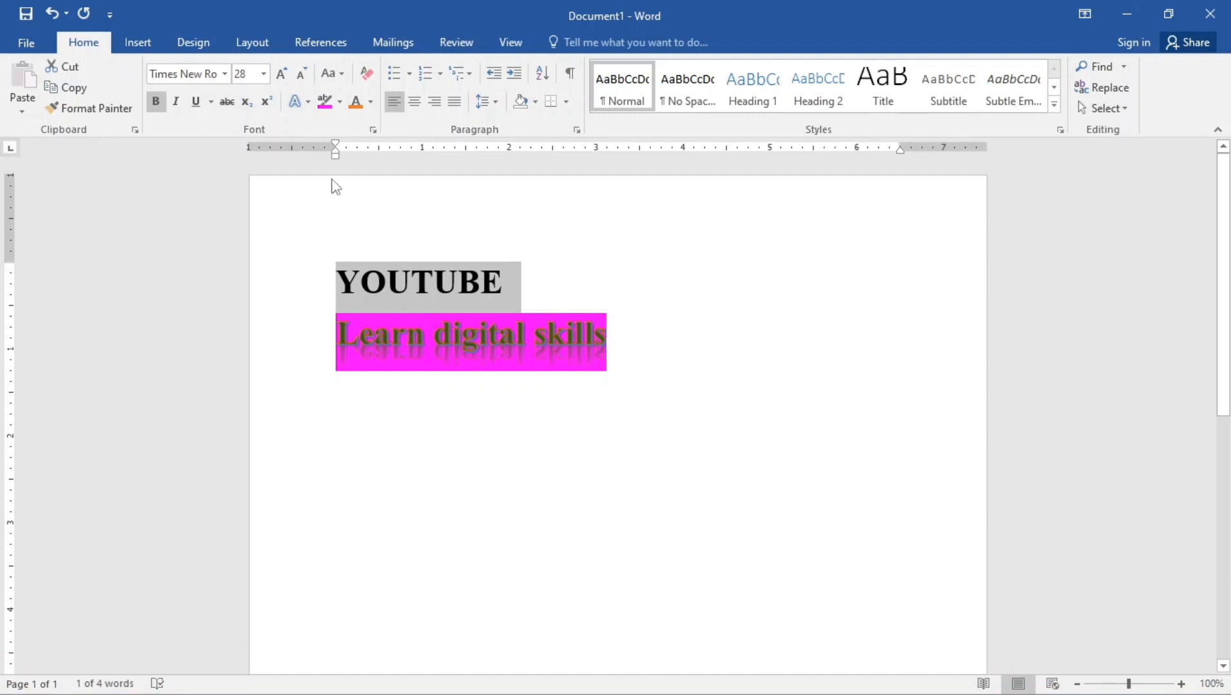
mouse_move(314, 159)
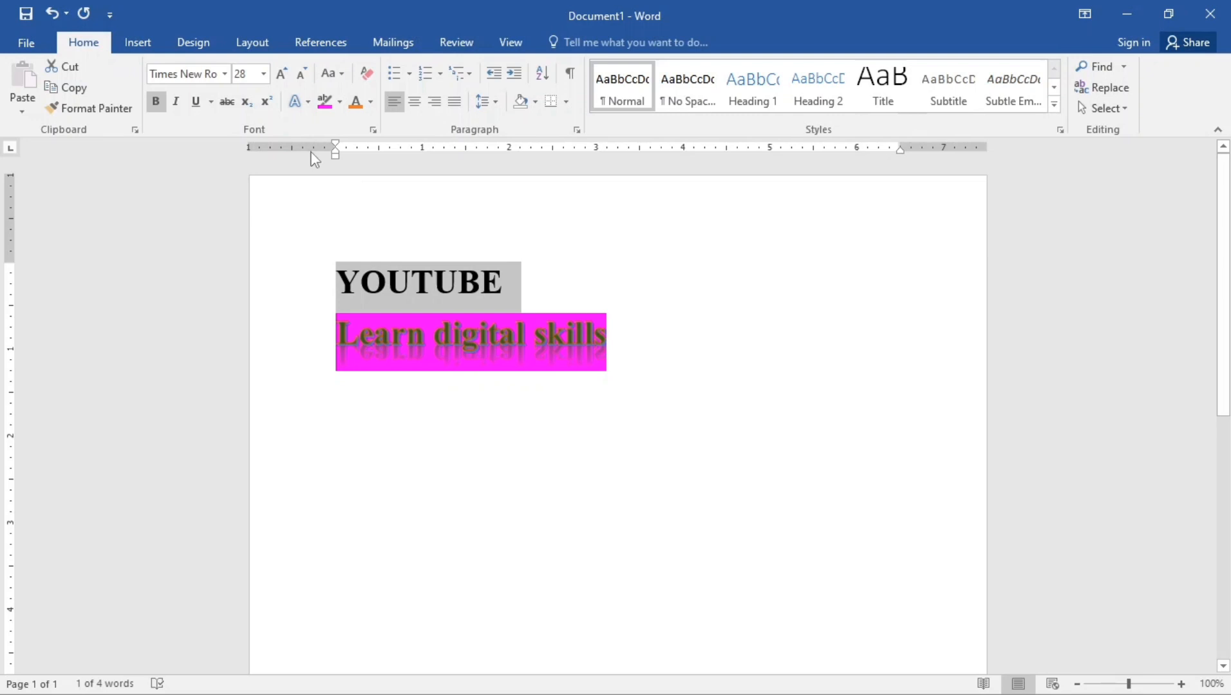
mouse_move(246, 102)
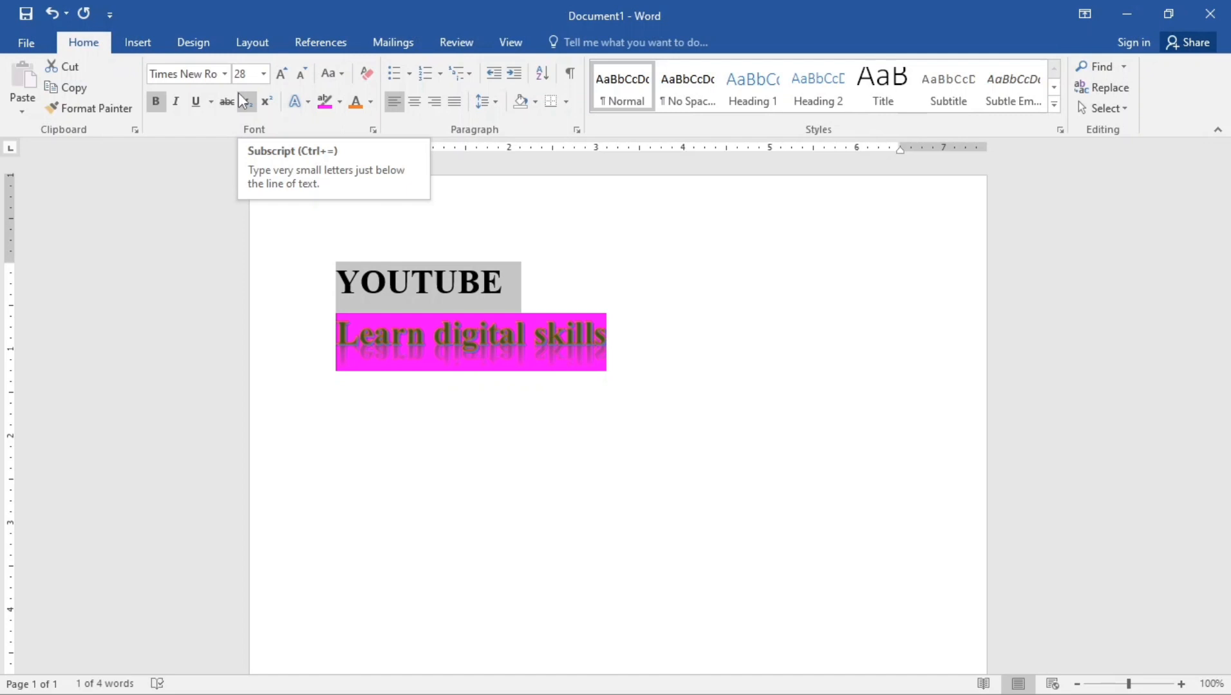
mouse_move(266, 102)
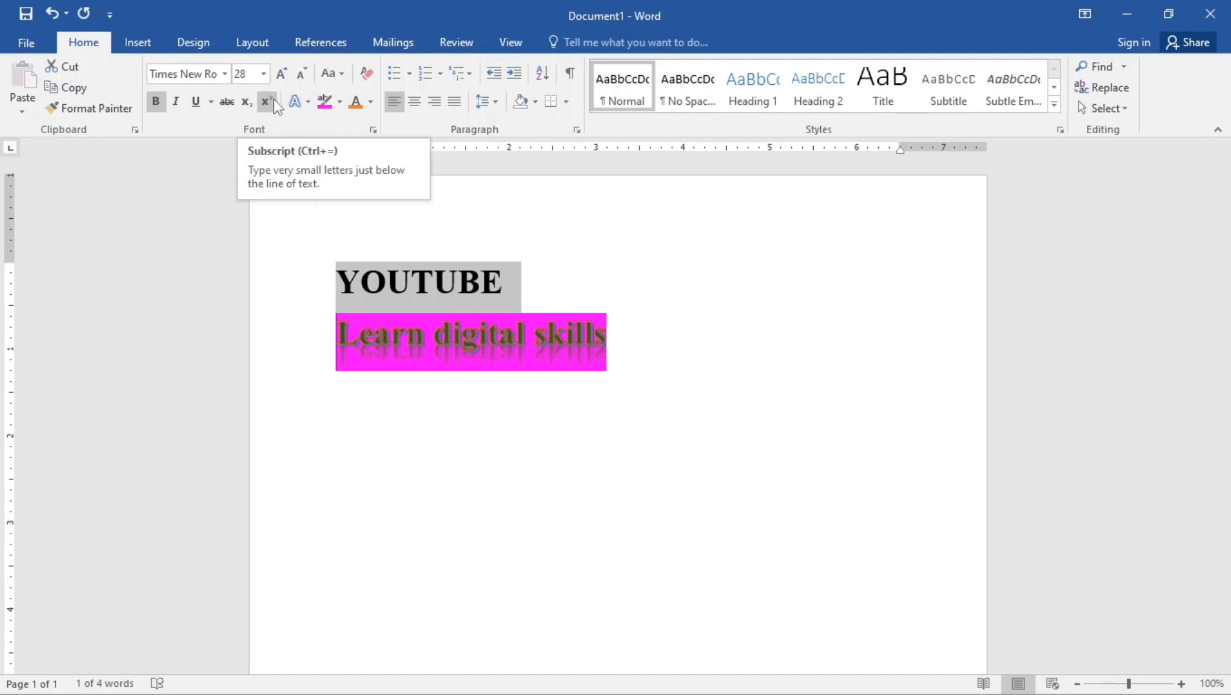
mouse_move(506, 296)
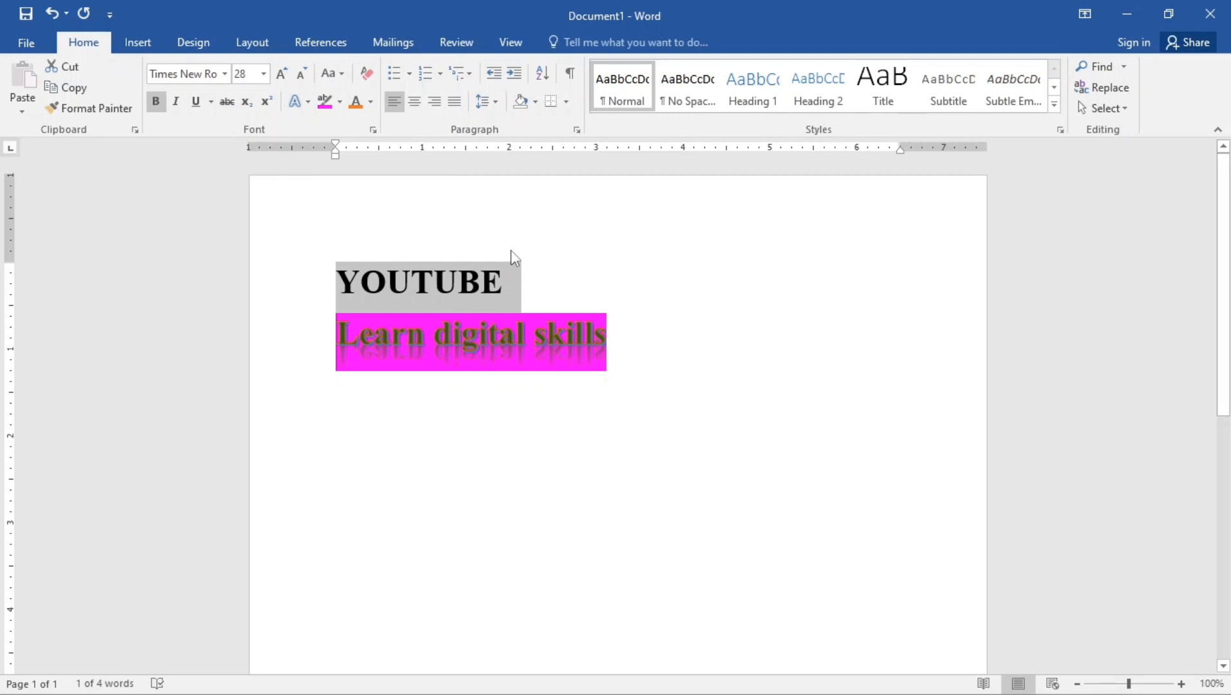
mouse_move(491, 307)
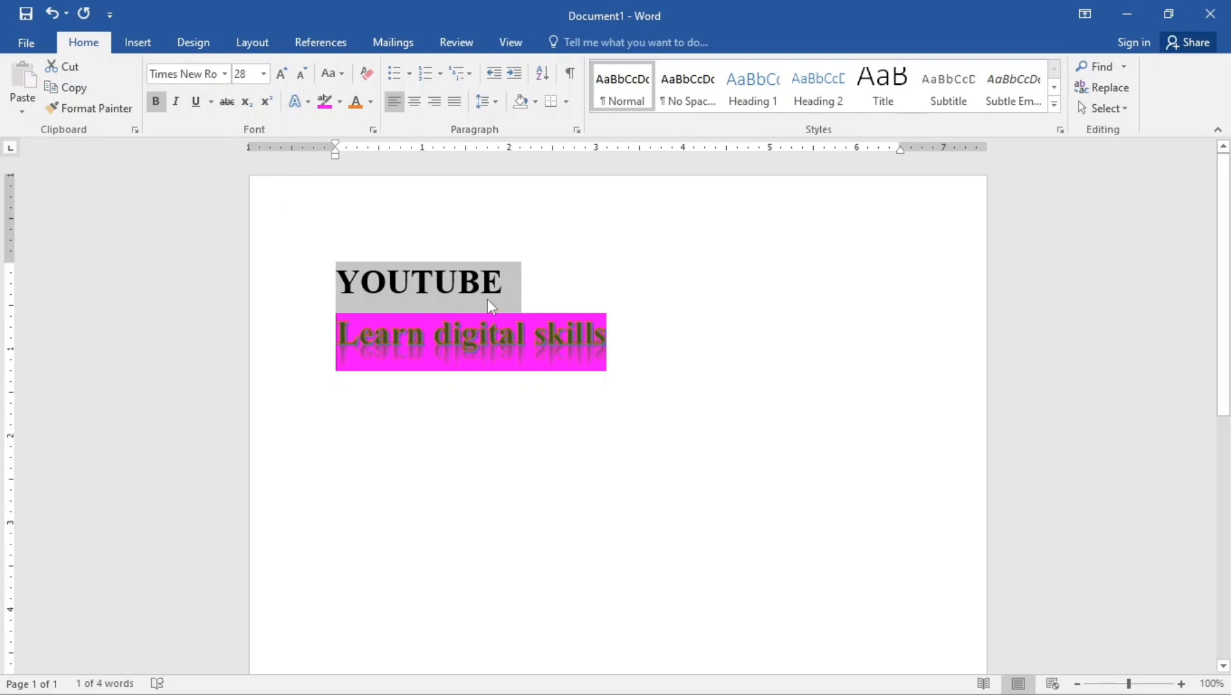